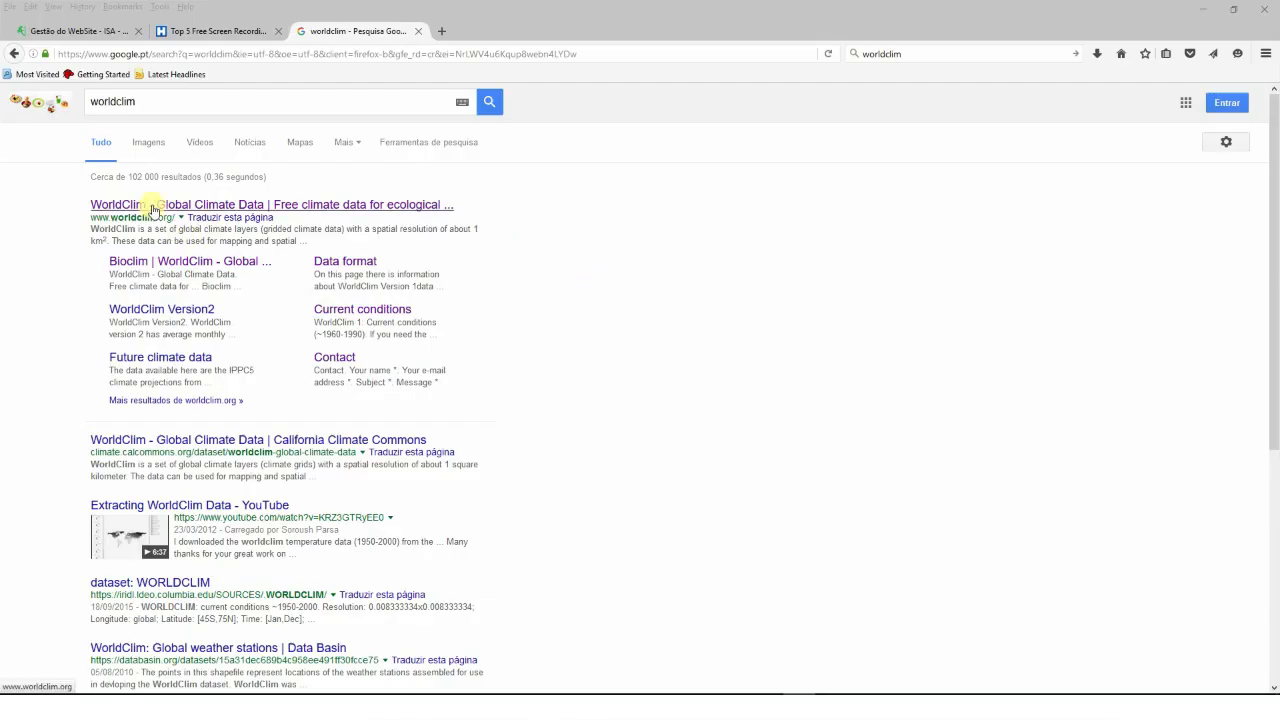
Go from the Google results to WorldClim's current-conditions download-by-tile page.
left_click(270, 205)
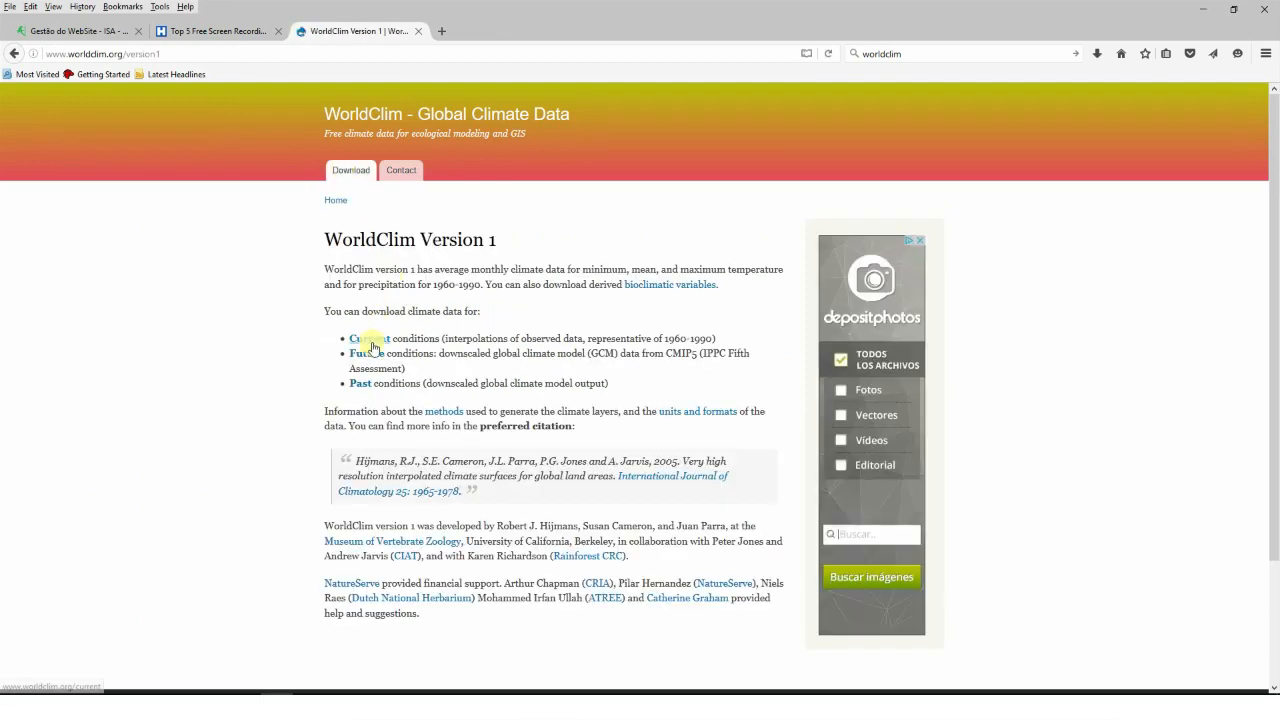
left_click(360, 338)
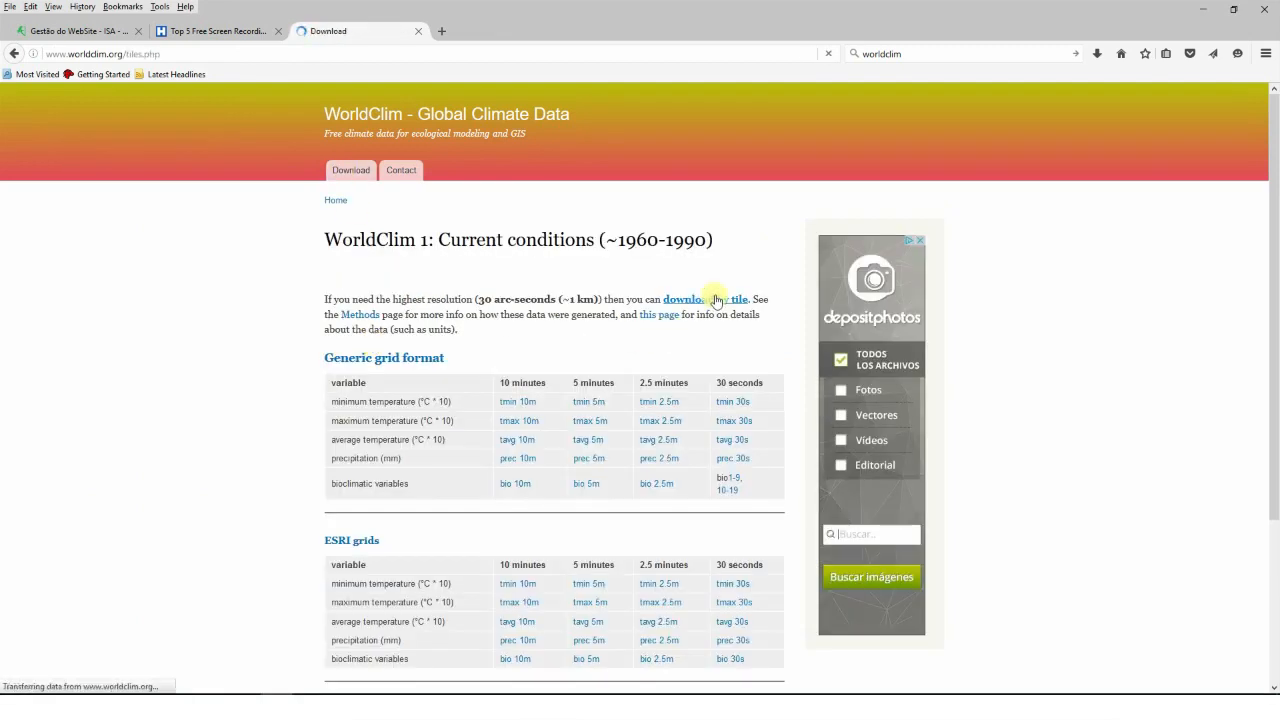
left_click(682, 299)
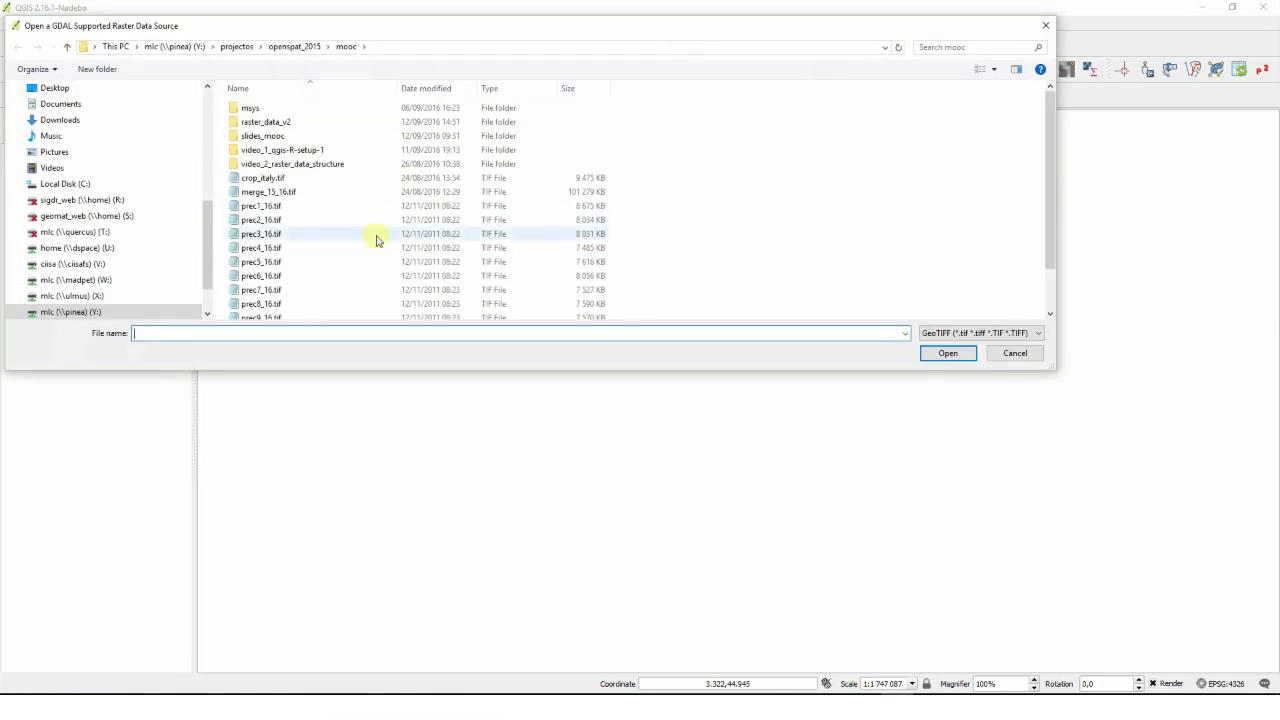
Add the prec8_16.tif raster and view its general info and CRS in Layer Properties.
left_click(946, 352)
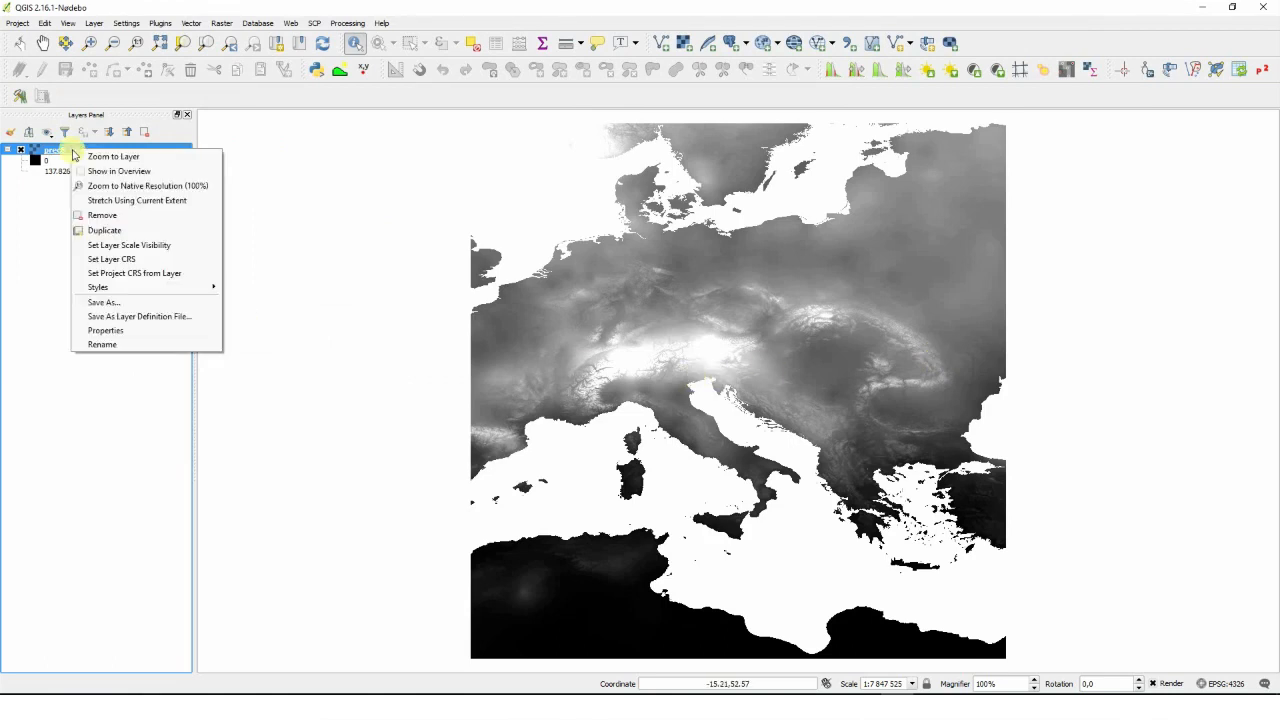
left_click(105, 330)
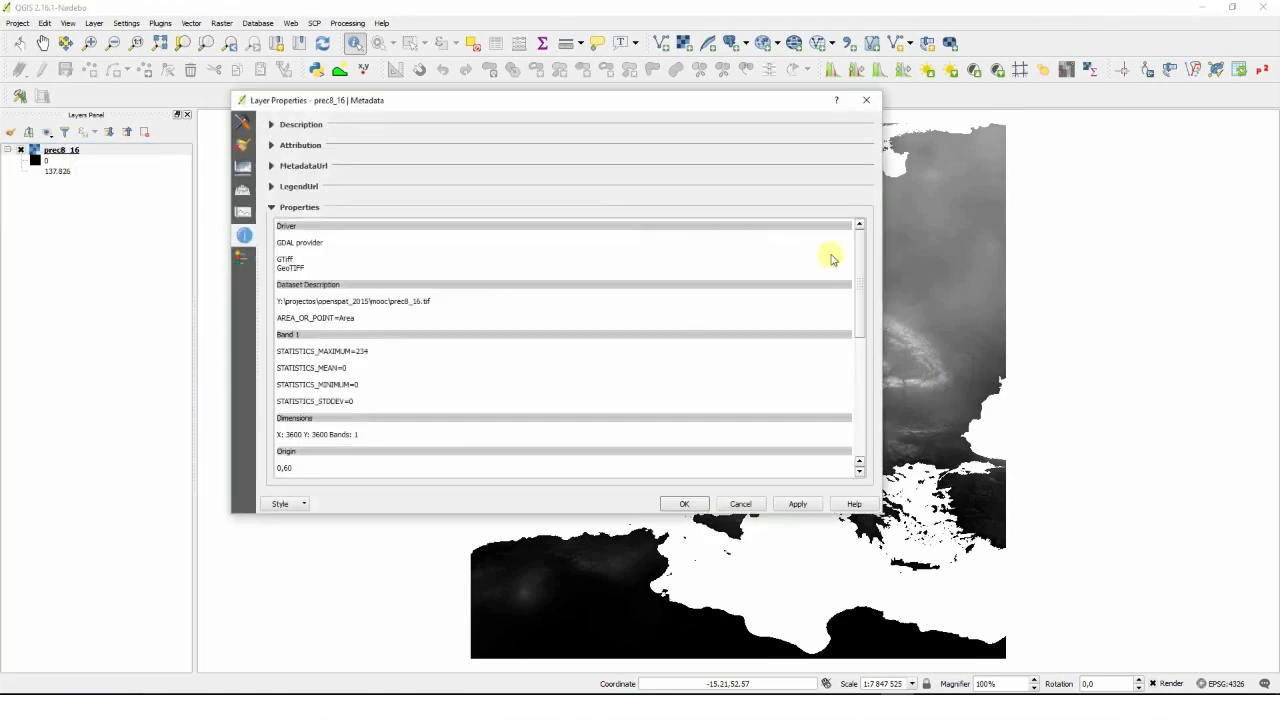
left_click(244, 121)
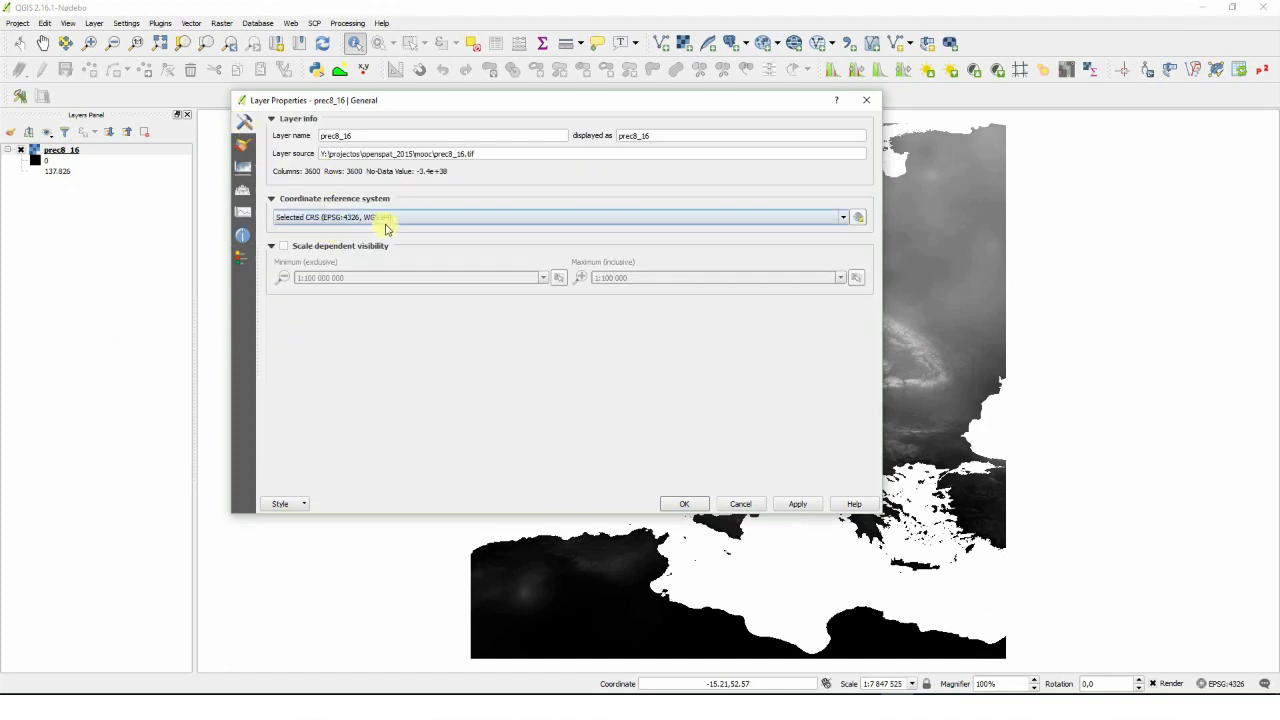
Review the layer metadata (GeoTIFF, 3600×3600 cells, WGS84, Float32) and close properties.
left_click(242, 235)
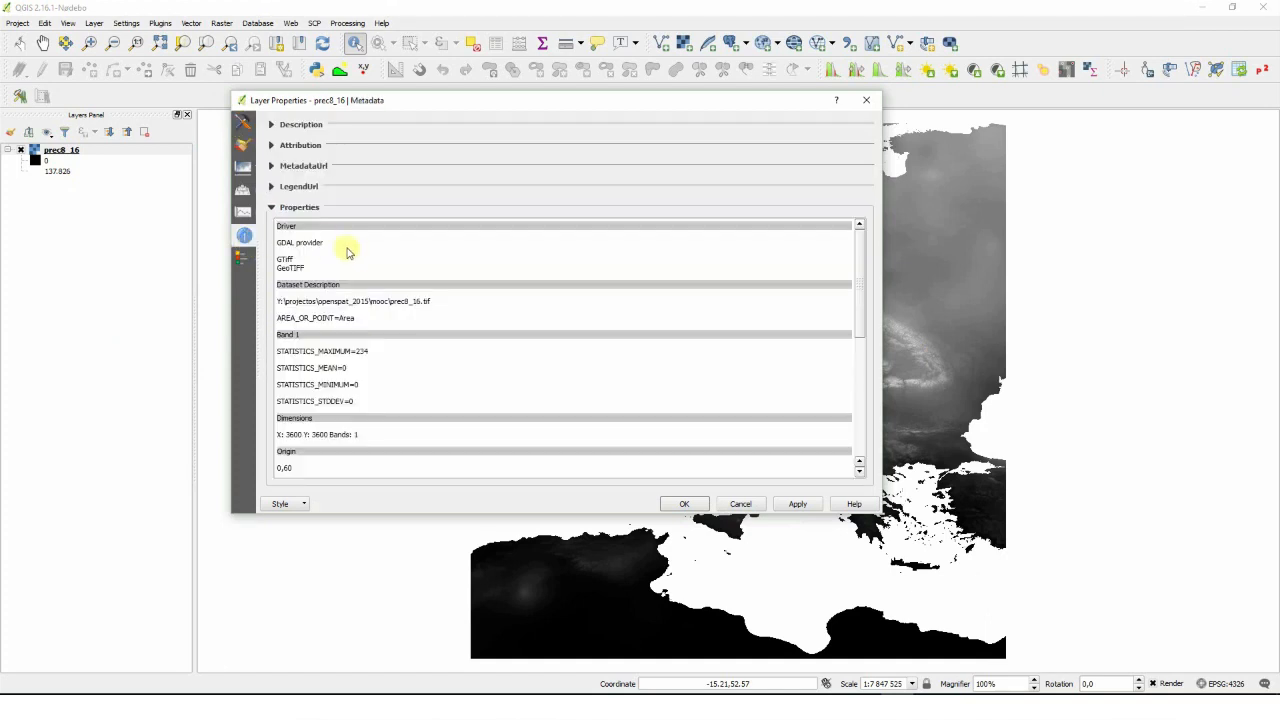
scroll("down", 3)
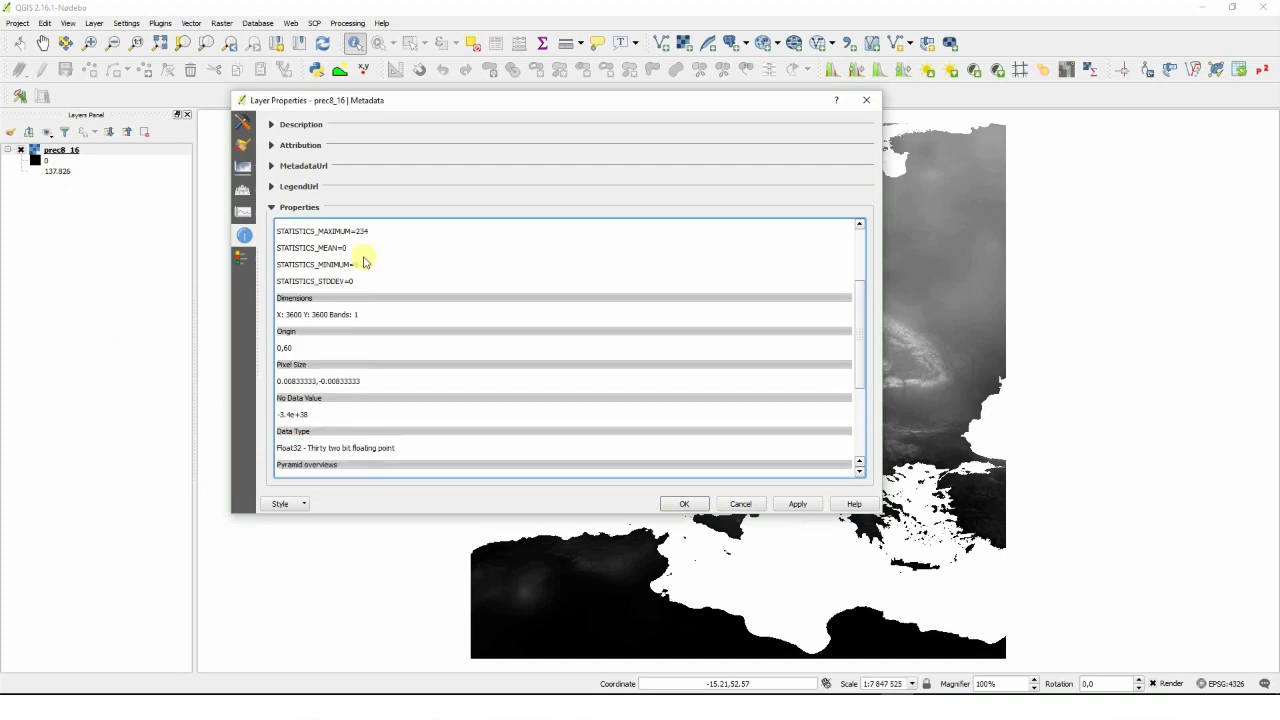
scroll("down", 3)
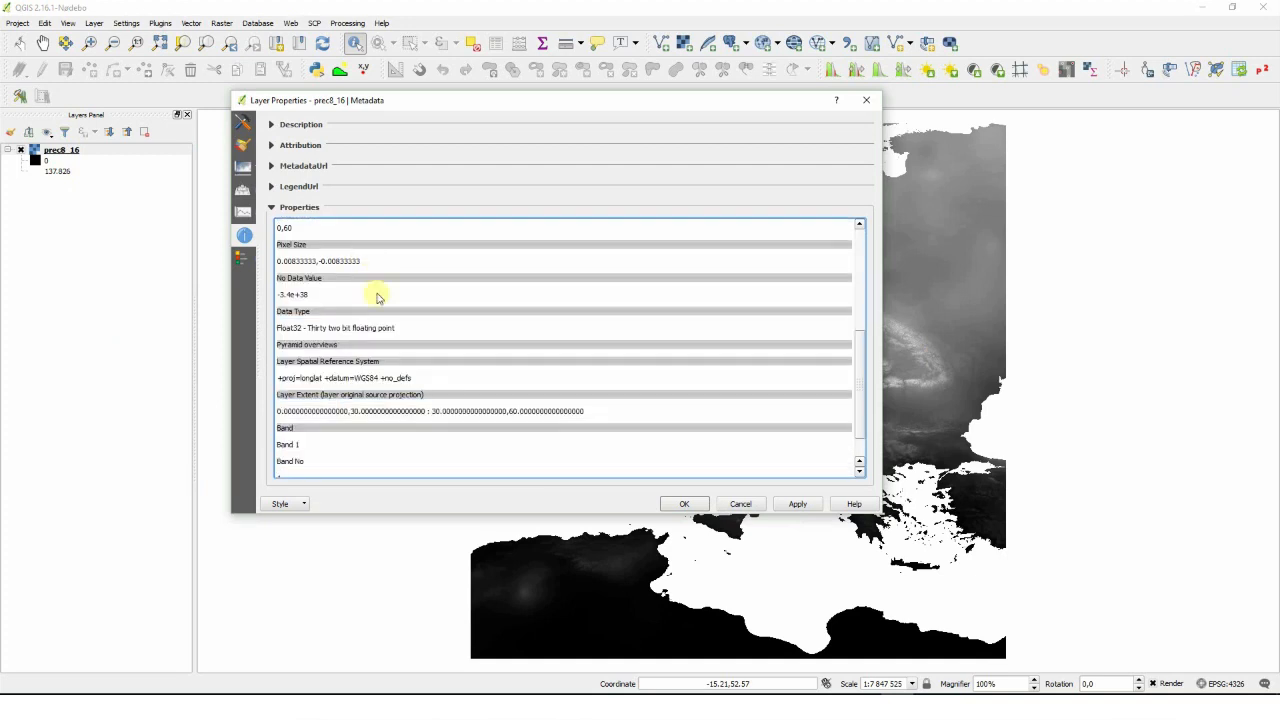
mouse_move(550, 428)
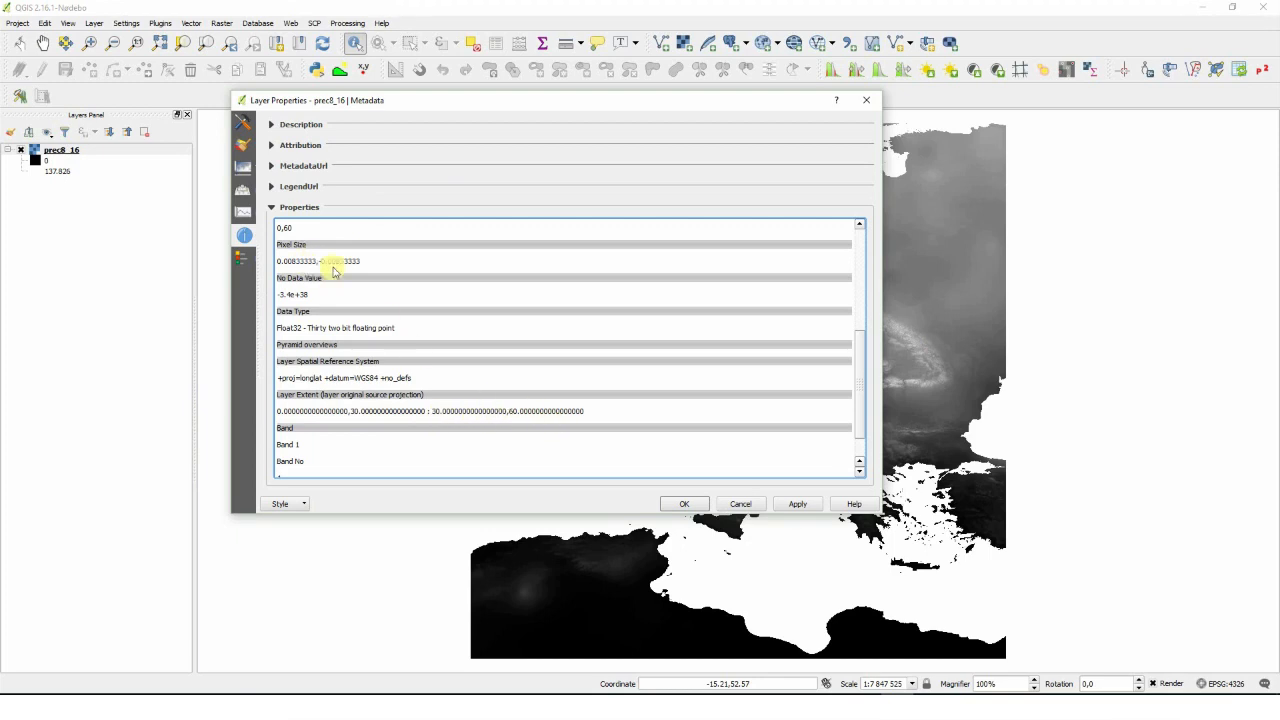
scroll("up", 3)
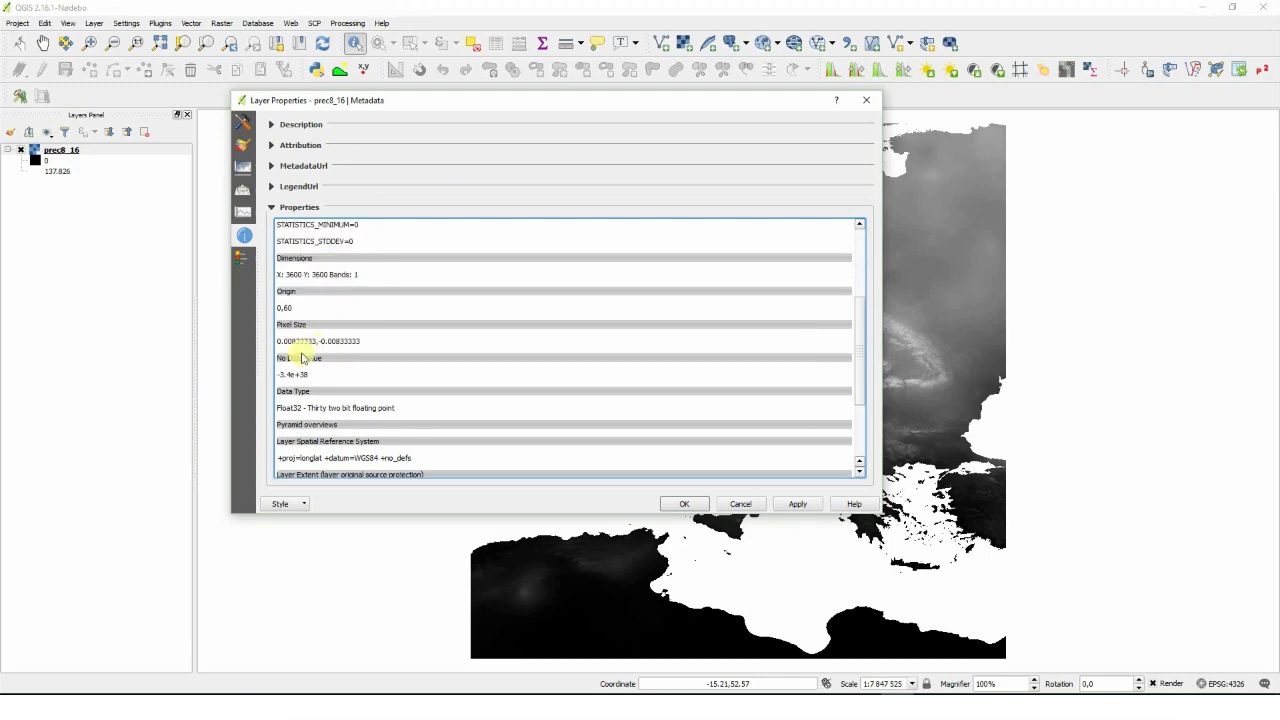
scroll("up", 3)
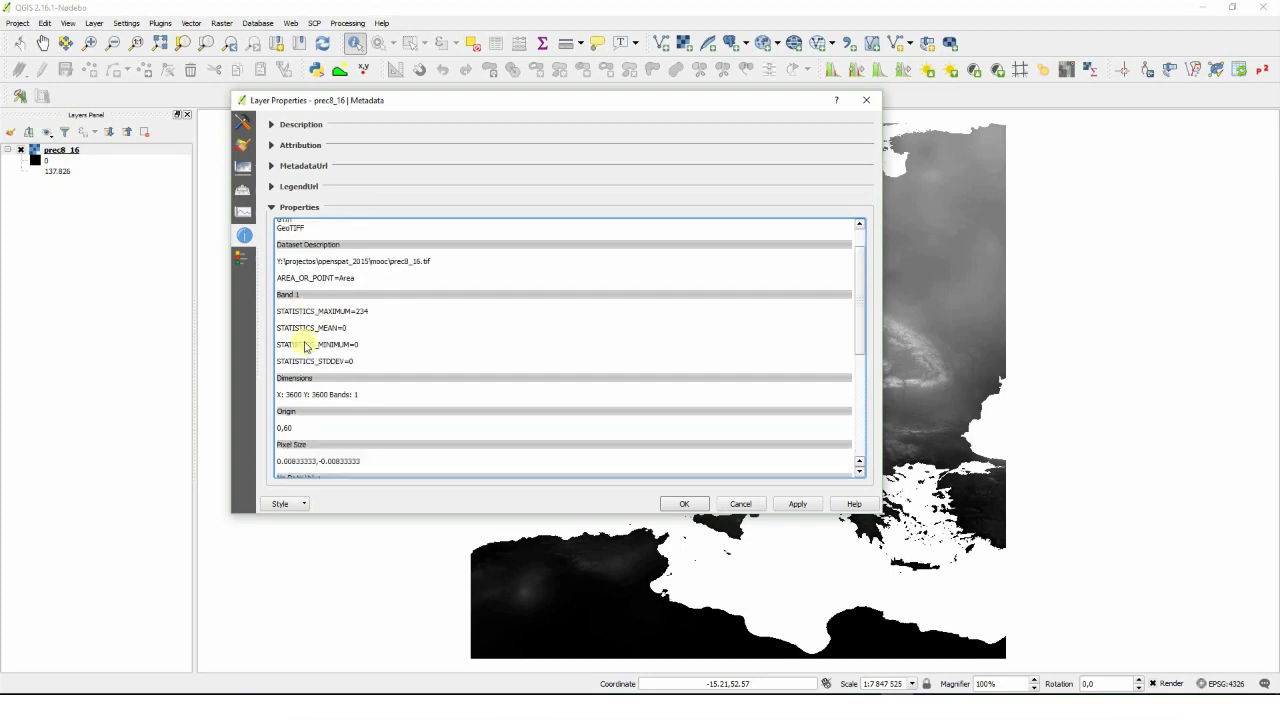
scroll("down", 3)
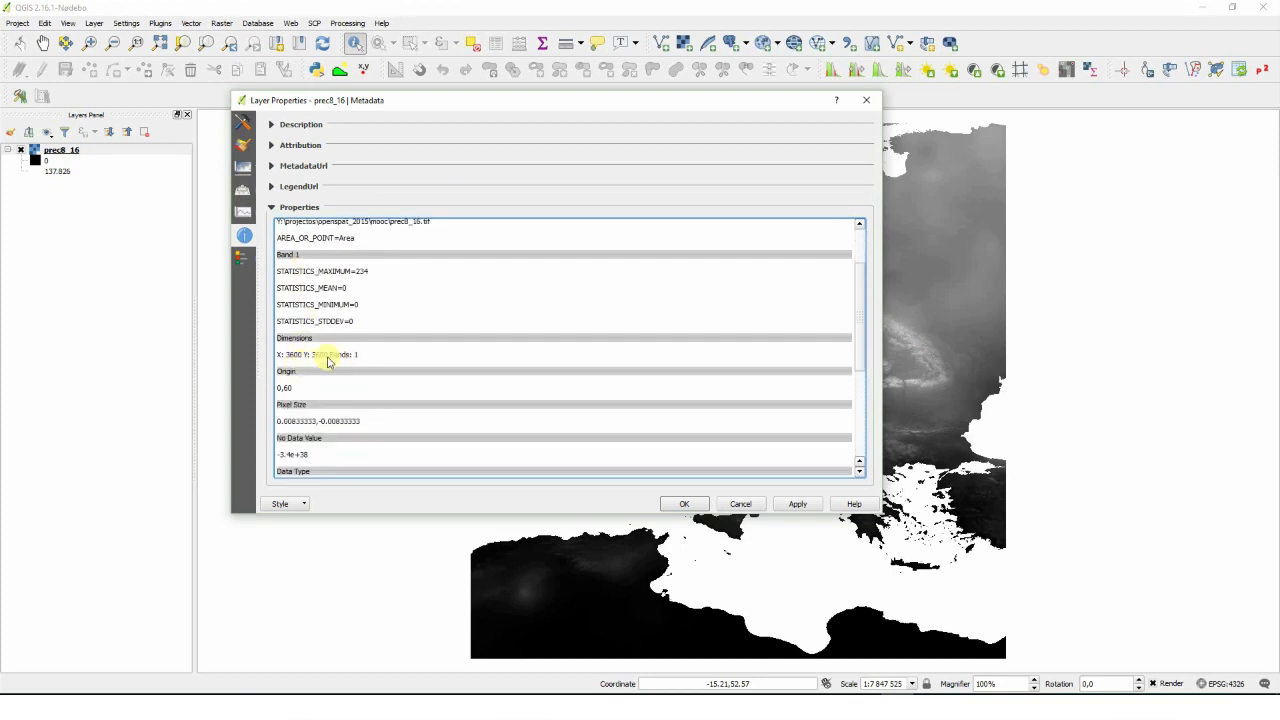
left_click(684, 503)
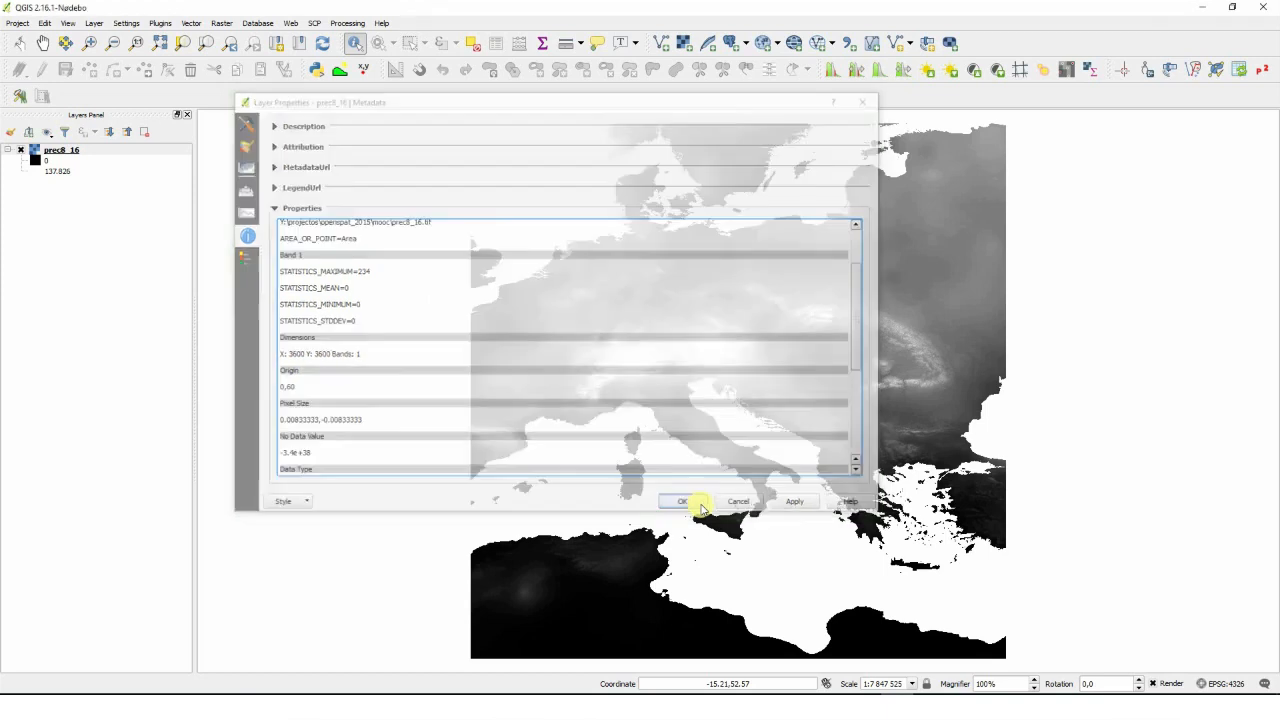
Zoom to the Alps and northern Italy and identify Band 1 precipitation at three points.
left_click(681, 501)
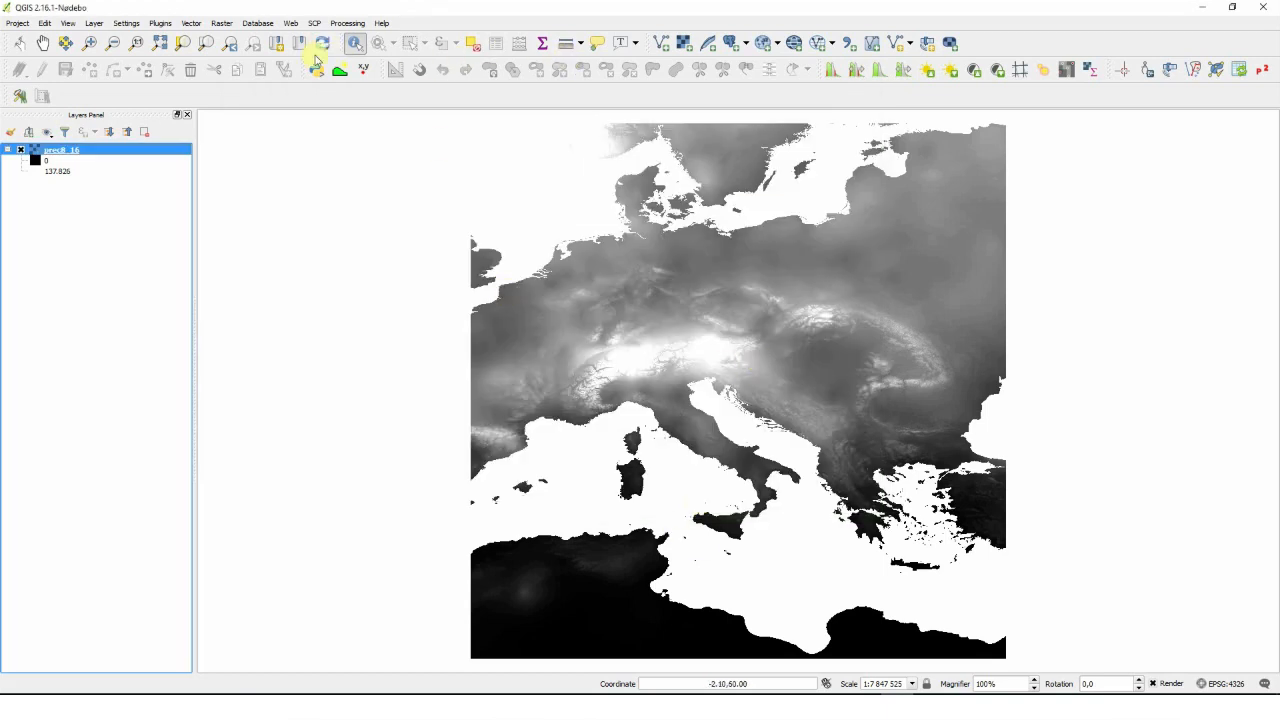
left_click_drag(553, 372, 630, 425)
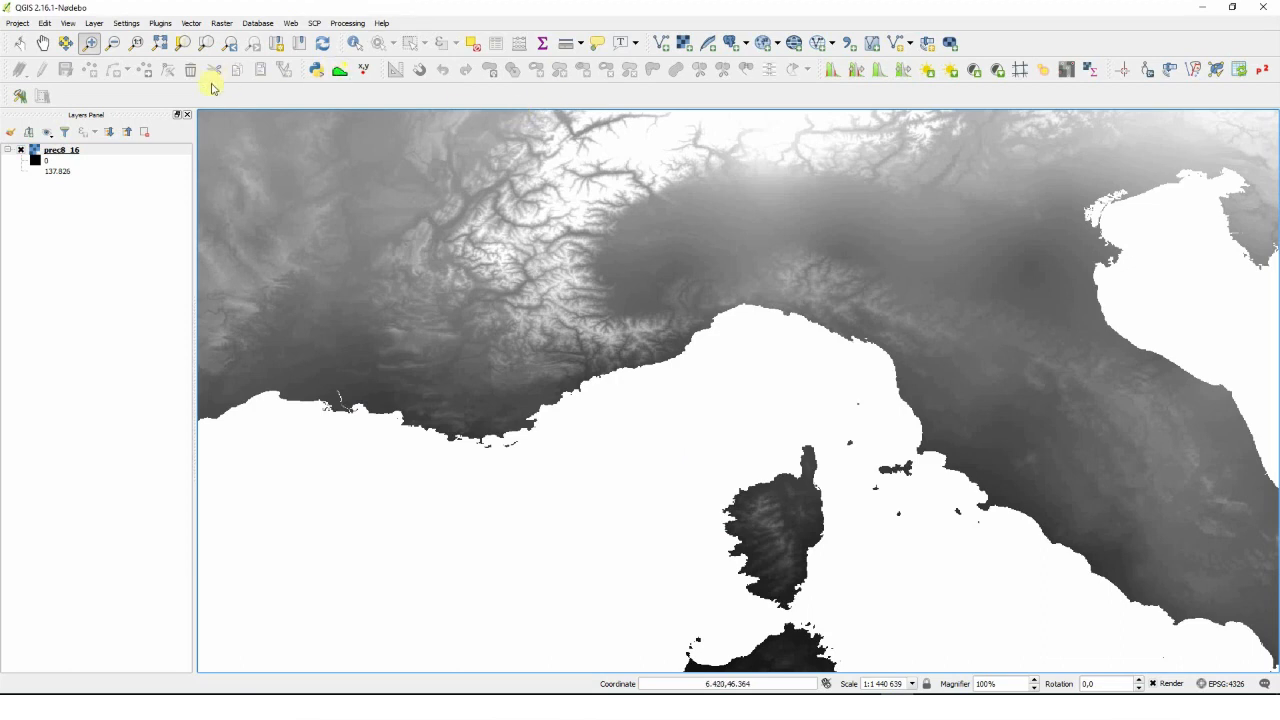
left_click(355, 43)
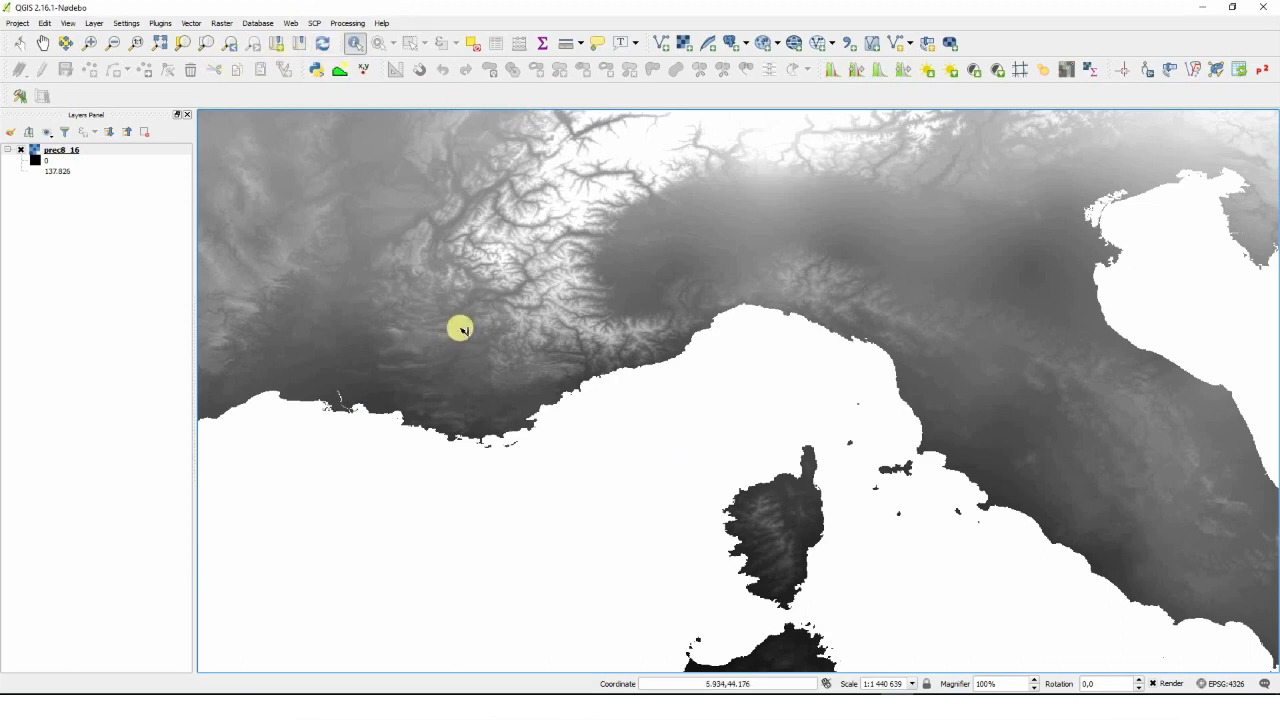
left_click(595, 196)
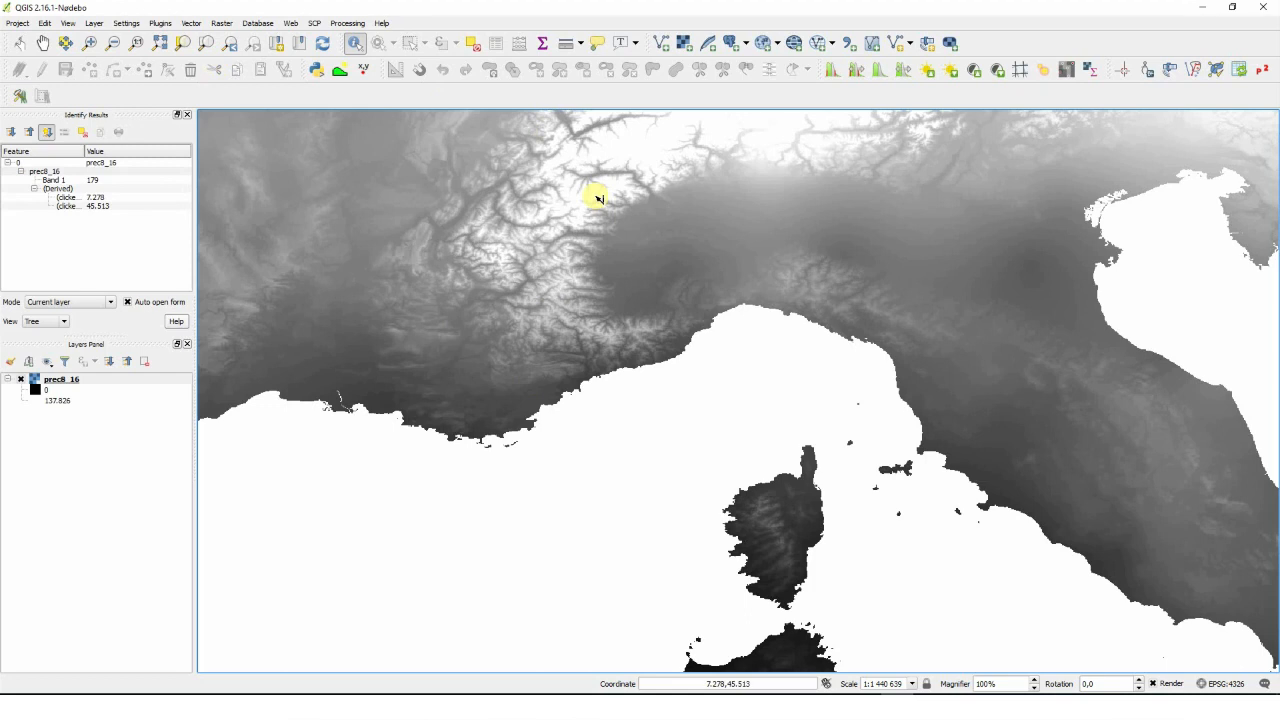
left_click(780, 261)
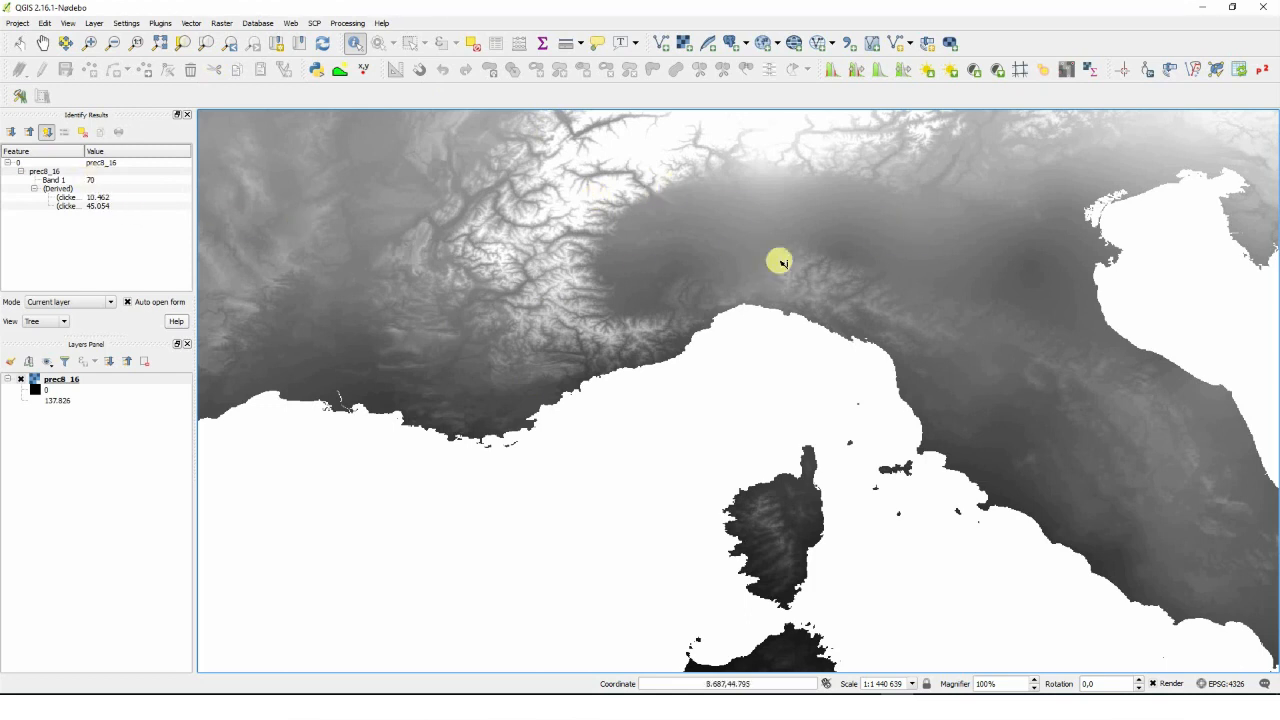
left_click(770, 585)
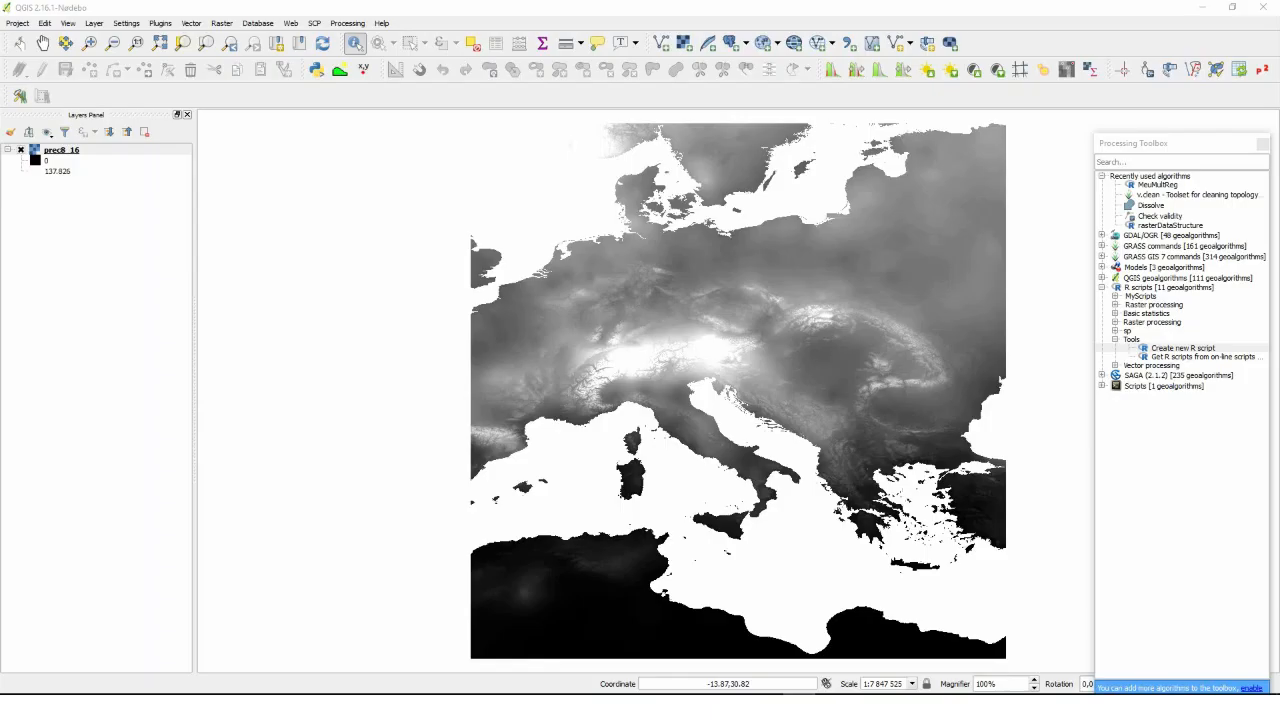
left_click(1182, 348)
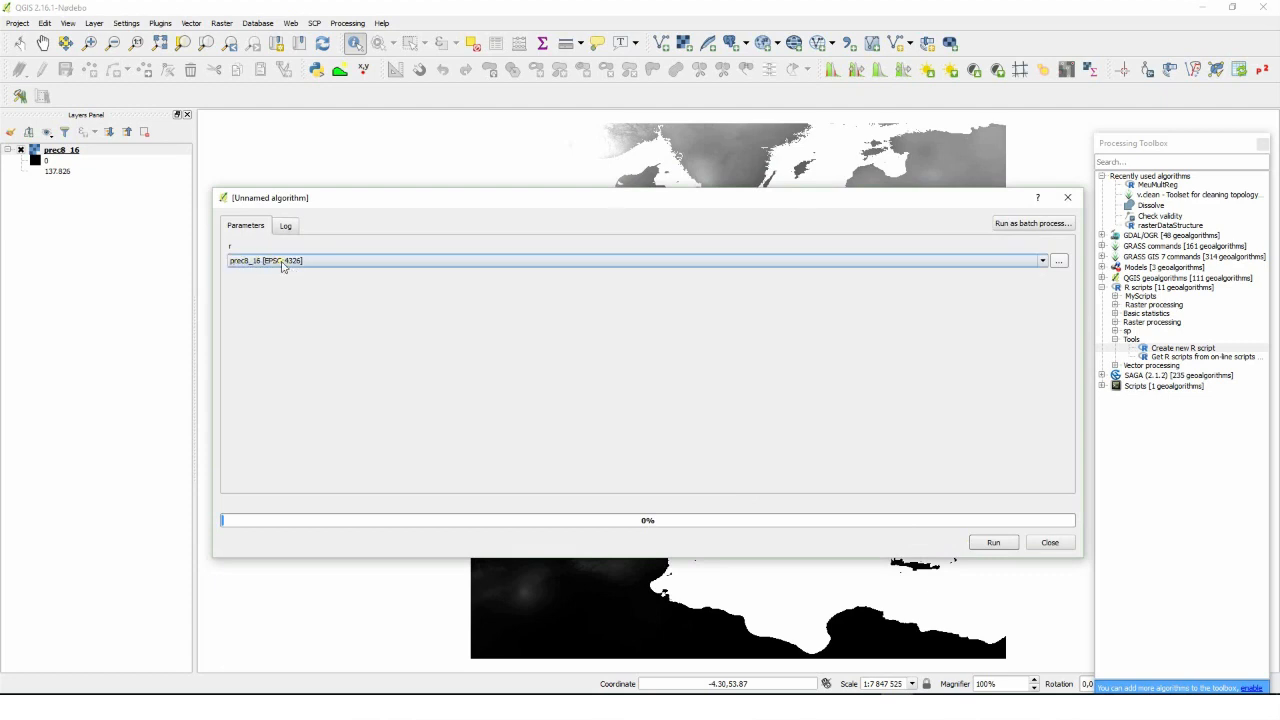
left_click(1049, 542)
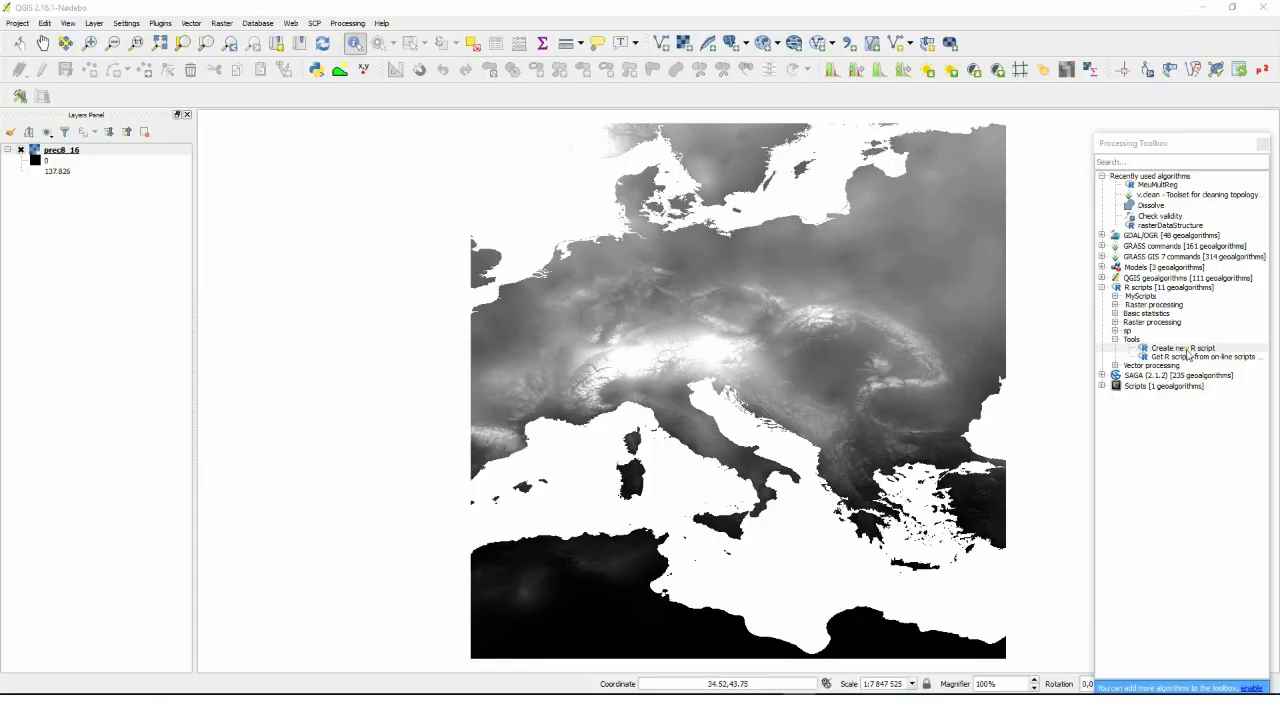
Write a new R script with require(raster), slotNames(r) and r@crs, and run it on prec8_16.
left_click(1182, 348)
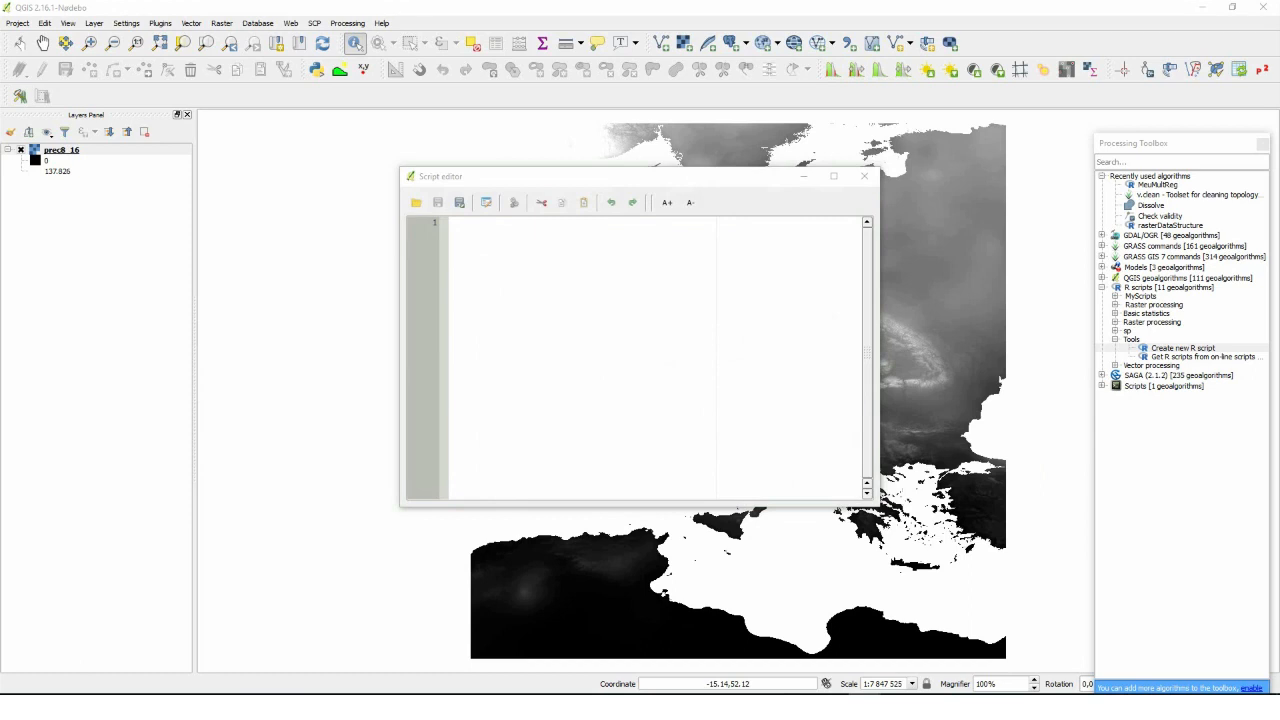
left_click(491, 231)
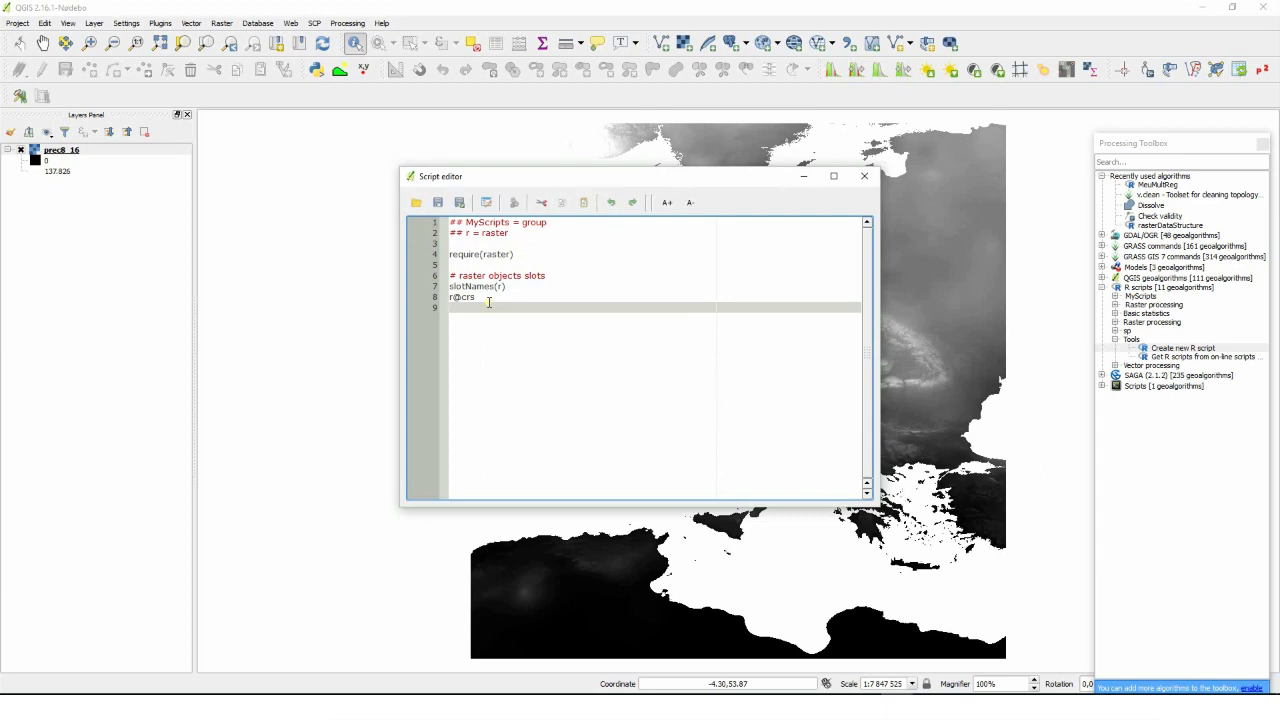
left_click(513, 202)
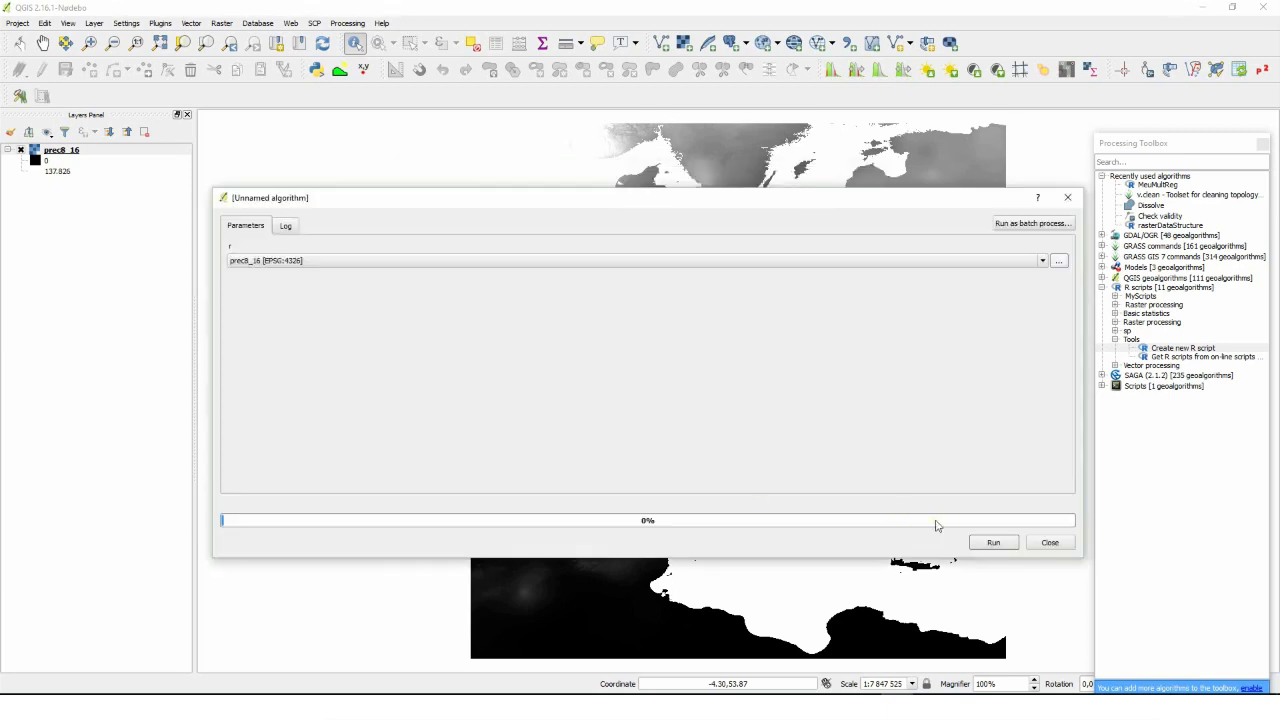
mouse_move(970, 558)
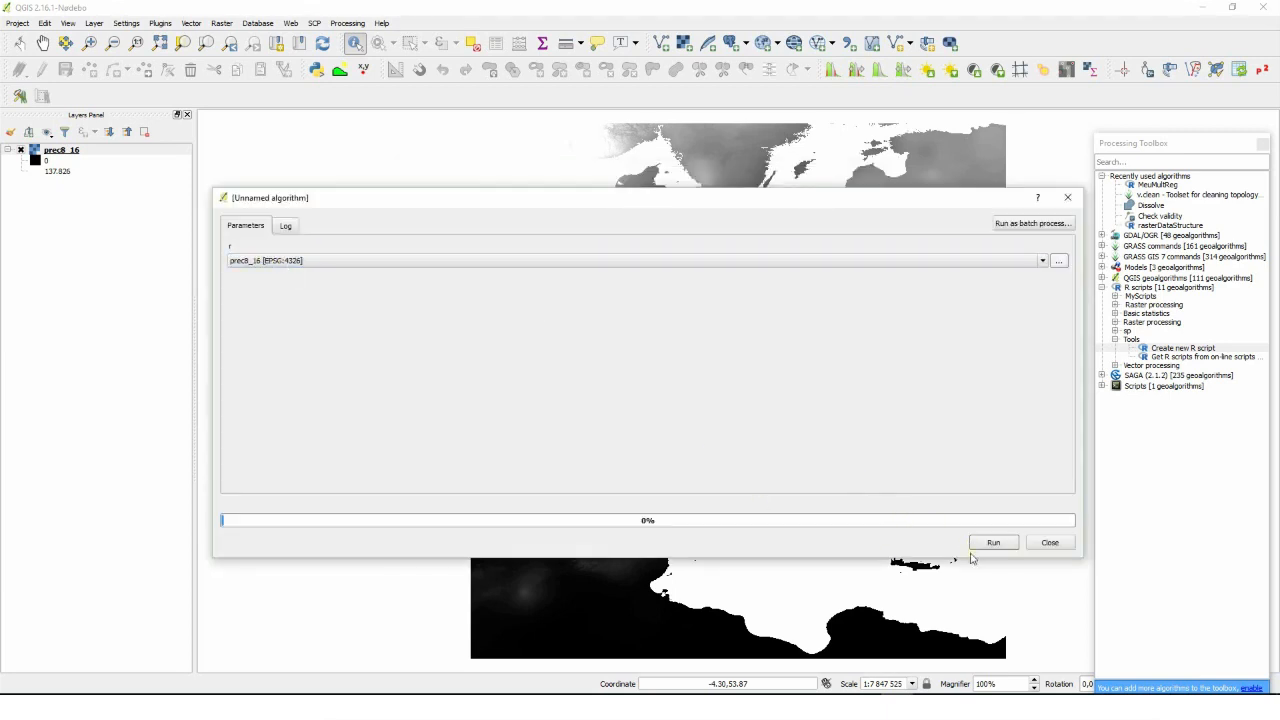
left_click(992, 542)
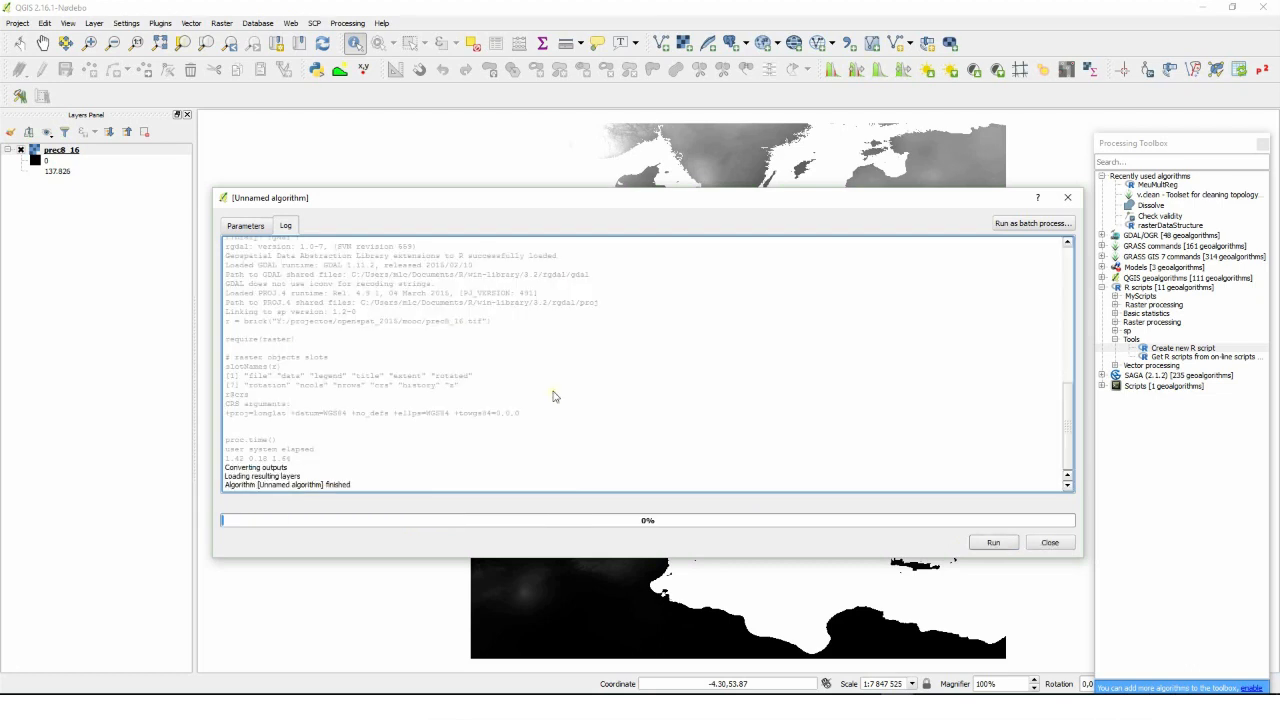
mouse_move(272, 368)
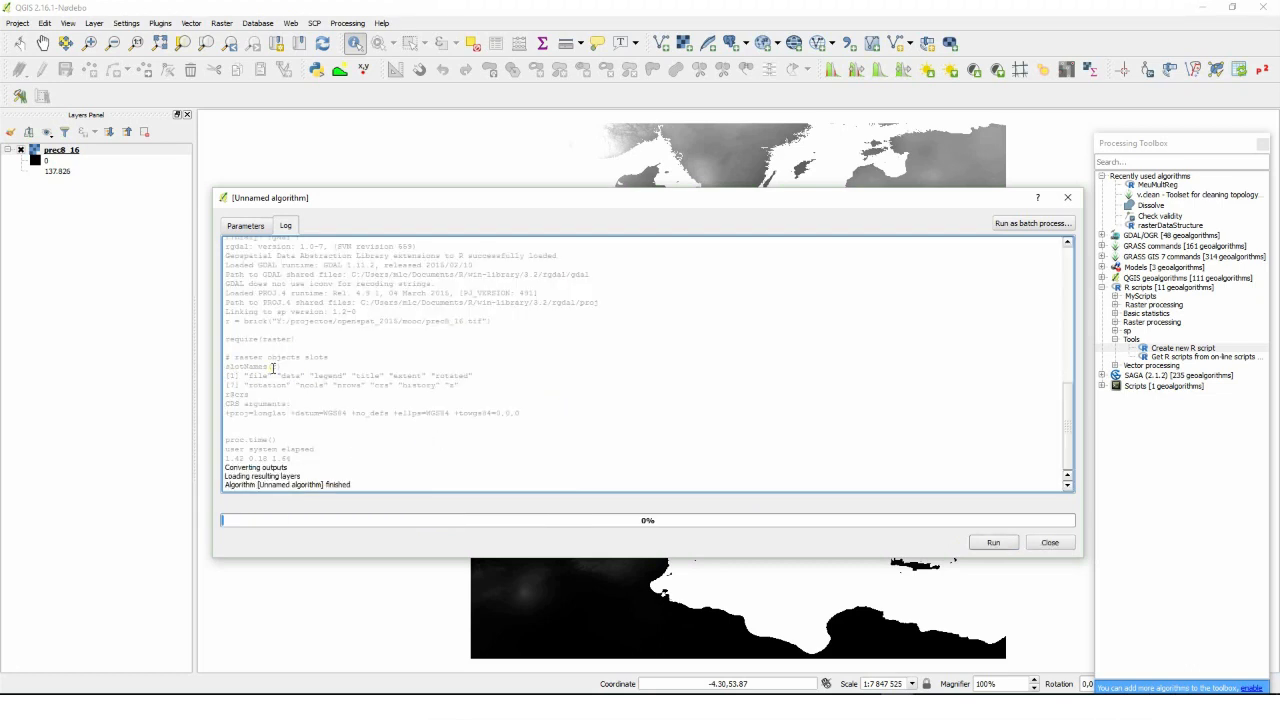
mouse_move(380, 393)
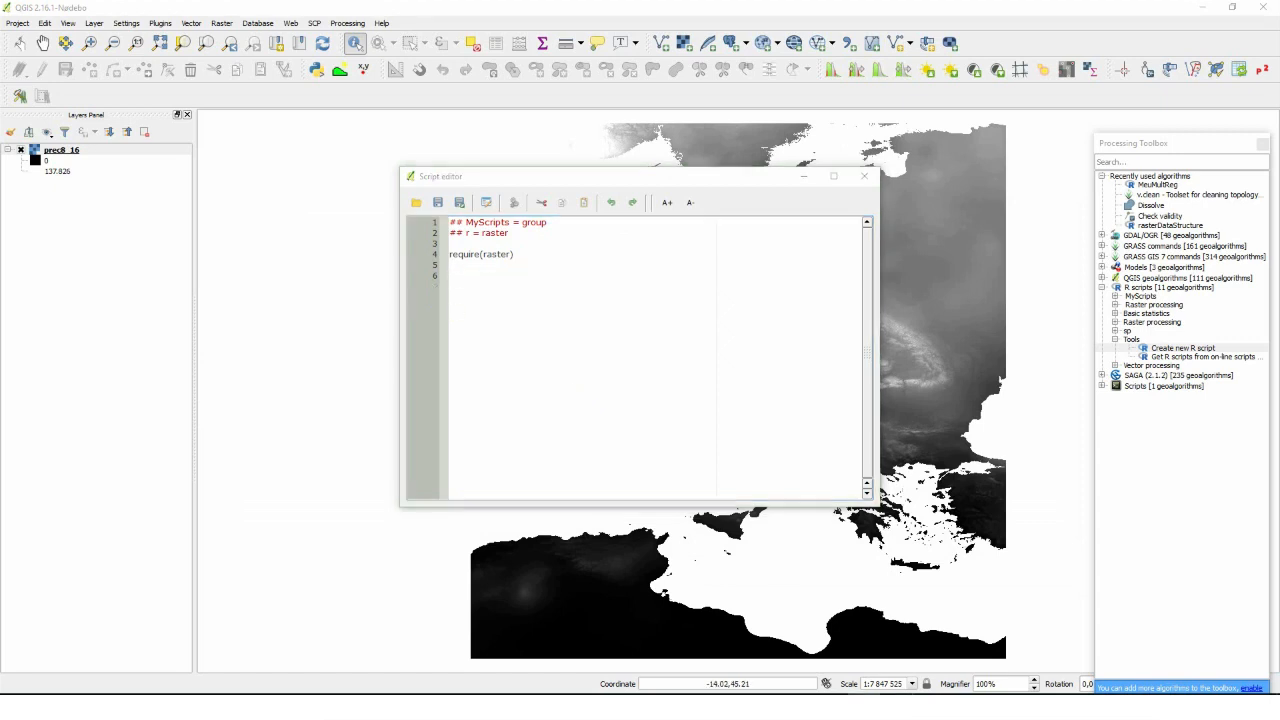
Add a line to the script, run it on prec8_16, and close the finished run window.
left_click(455, 275)
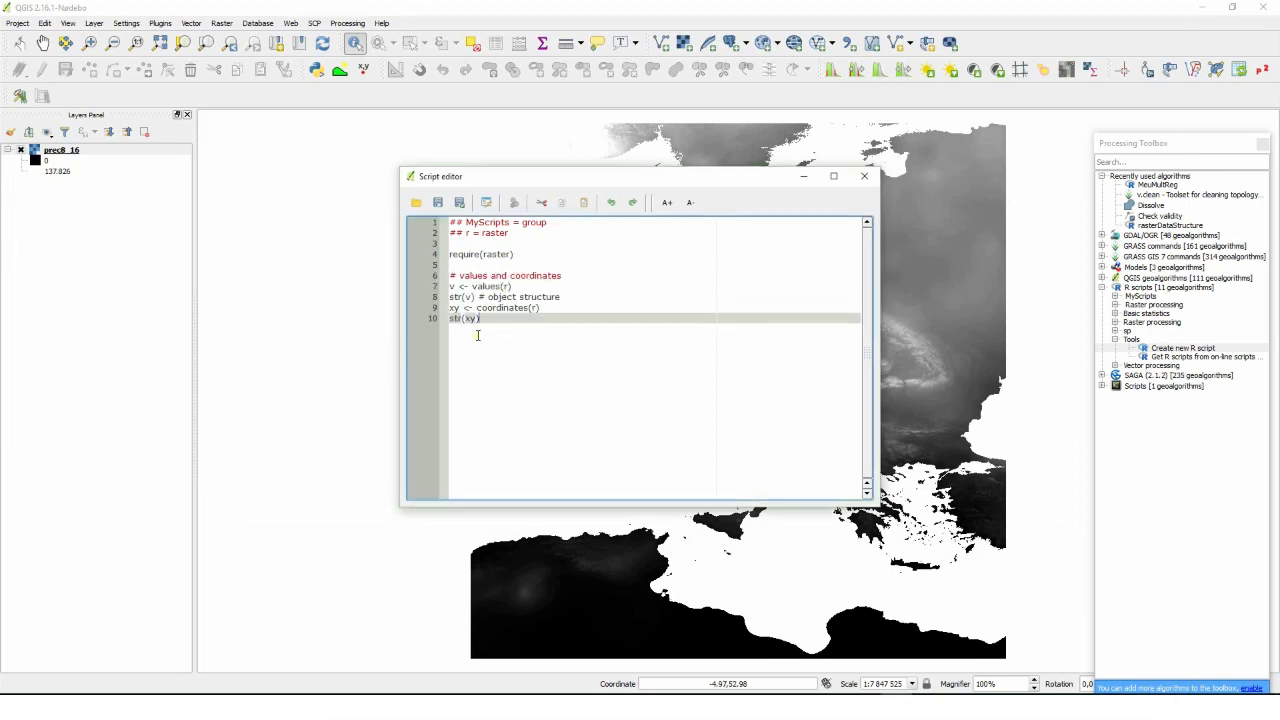
key("Return")
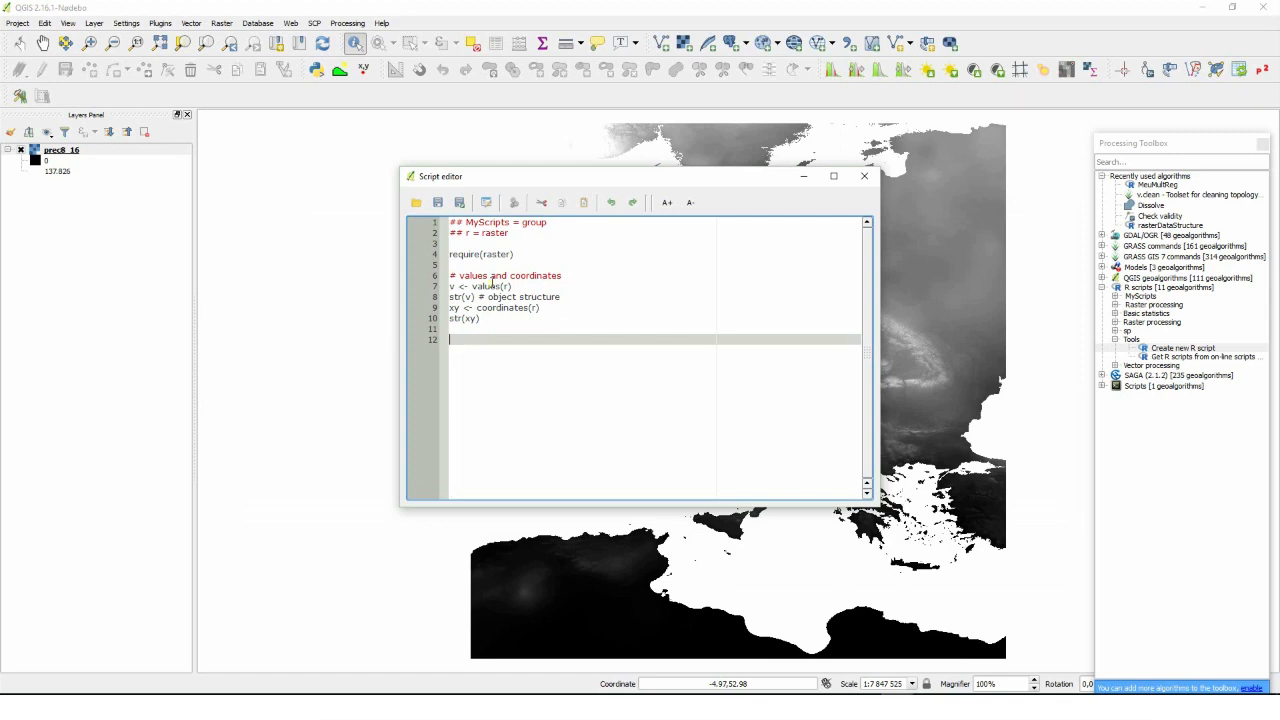
mouse_move(591, 296)
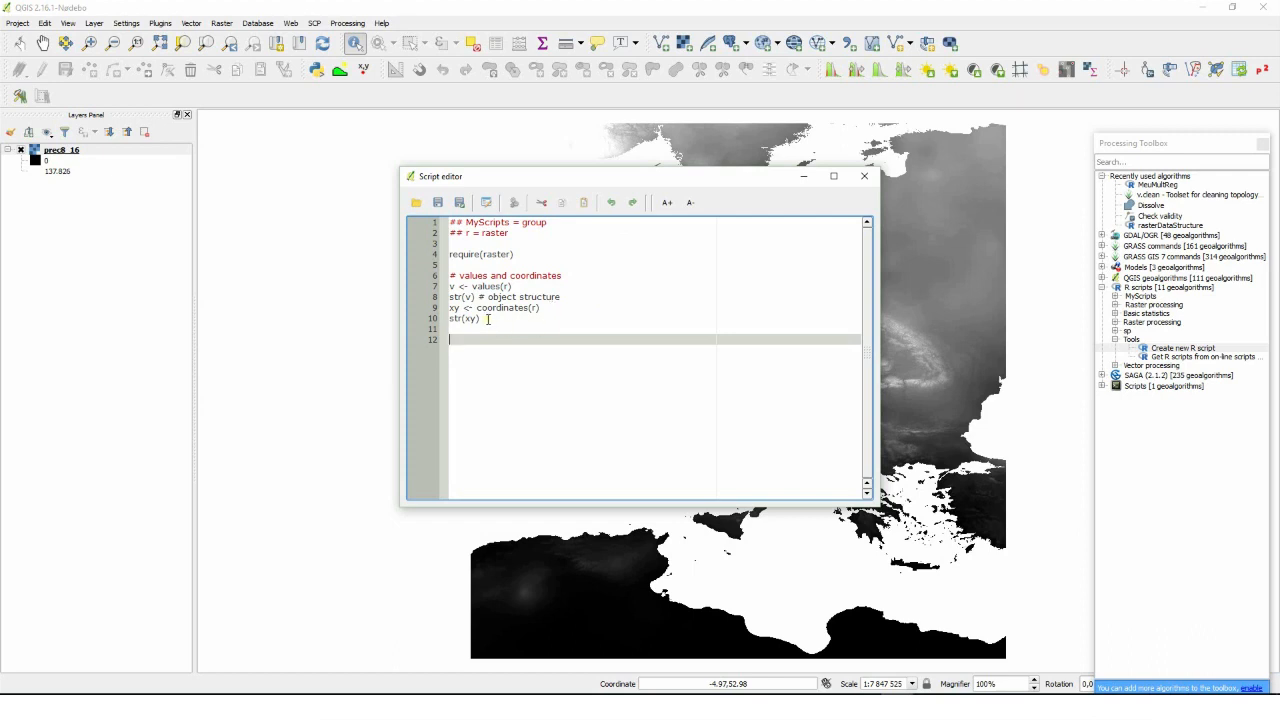
left_click(514, 202)
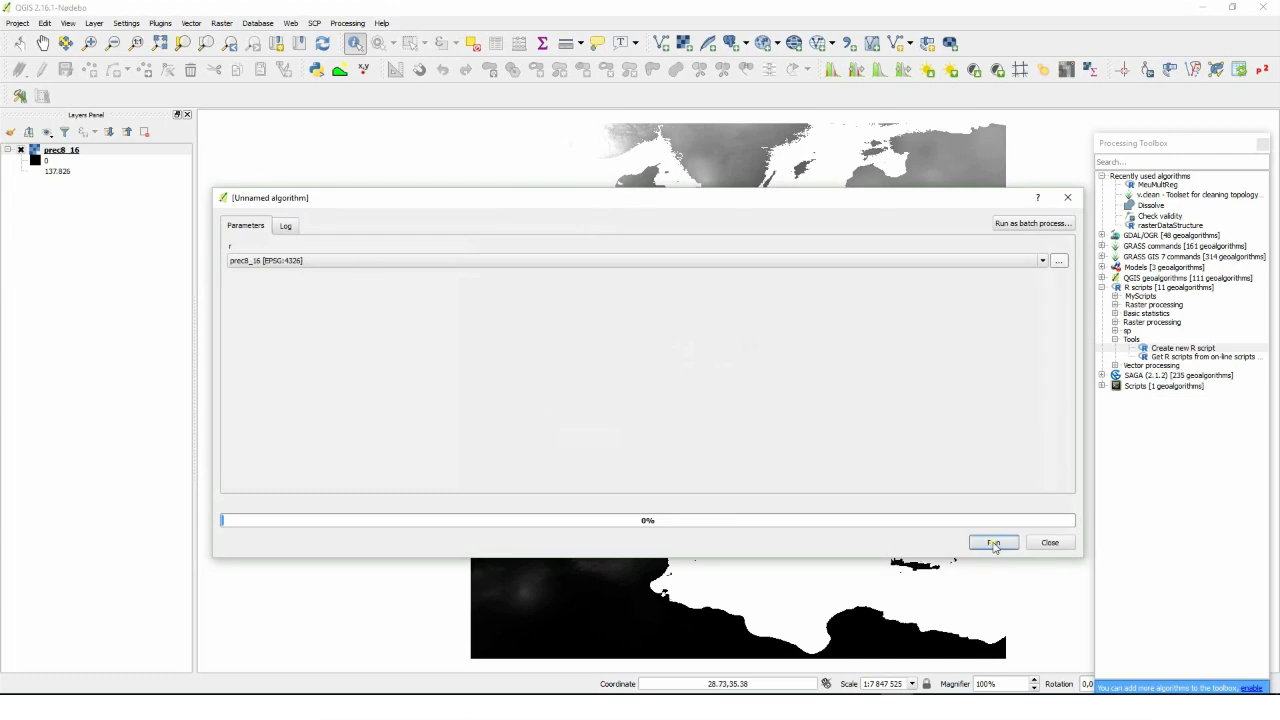
left_click(993, 542)
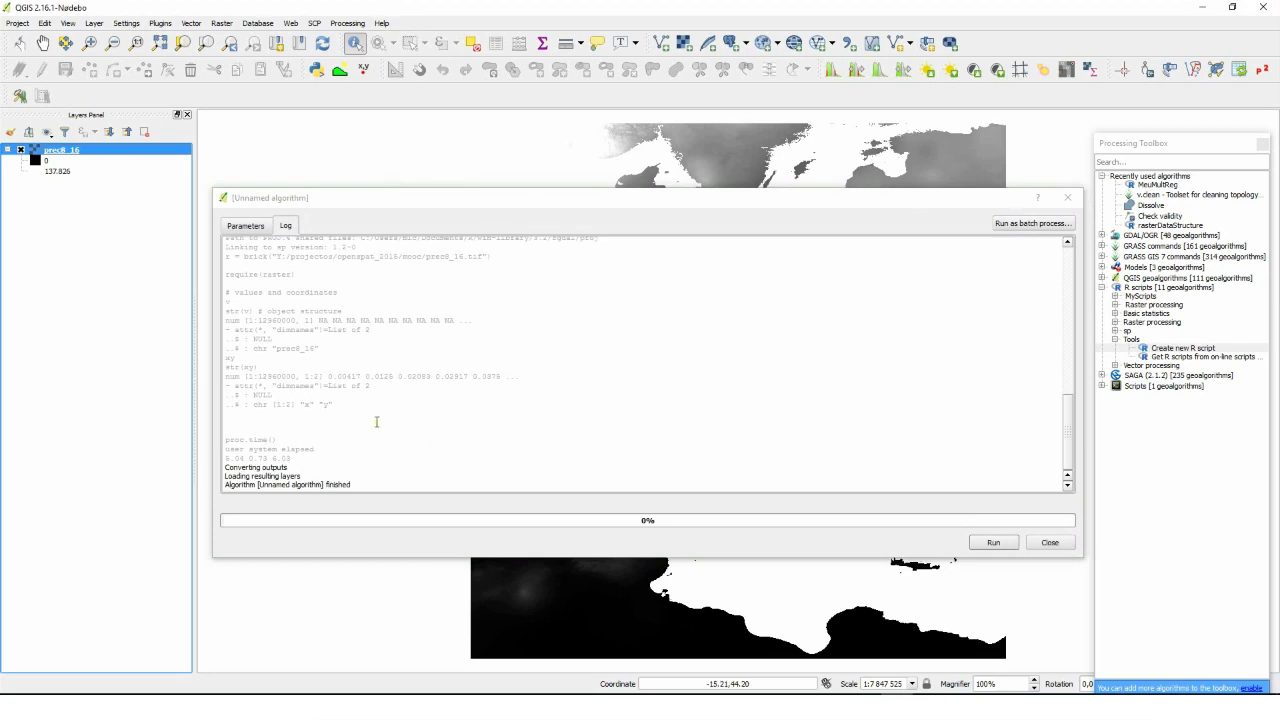
mouse_move(470, 326)
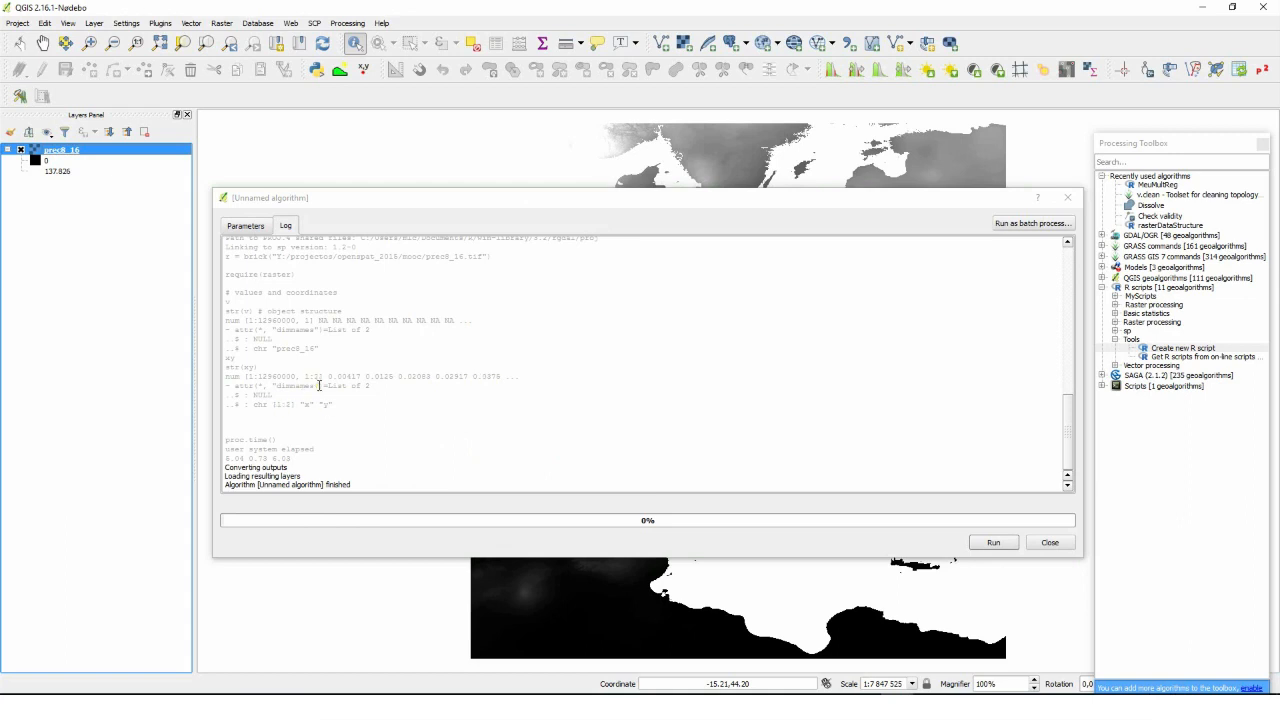
left_click(1049, 542)
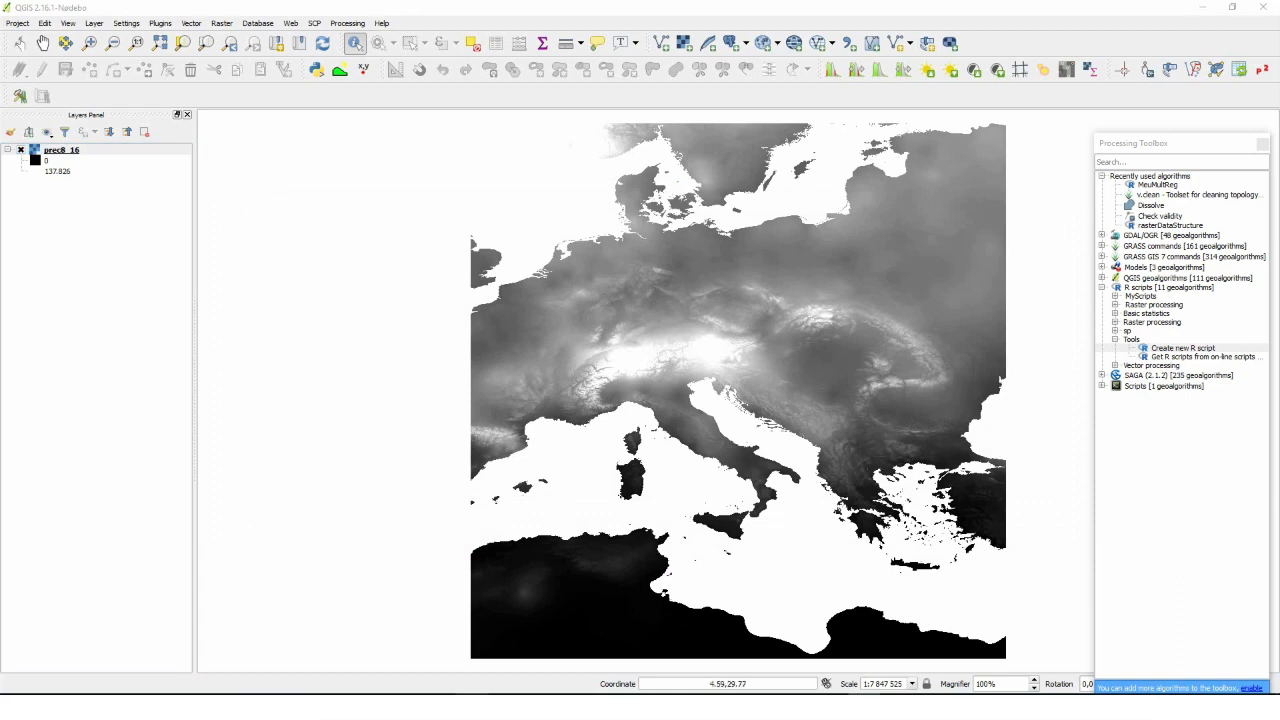
Add png(), hist() and dev.off() lines to the script and save it.
left_click(1182, 347)
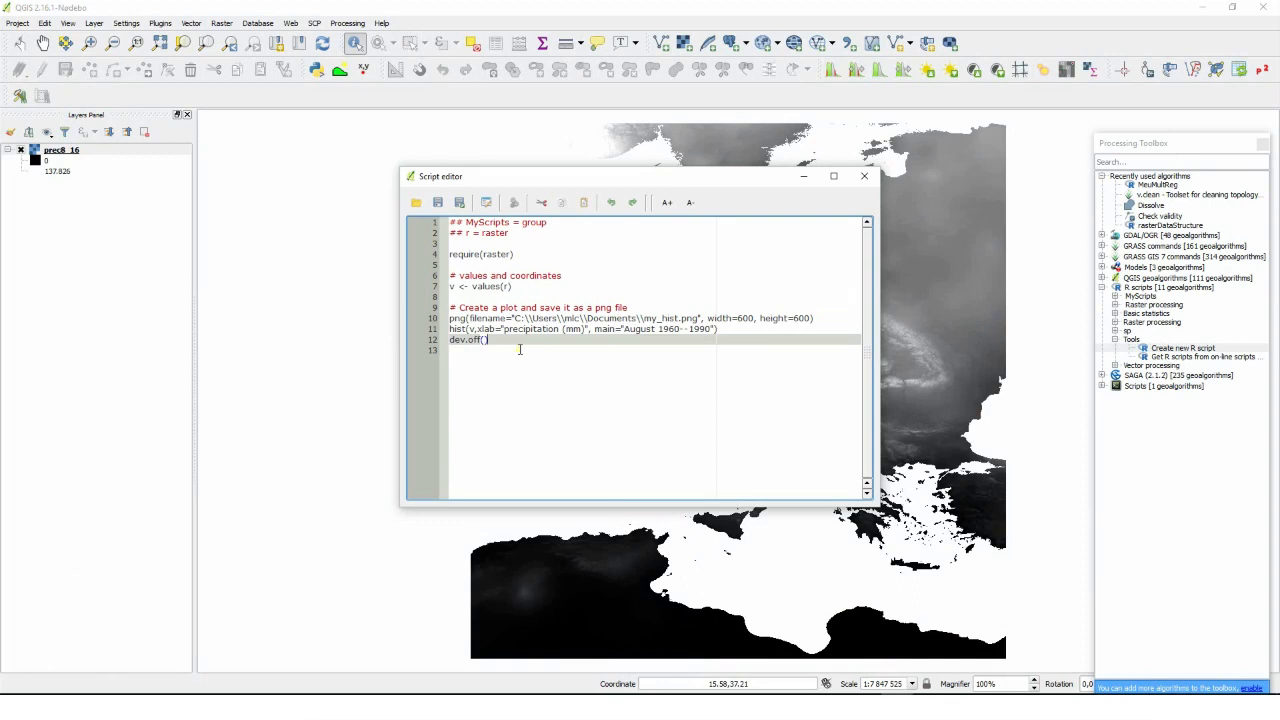
key("Return")
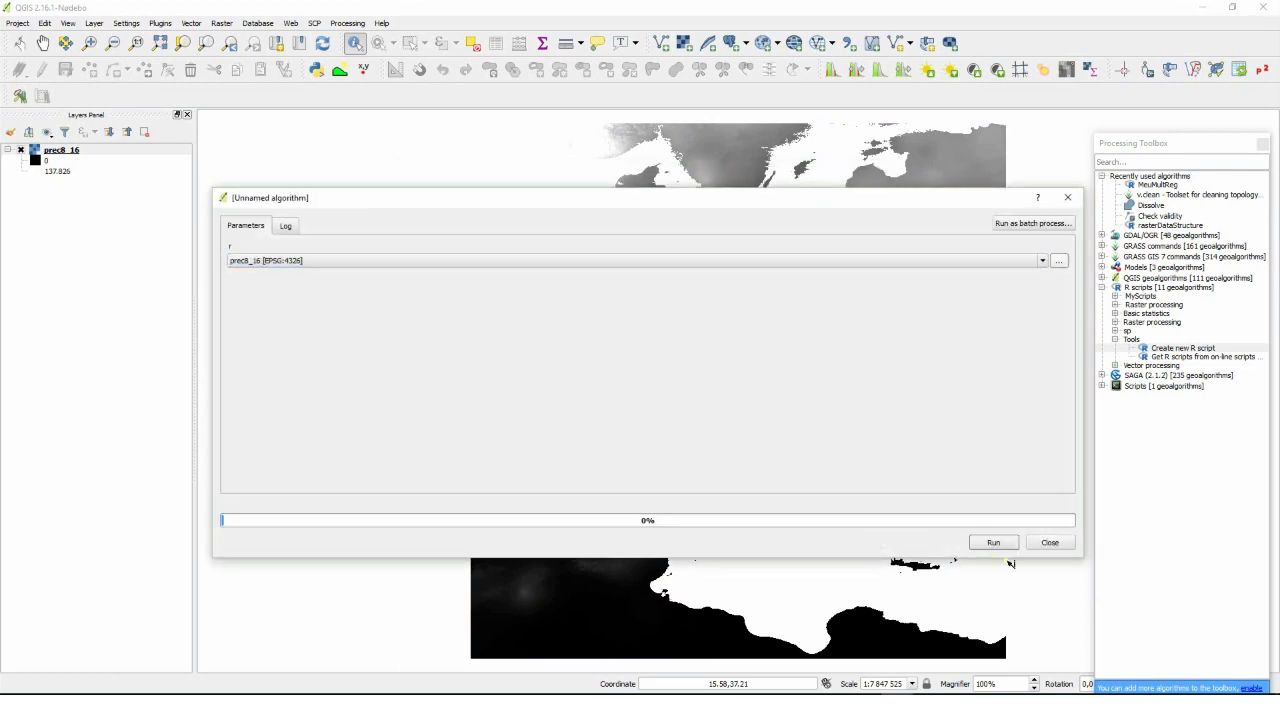
Run the histogram script on prec8_16 and open the resulting my_hist.png.
left_click(992, 542)
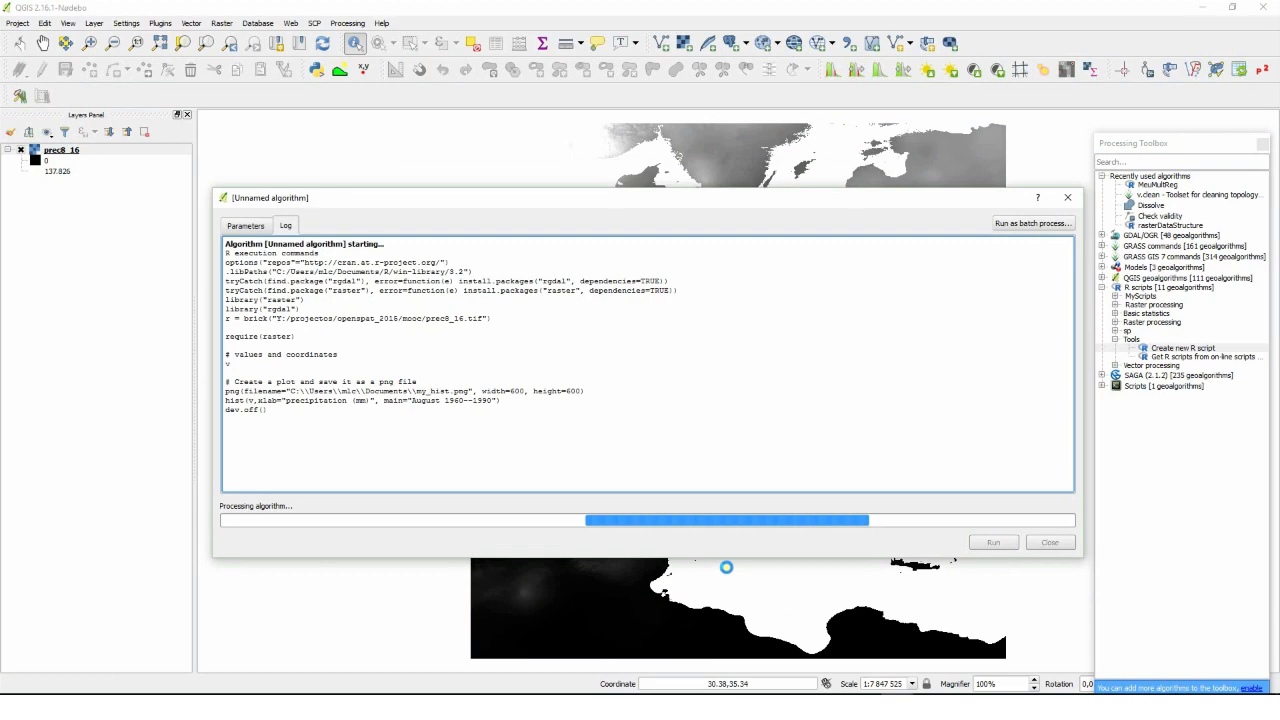
mouse_move(640, 492)
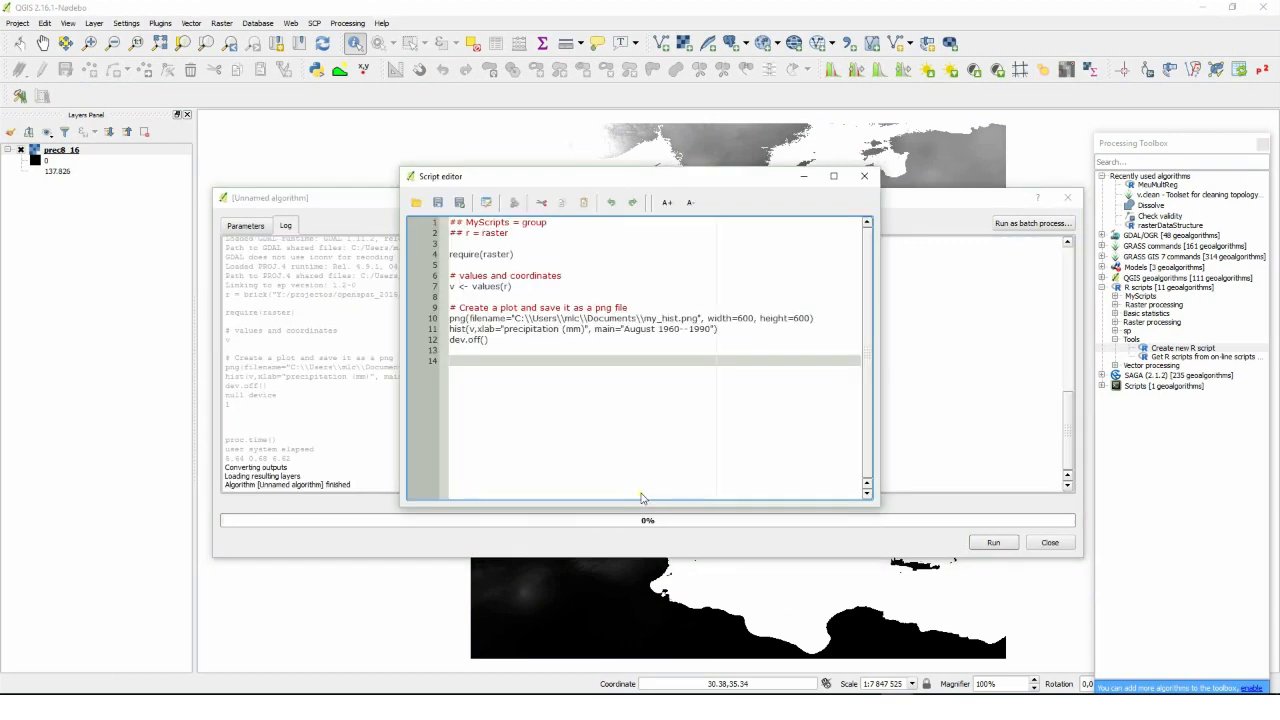
left_click(863, 176)
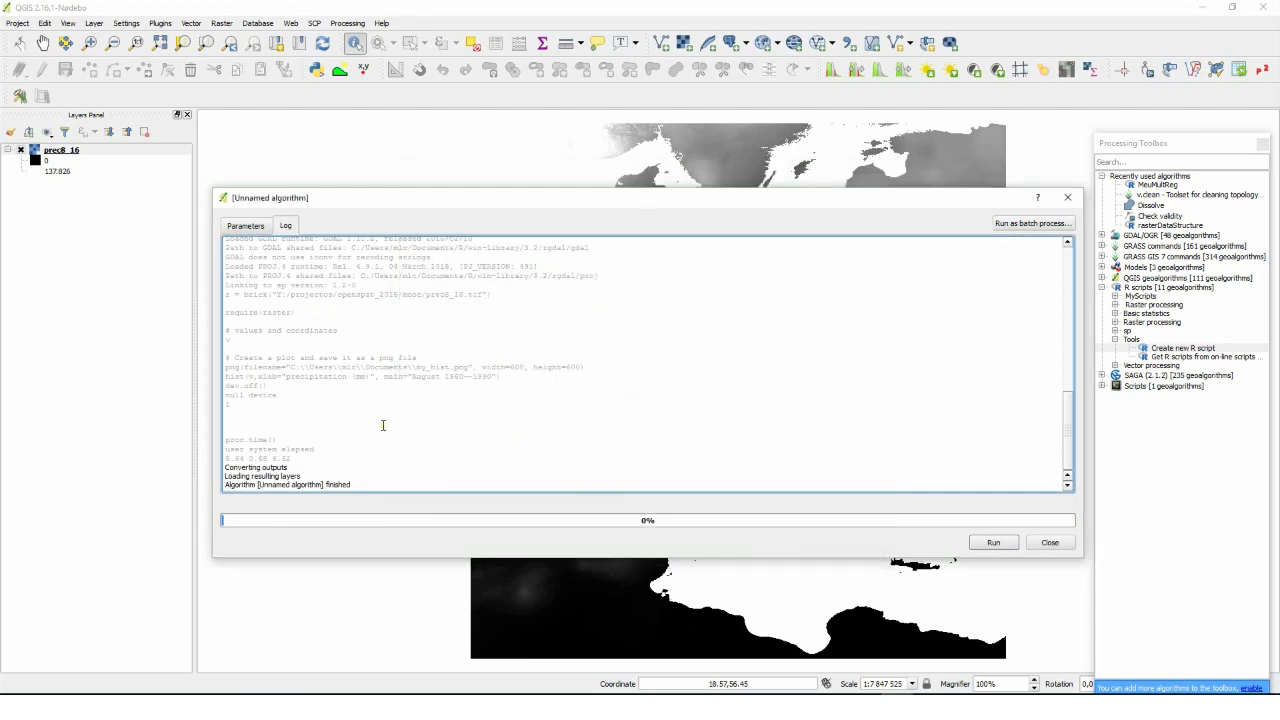
mouse_move(383, 425)
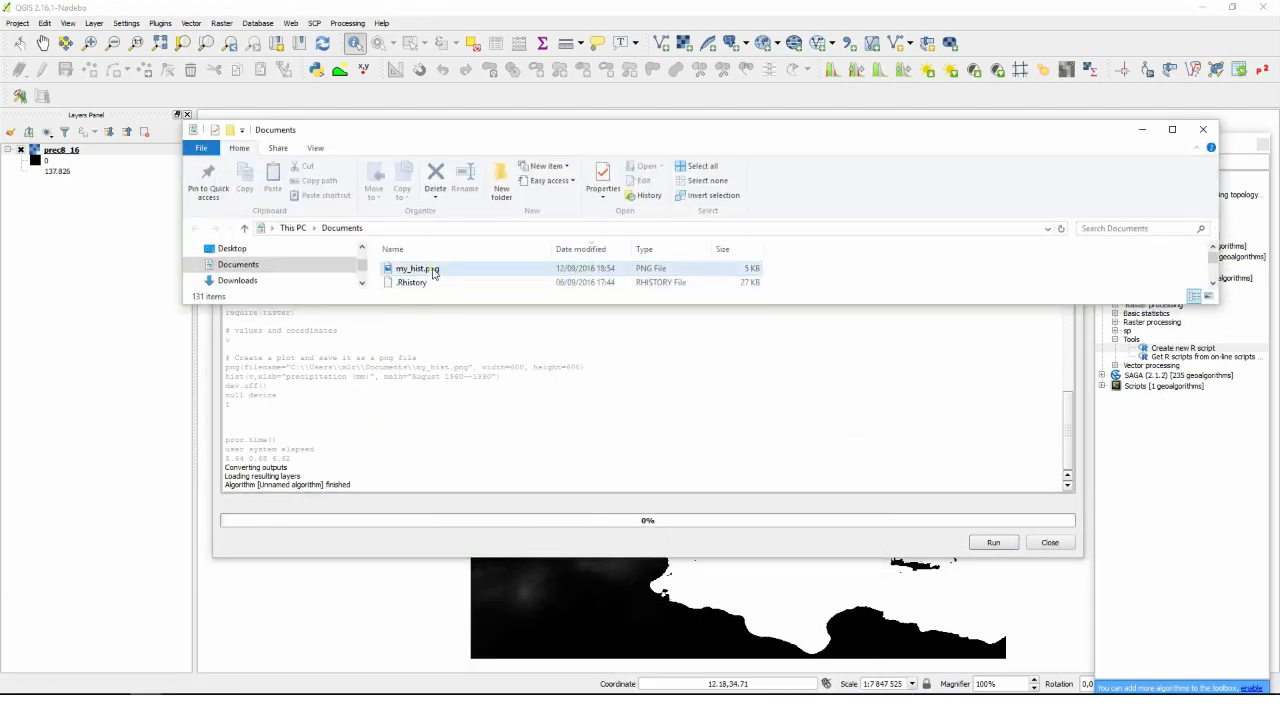
double_click(410, 268)
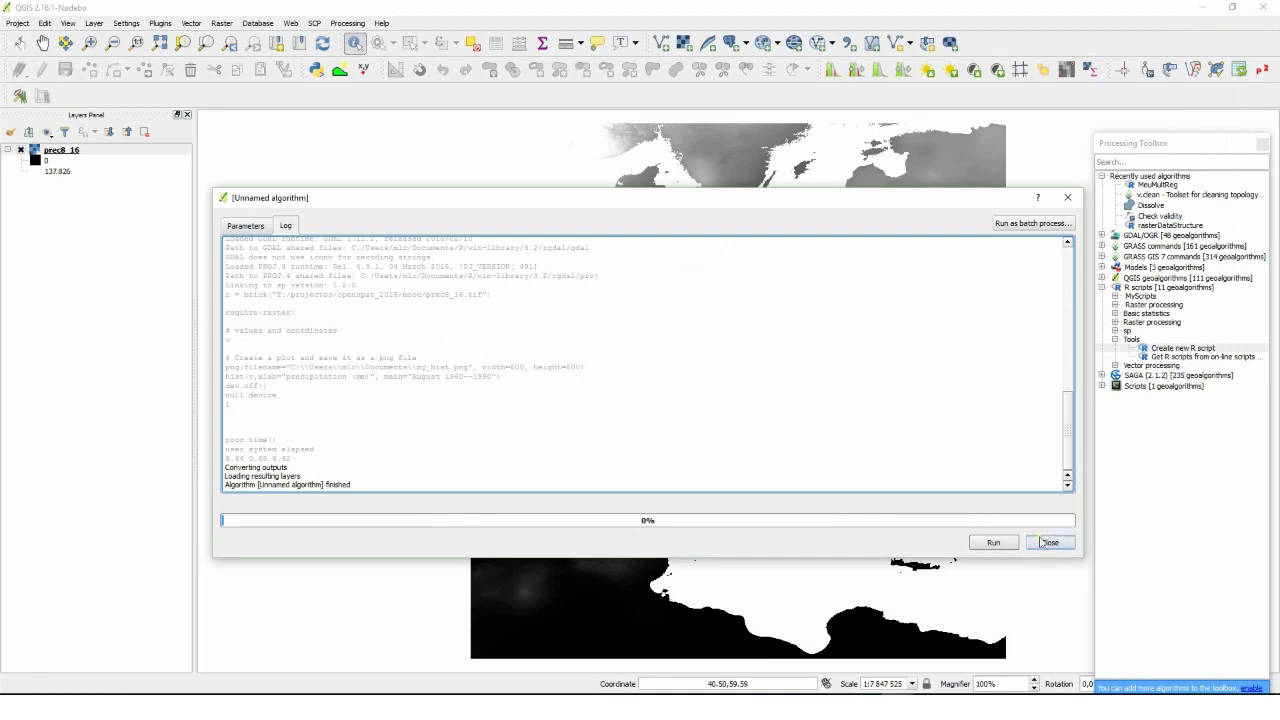
left_click(1049, 542)
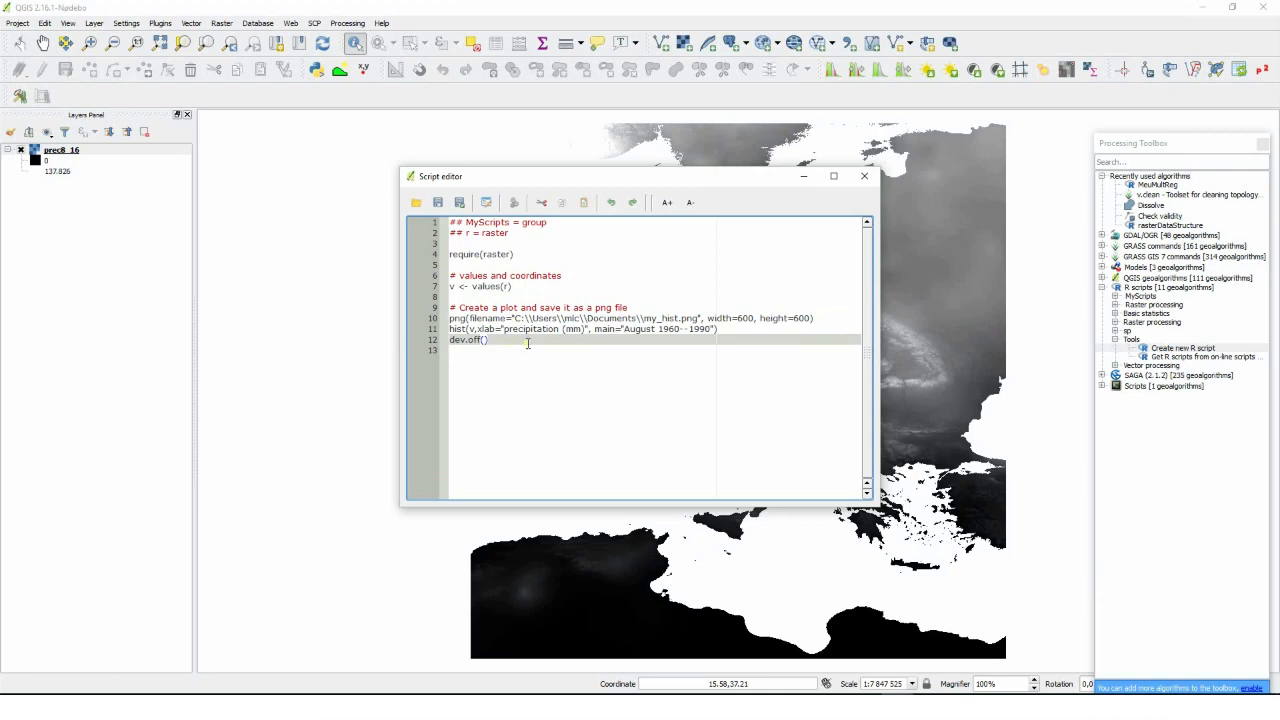
Edit the script, rerun it, and view my_hist.png again before closing Documents.
key("Return")
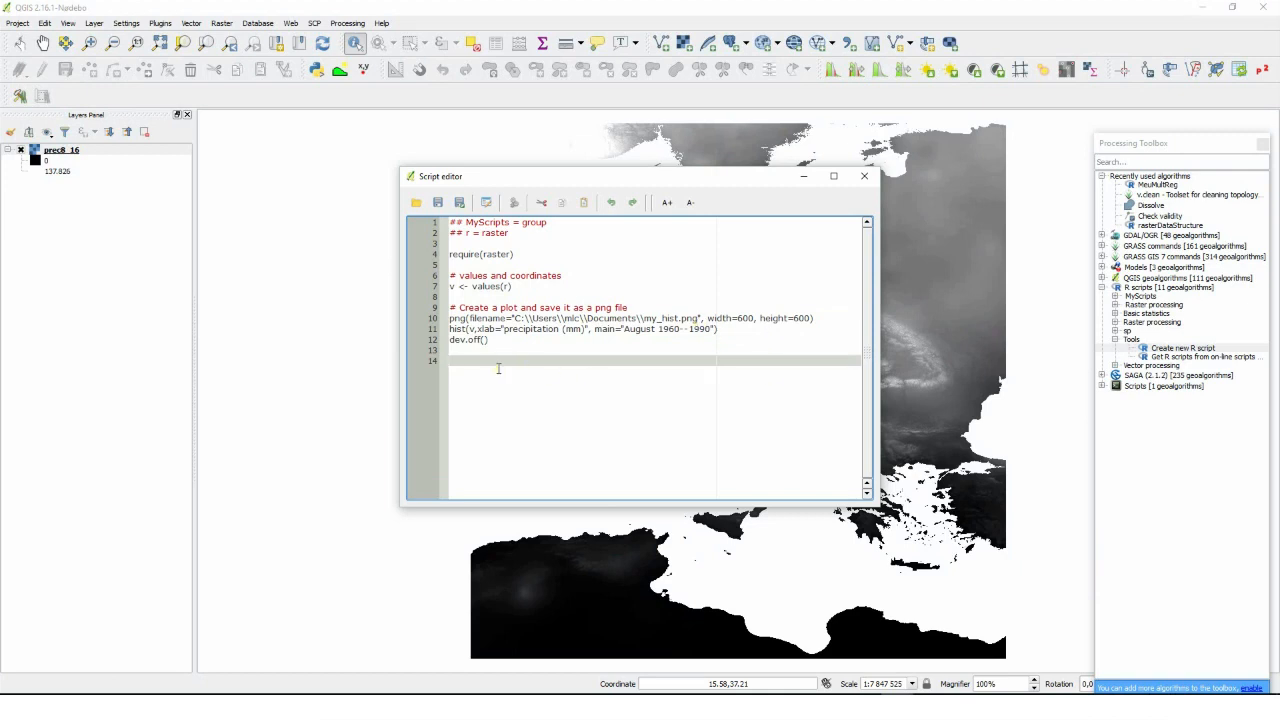
mouse_move(710, 341)
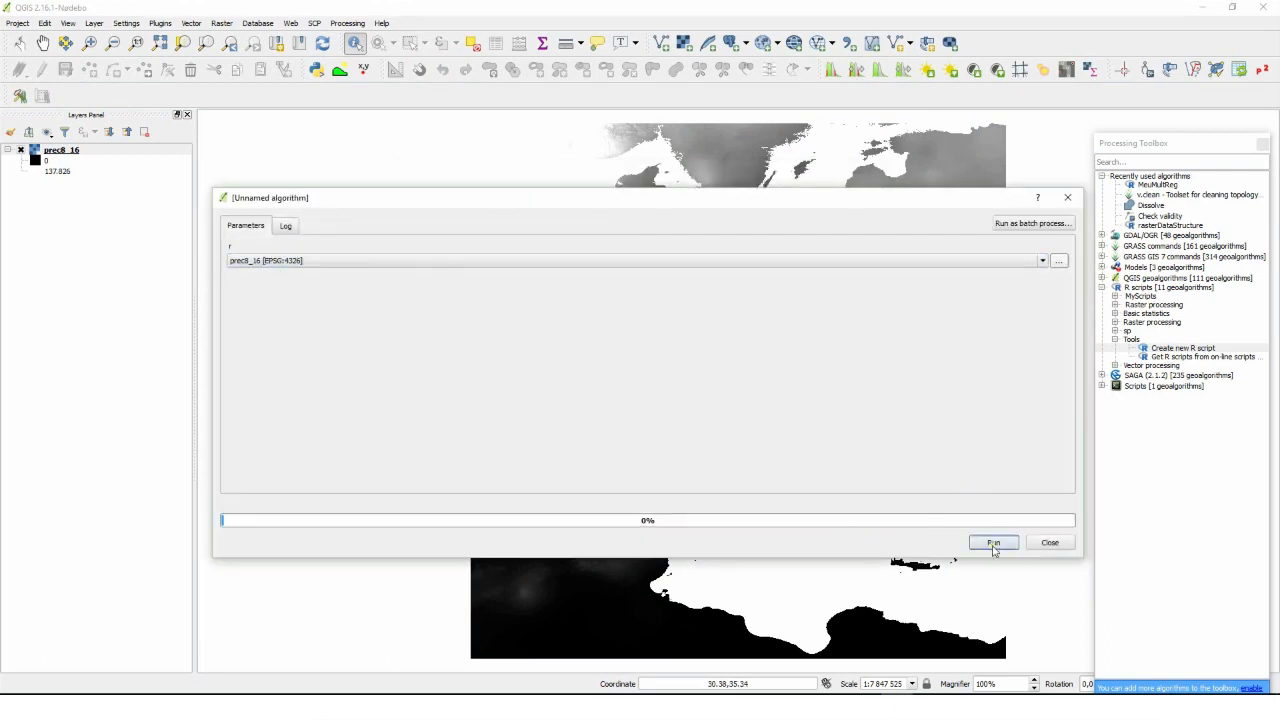
left_click(992, 542)
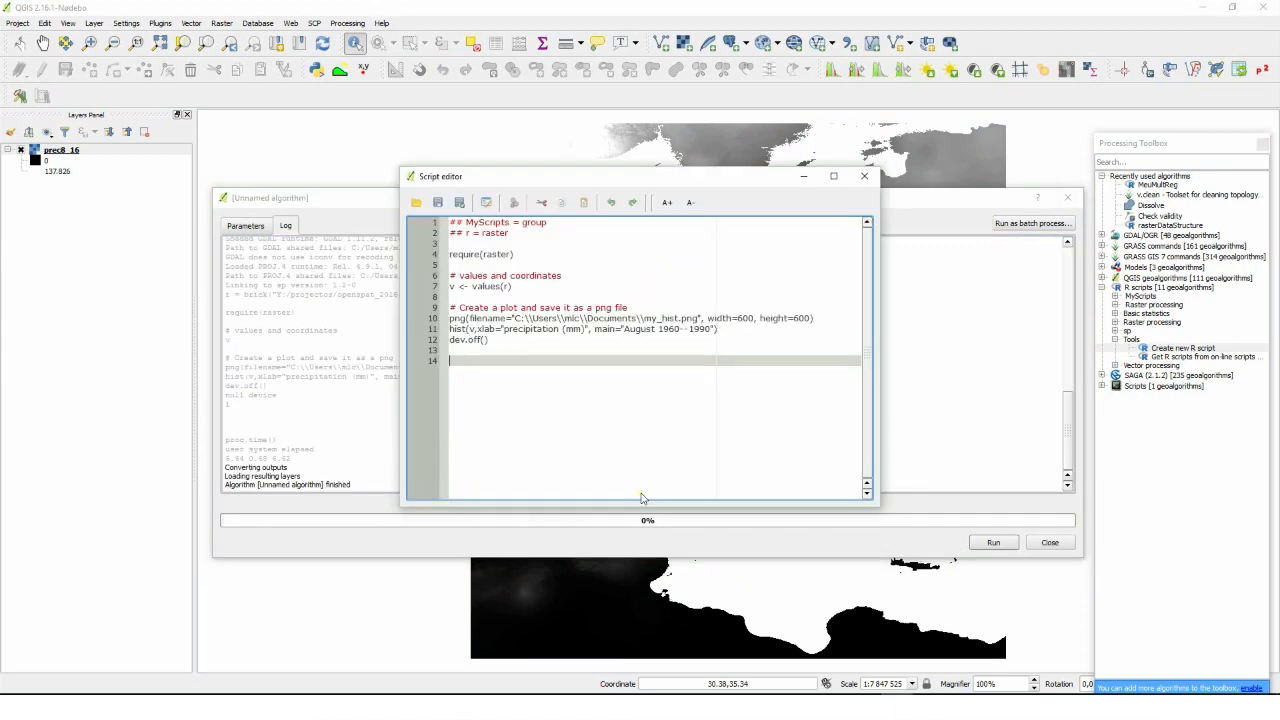
left_click(863, 176)
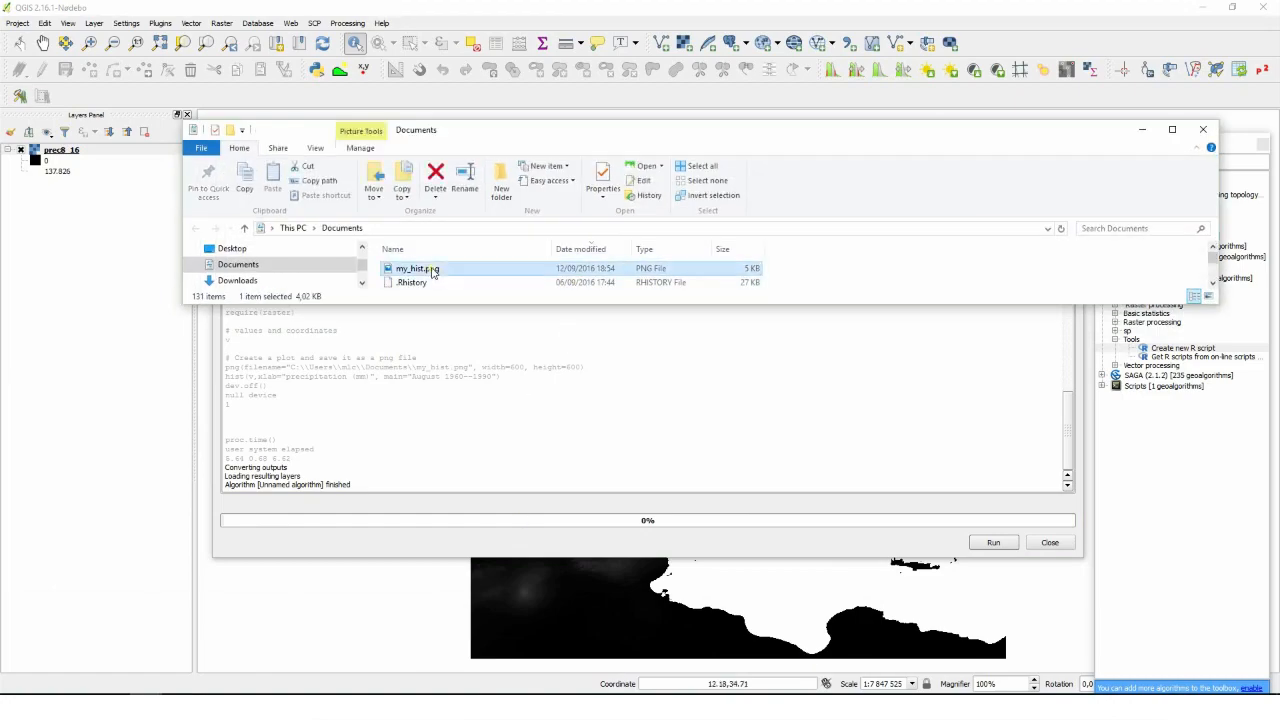
double_click(410, 268)
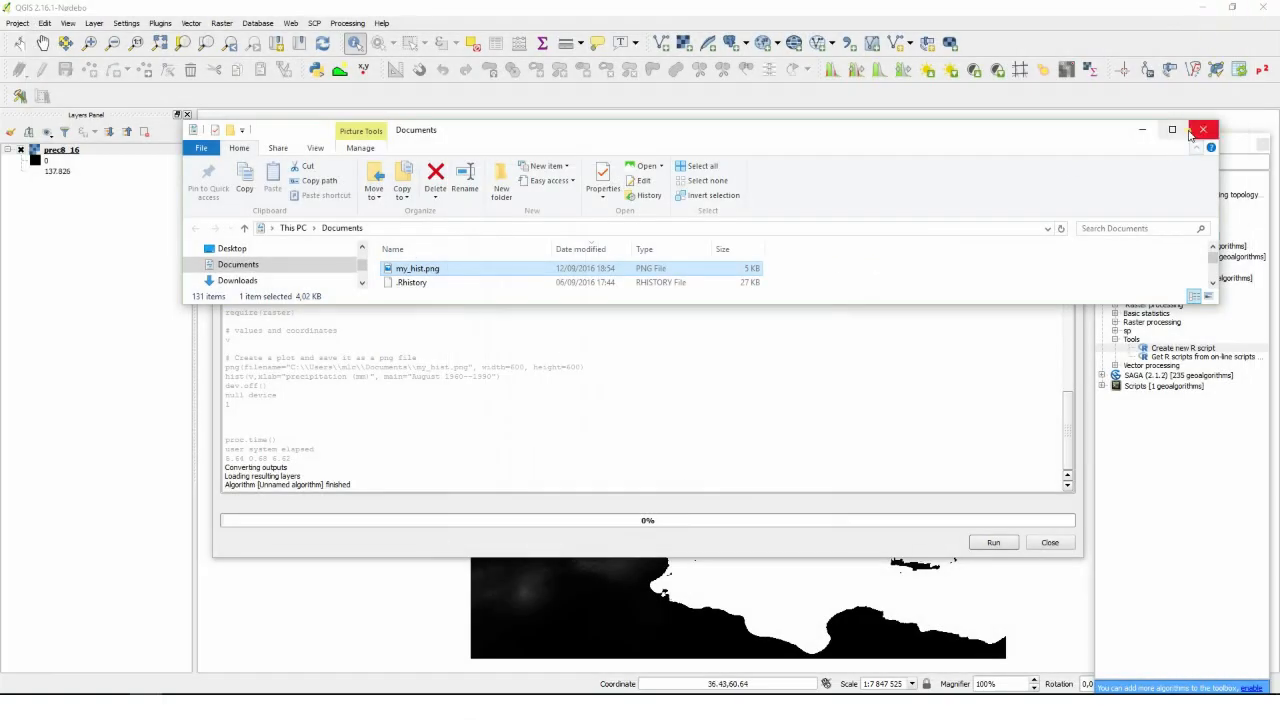
left_click(1203, 130)
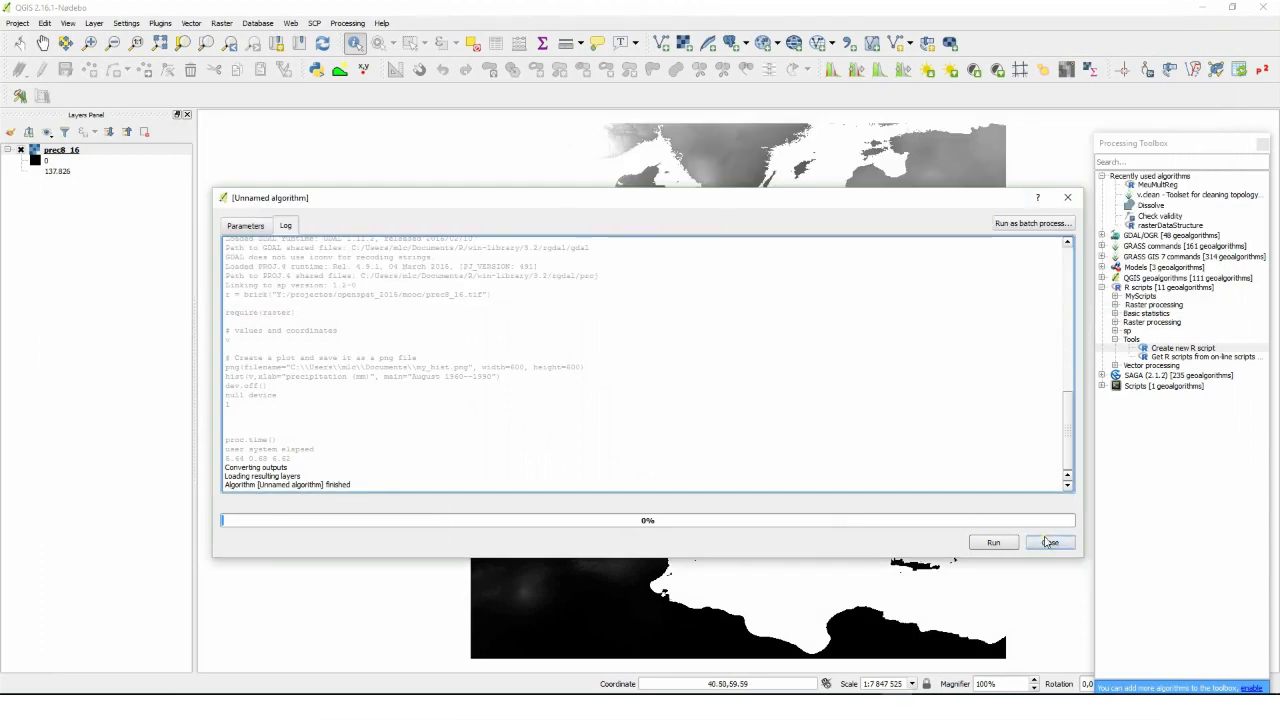
Run the r>50 mask script, review its RasterLayer log output, and close the window.
left_click(1050, 542)
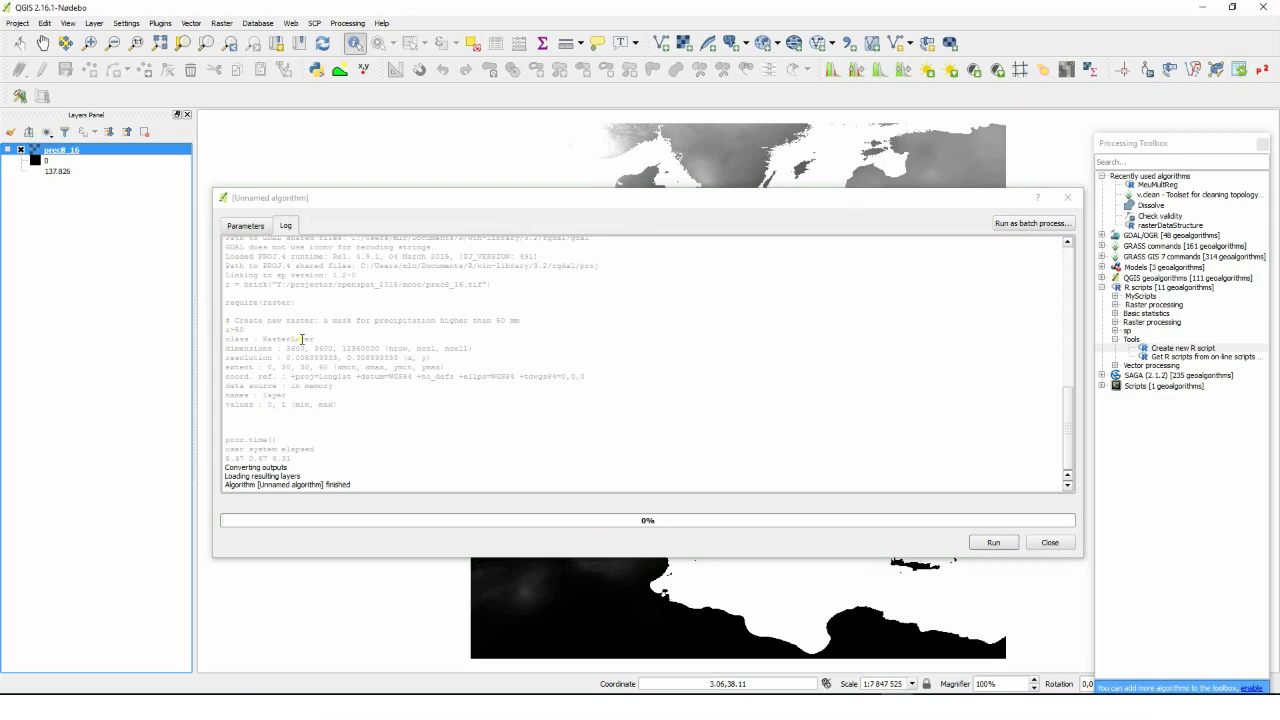
mouse_move(342, 352)
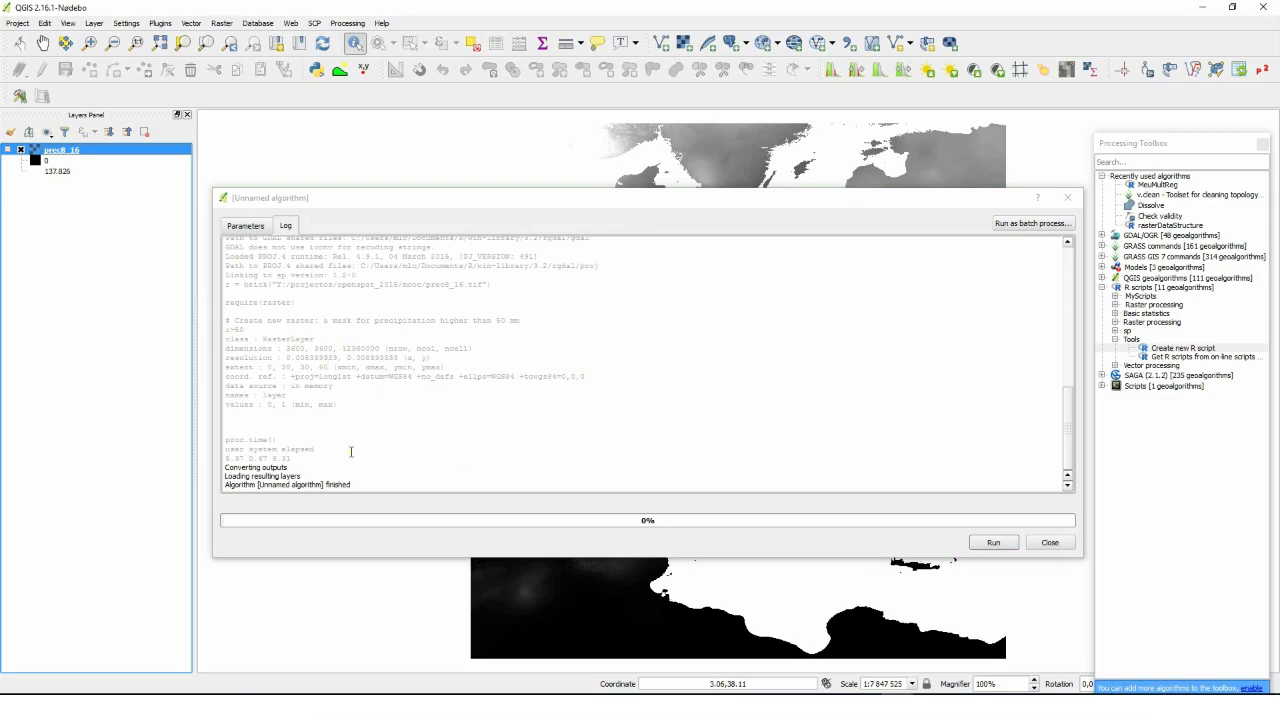
mouse_move(287, 415)
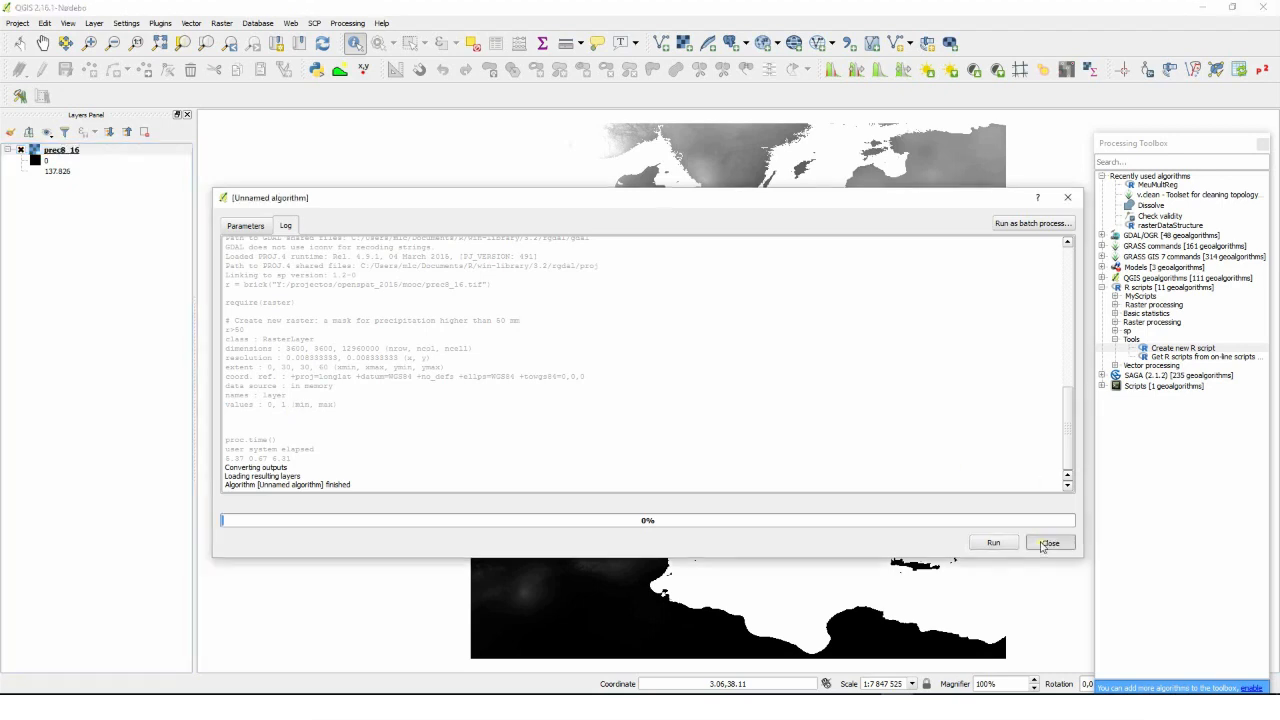
left_click(1049, 542)
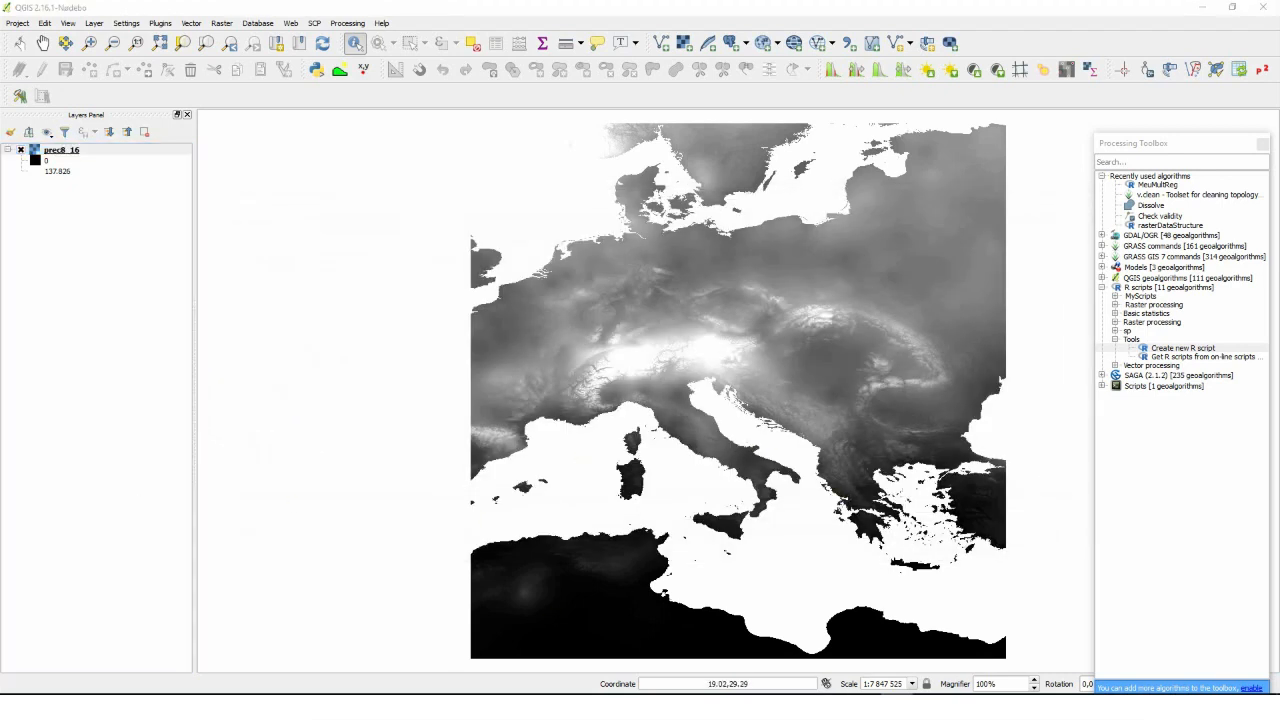
Run the mask script on prec8_16 with the temporary mask output opened as a layer.
left_click(1182, 347)
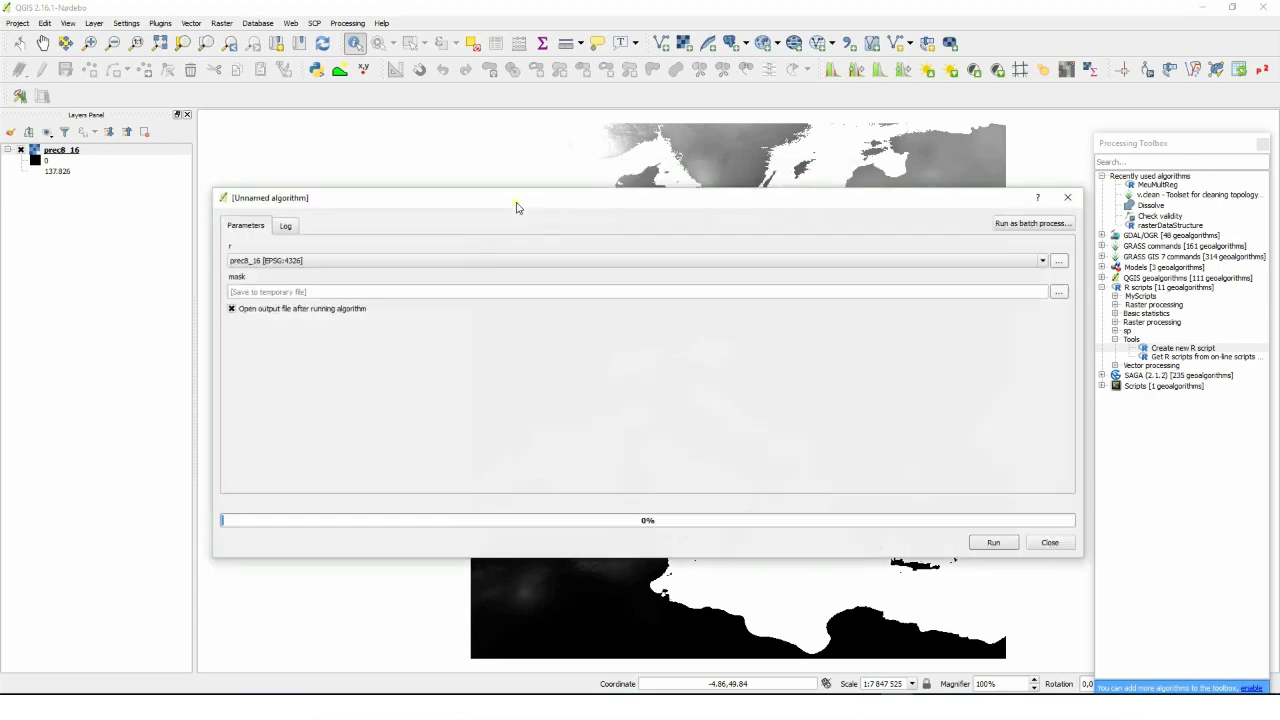
left_click(992, 542)
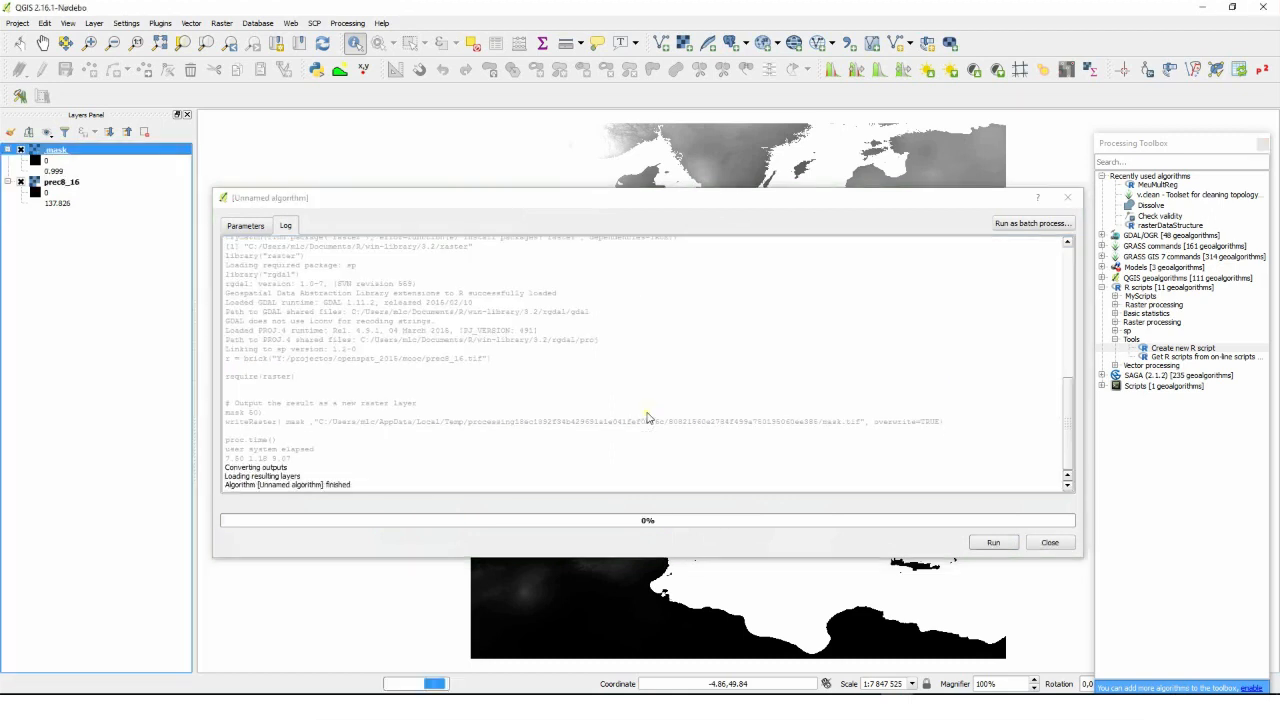
left_click(1049, 542)
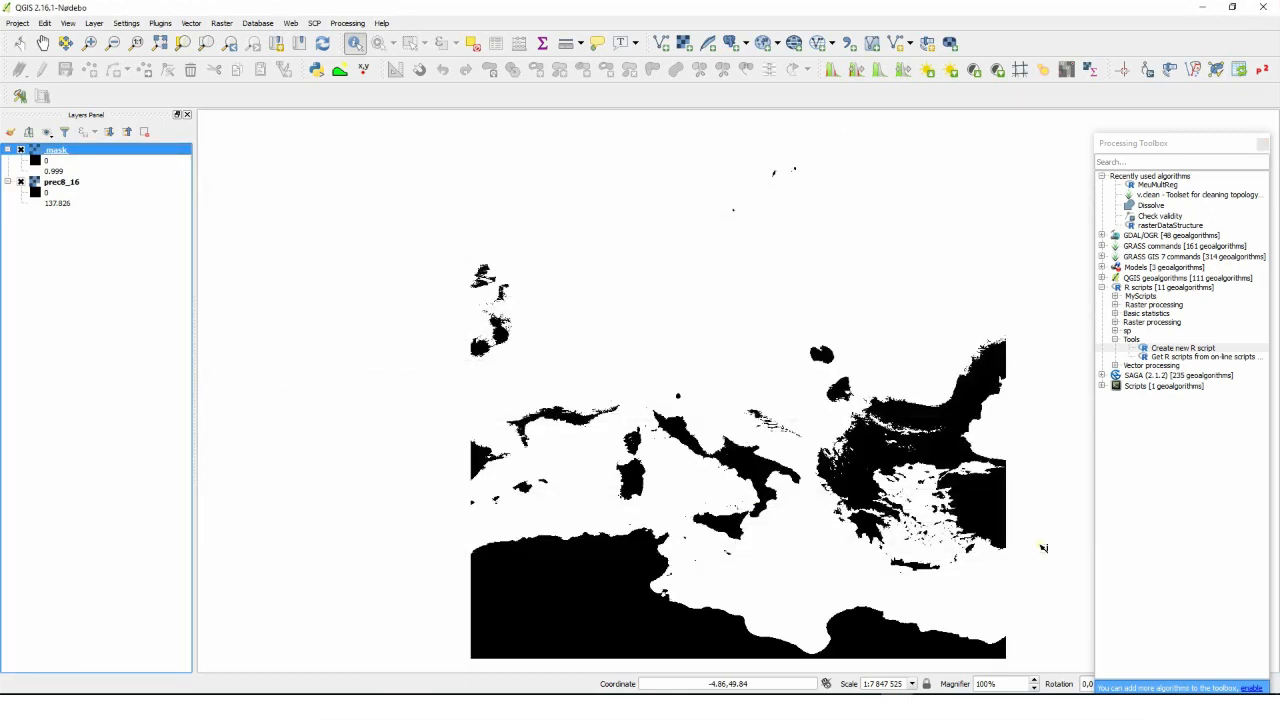
mouse_move(55, 180)
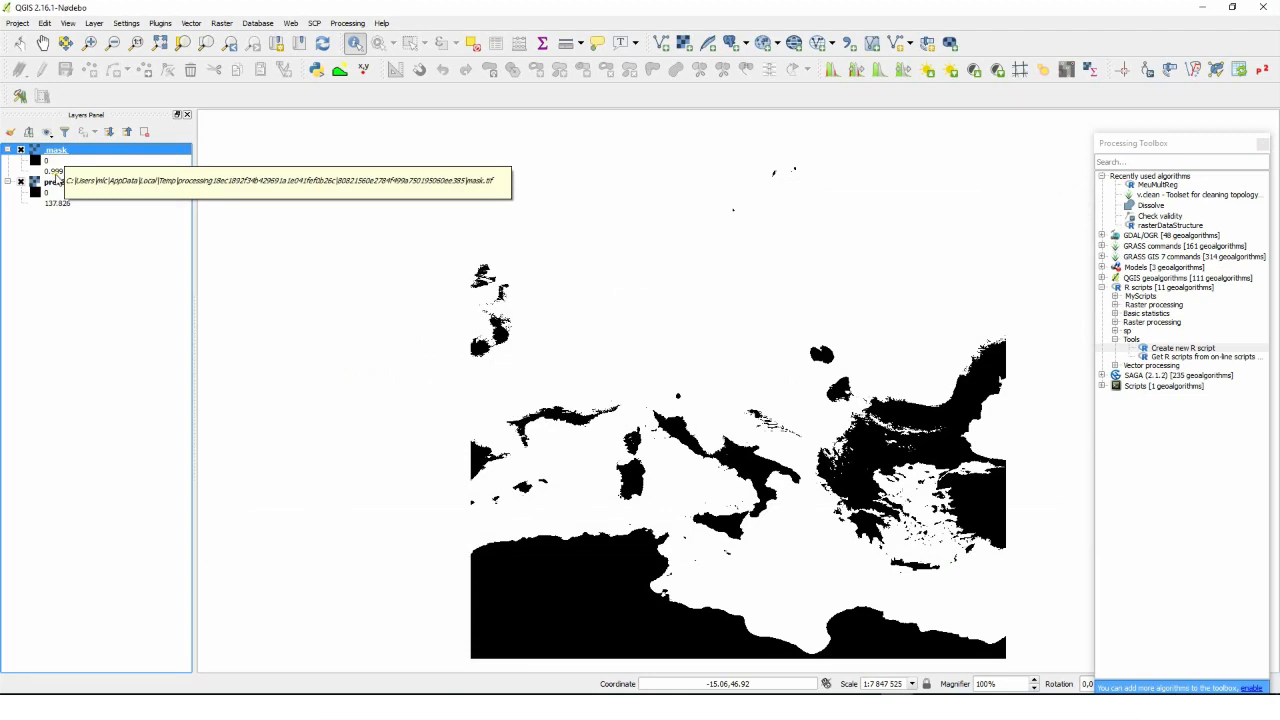
Style the mask as Singleband pseudocolor RdYlGn, equal interval, two classes: red 0, green 1.
right_click(56, 150)
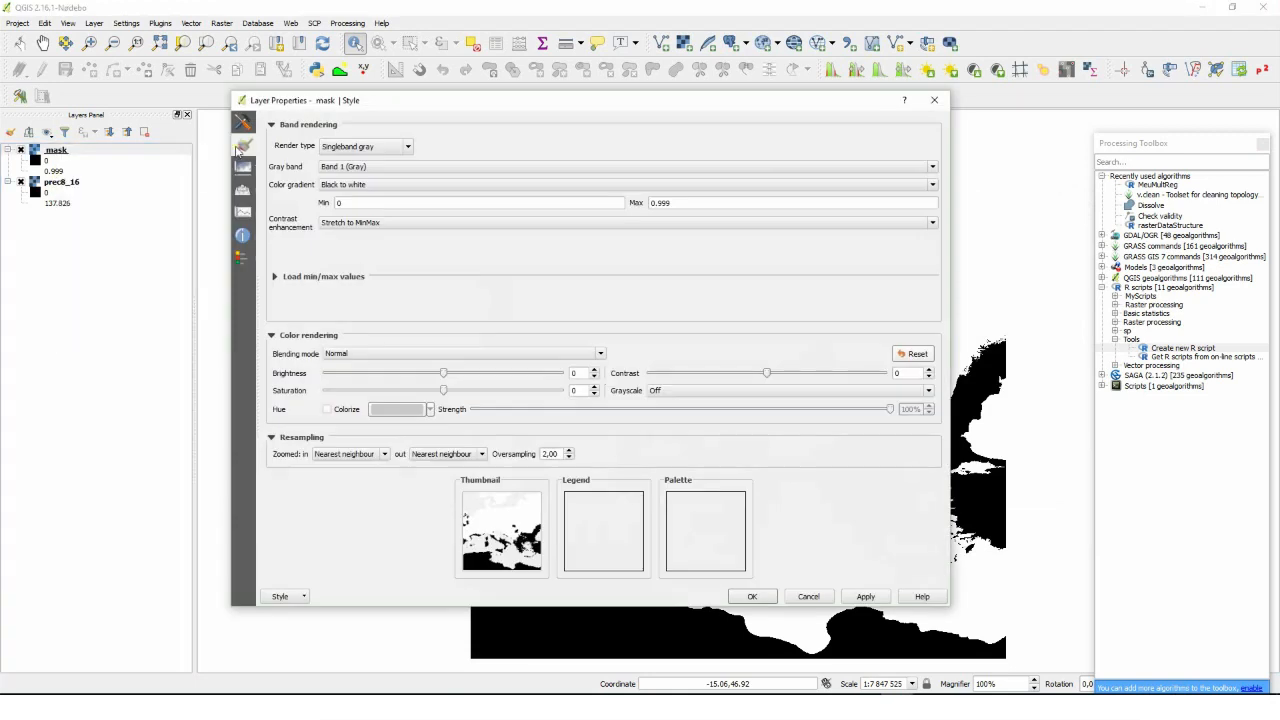
left_click(407, 146)
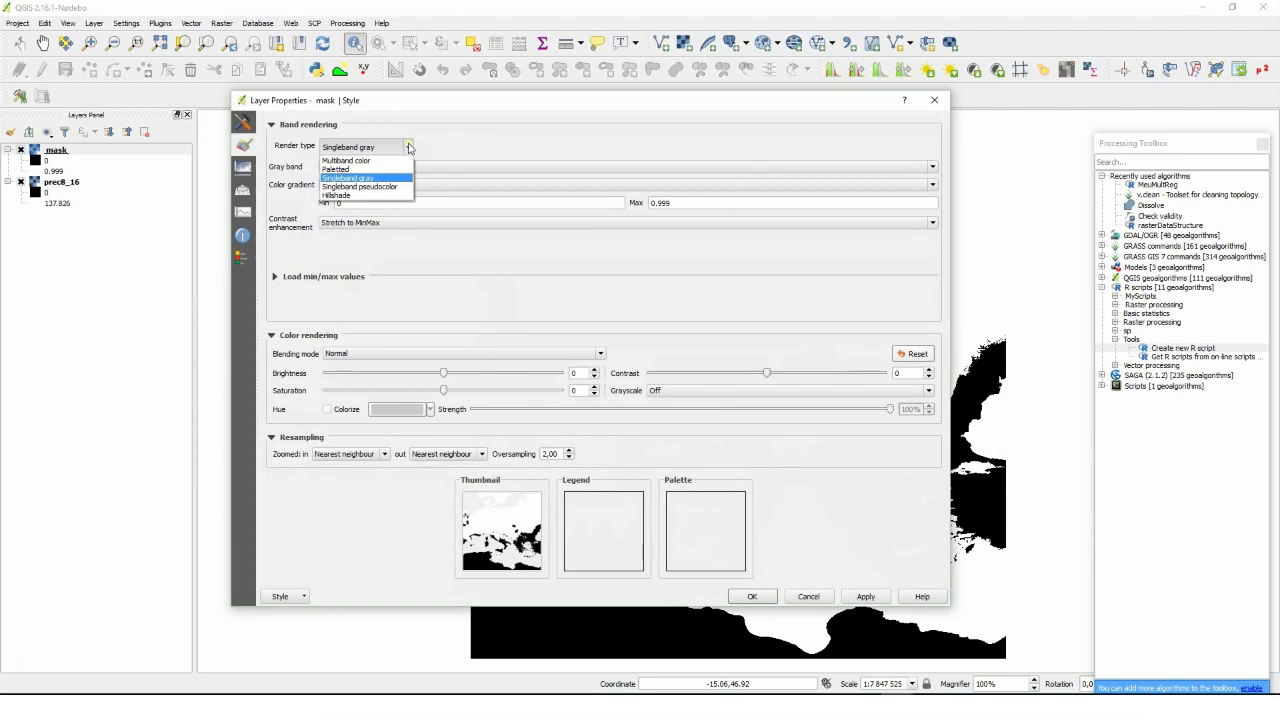
left_click(360, 187)
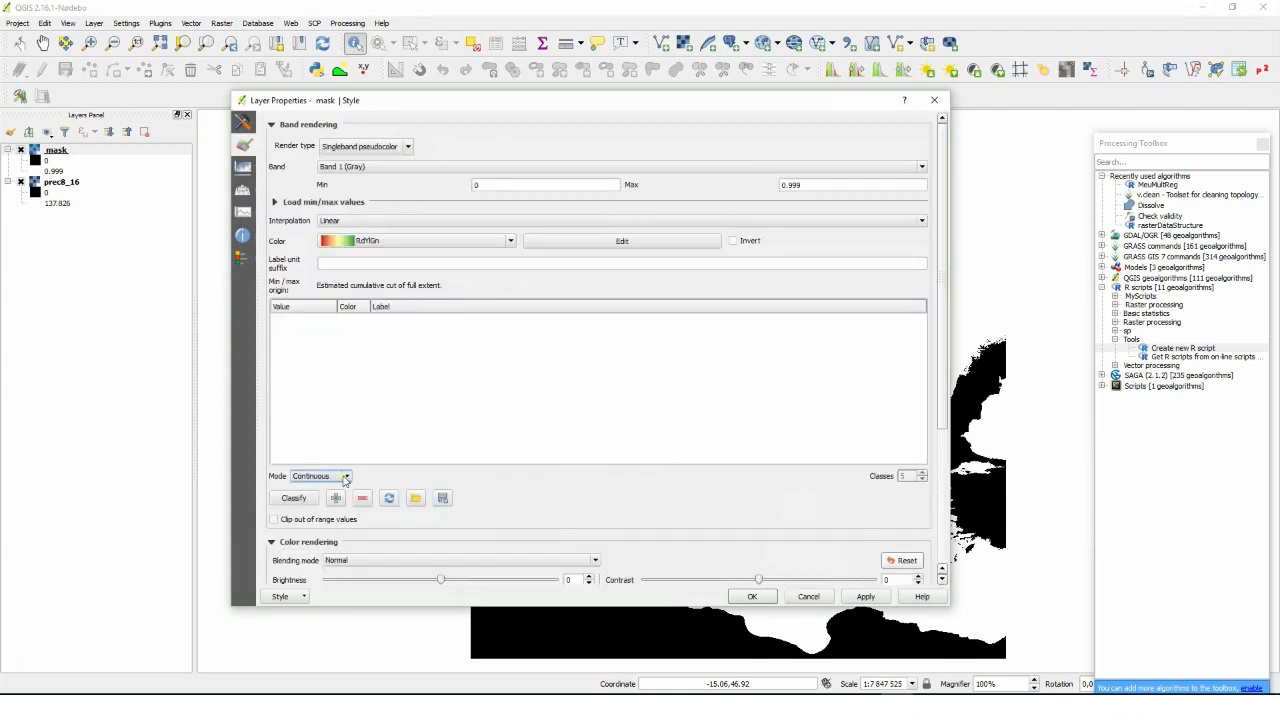
left_click(320, 475)
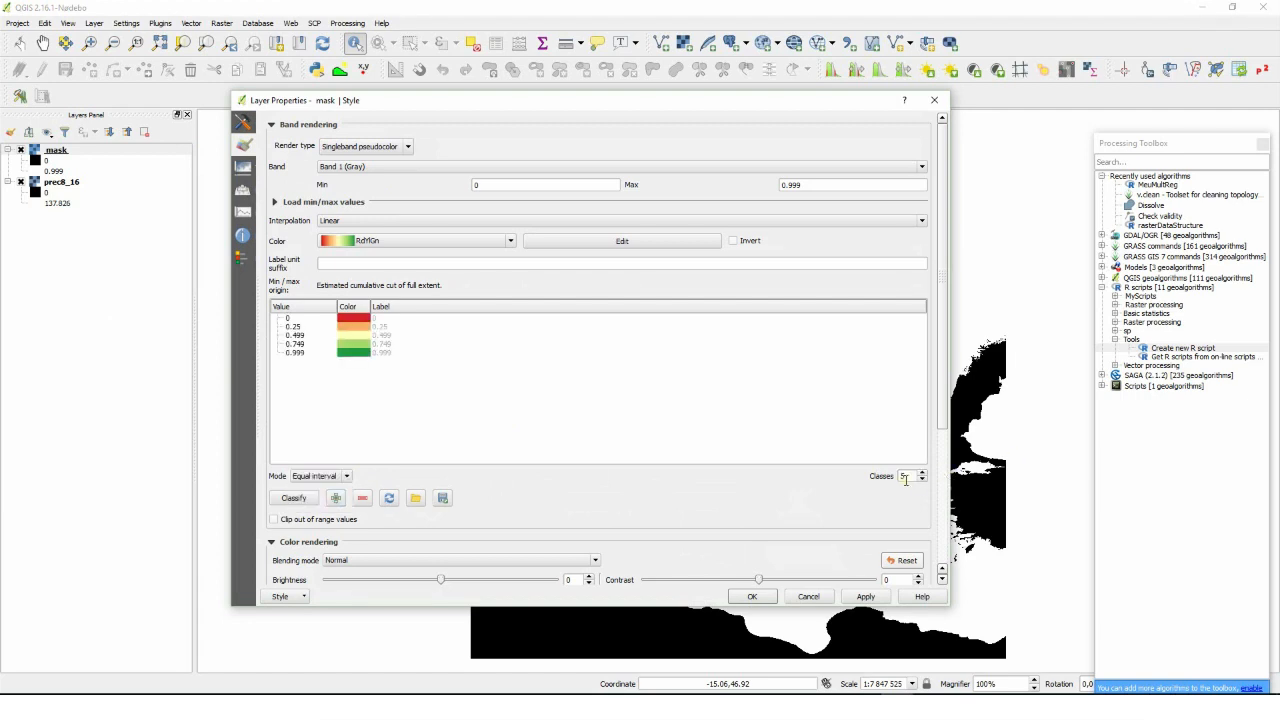
left_click(903, 475)
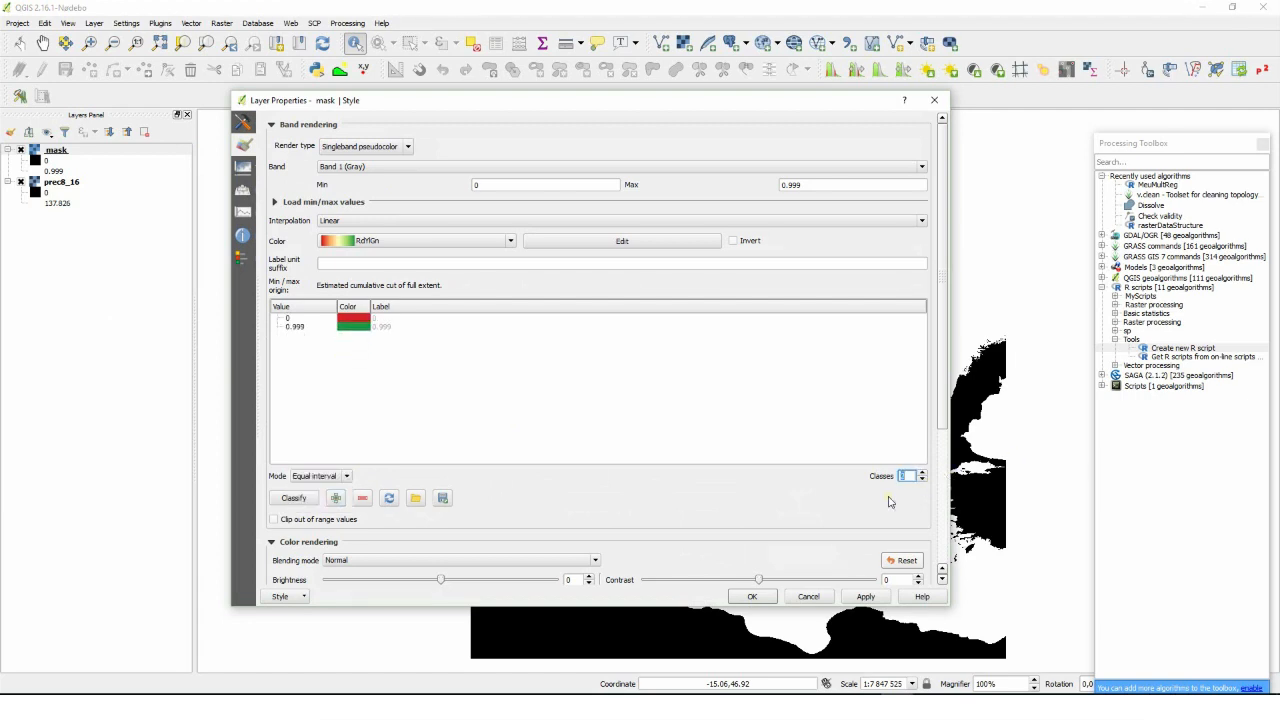
left_click(920, 471)
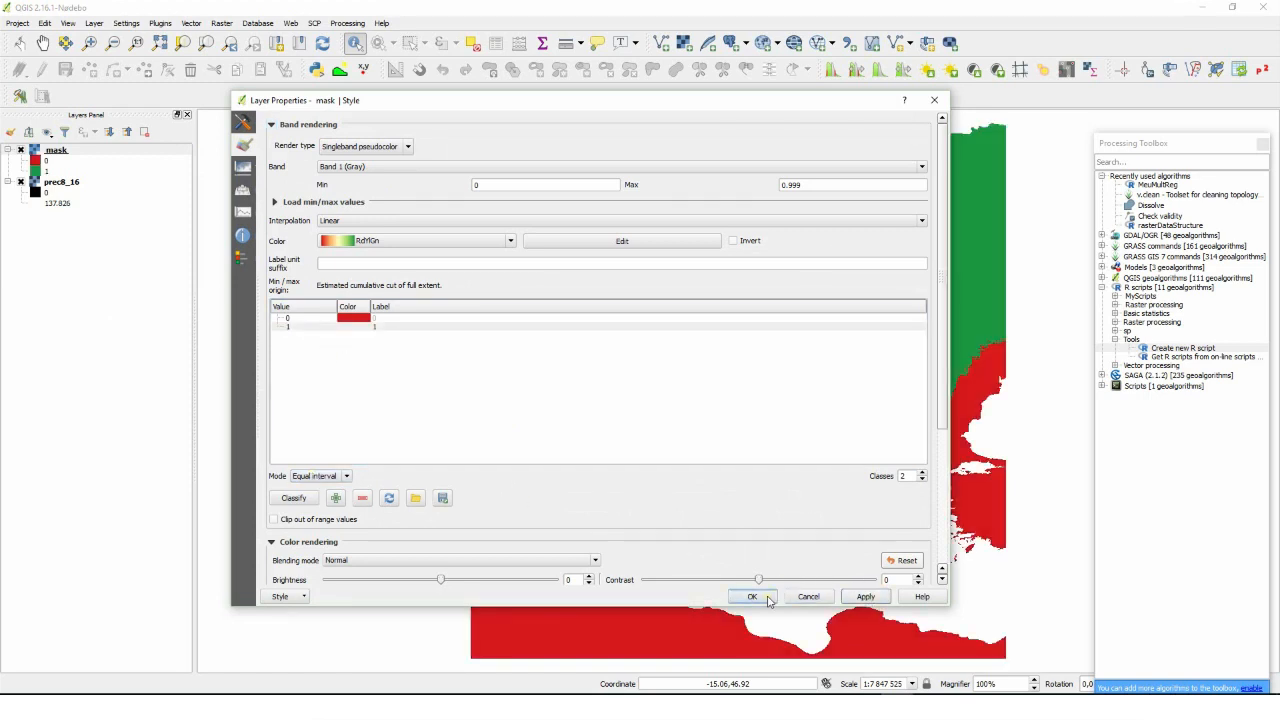
left_click(752, 597)
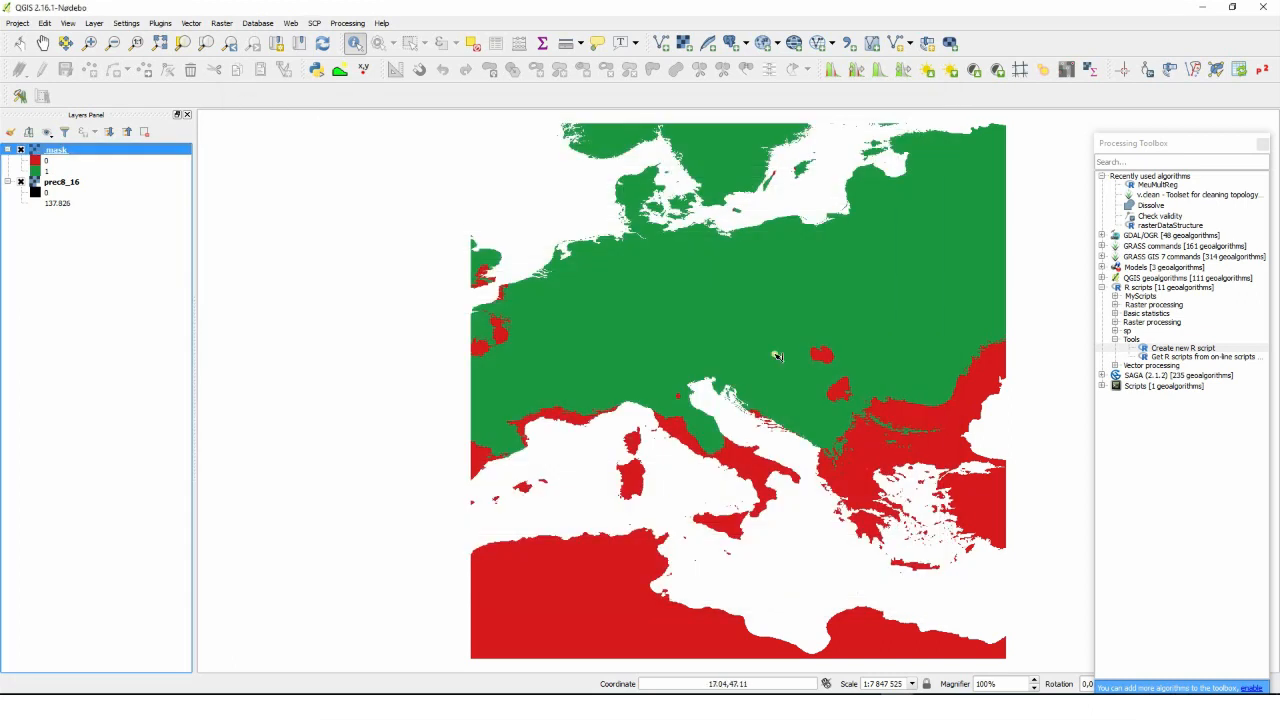
mouse_move(910, 470)
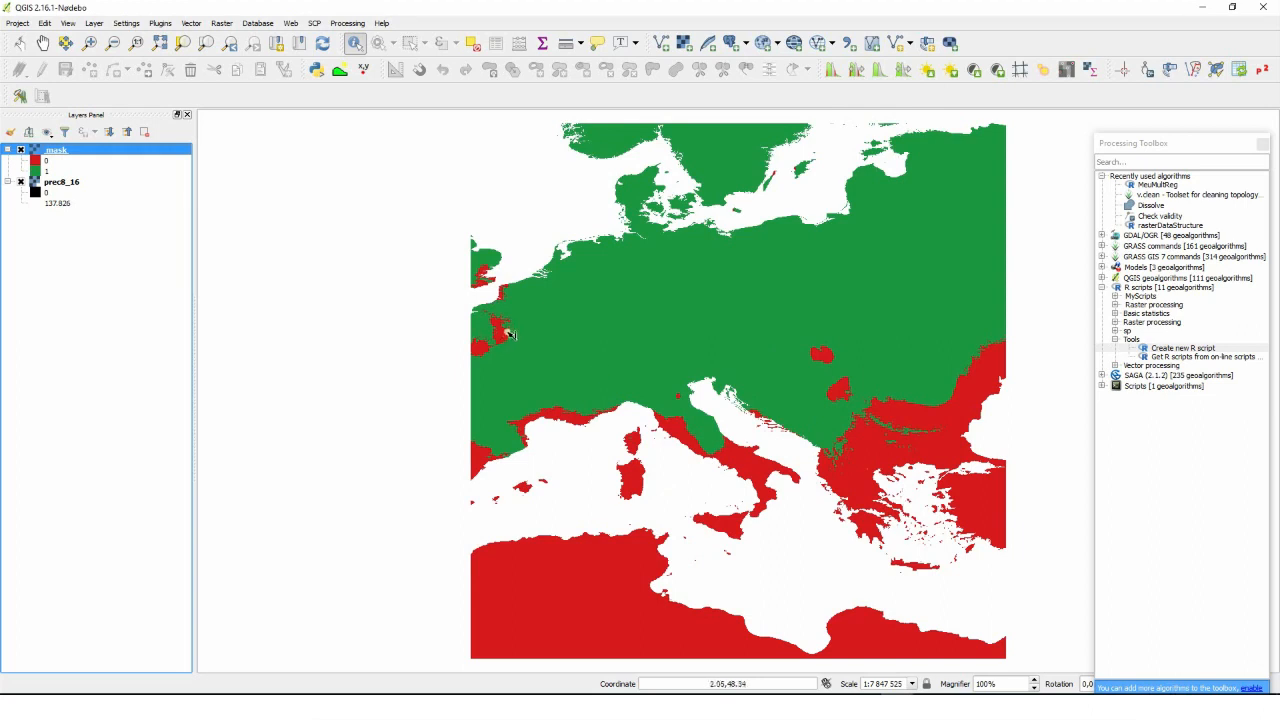
mouse_move(513, 318)
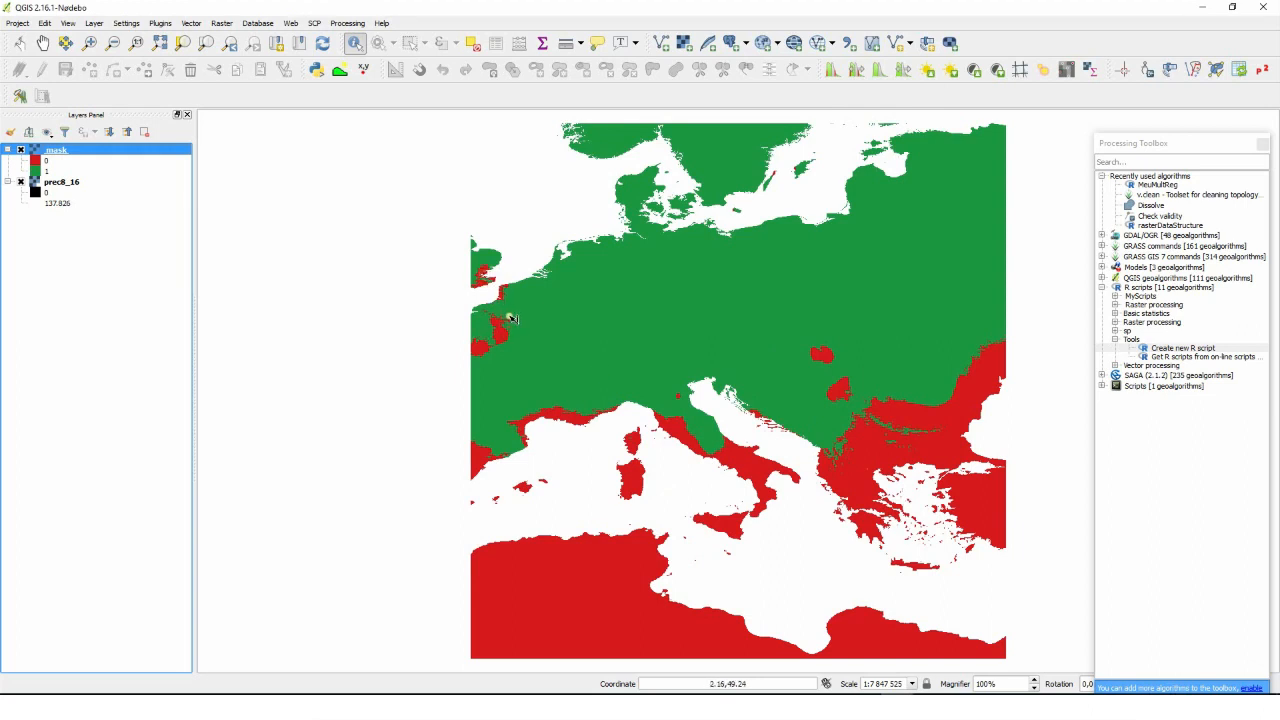
mouse_move(800, 168)
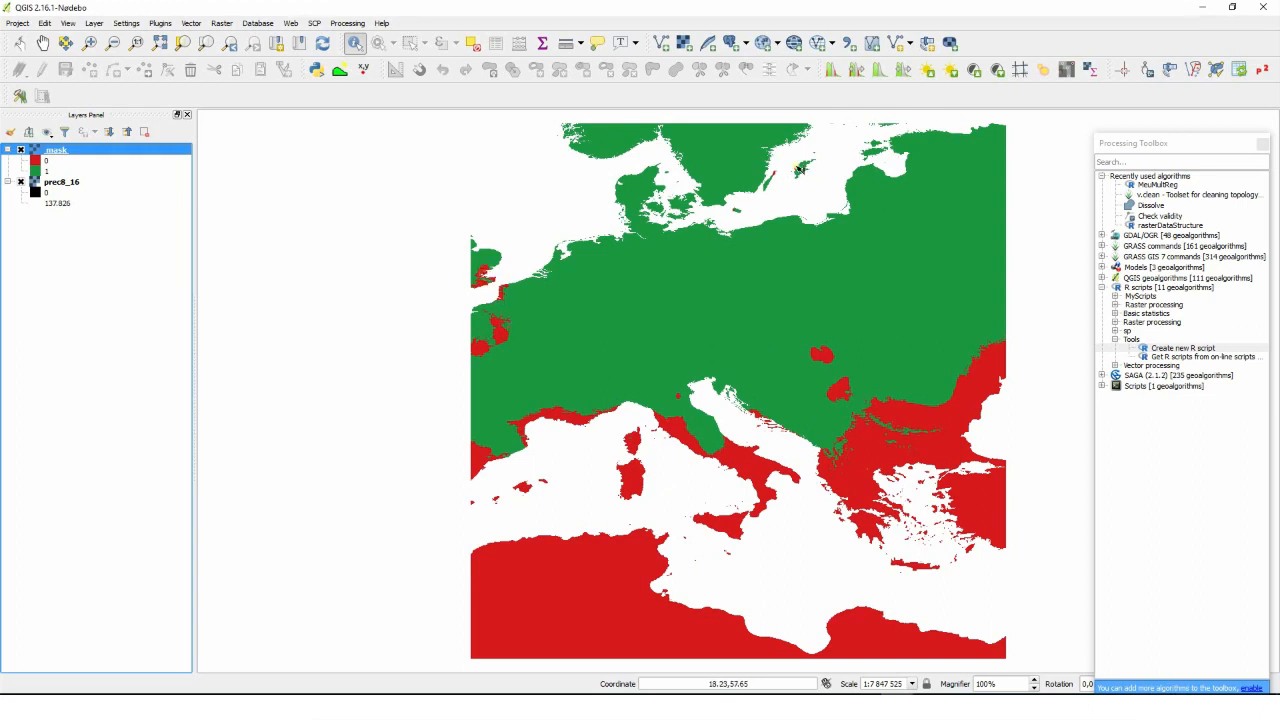
mouse_move(800, 167)
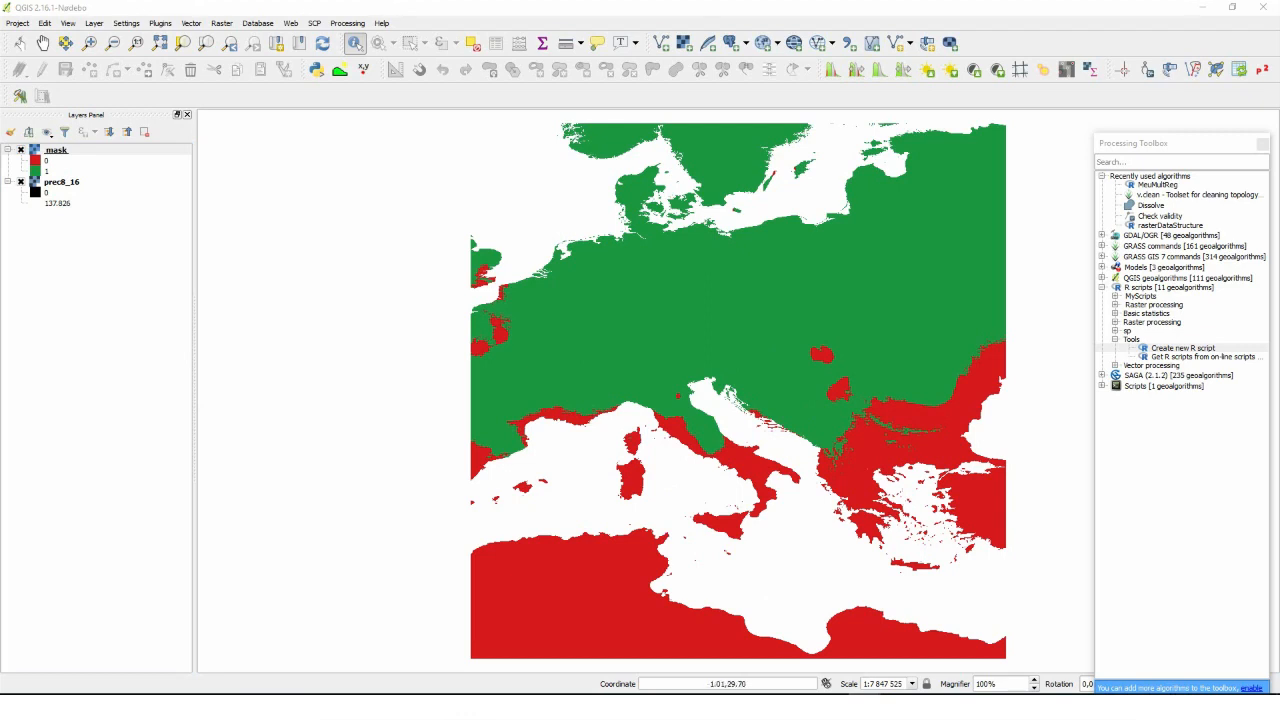
left_click(1183, 347)
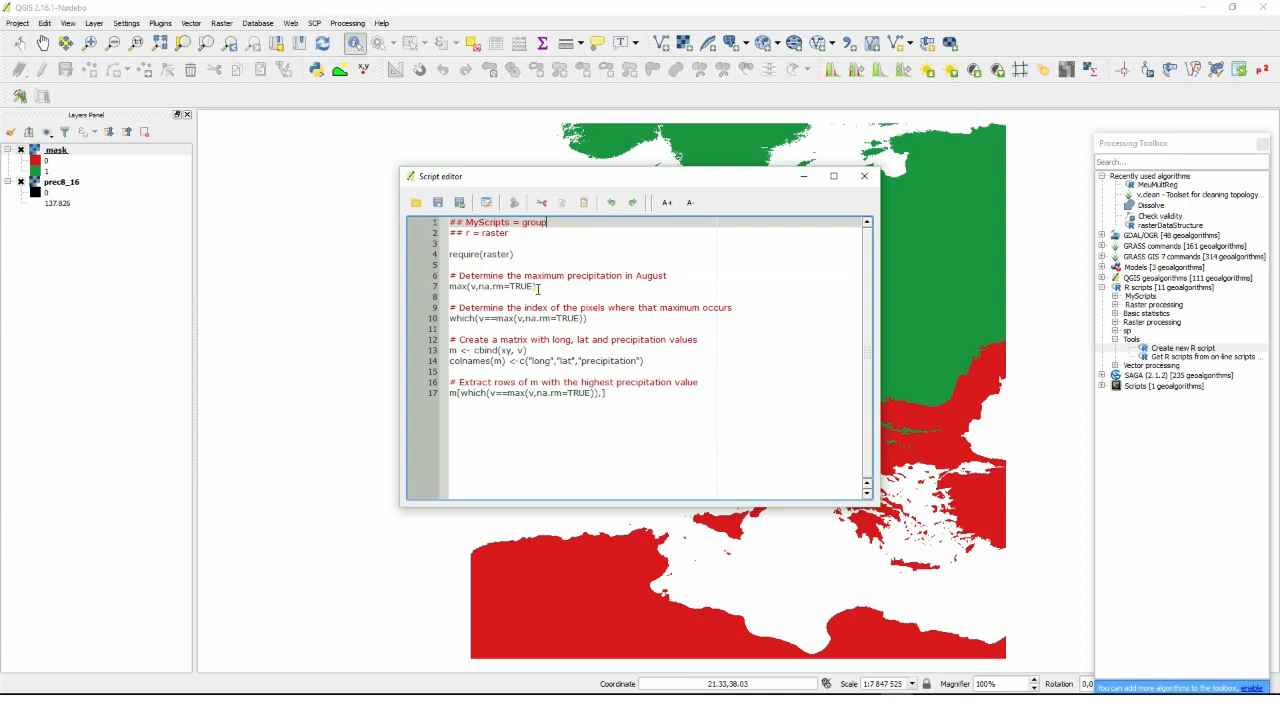
mouse_move(763, 314)
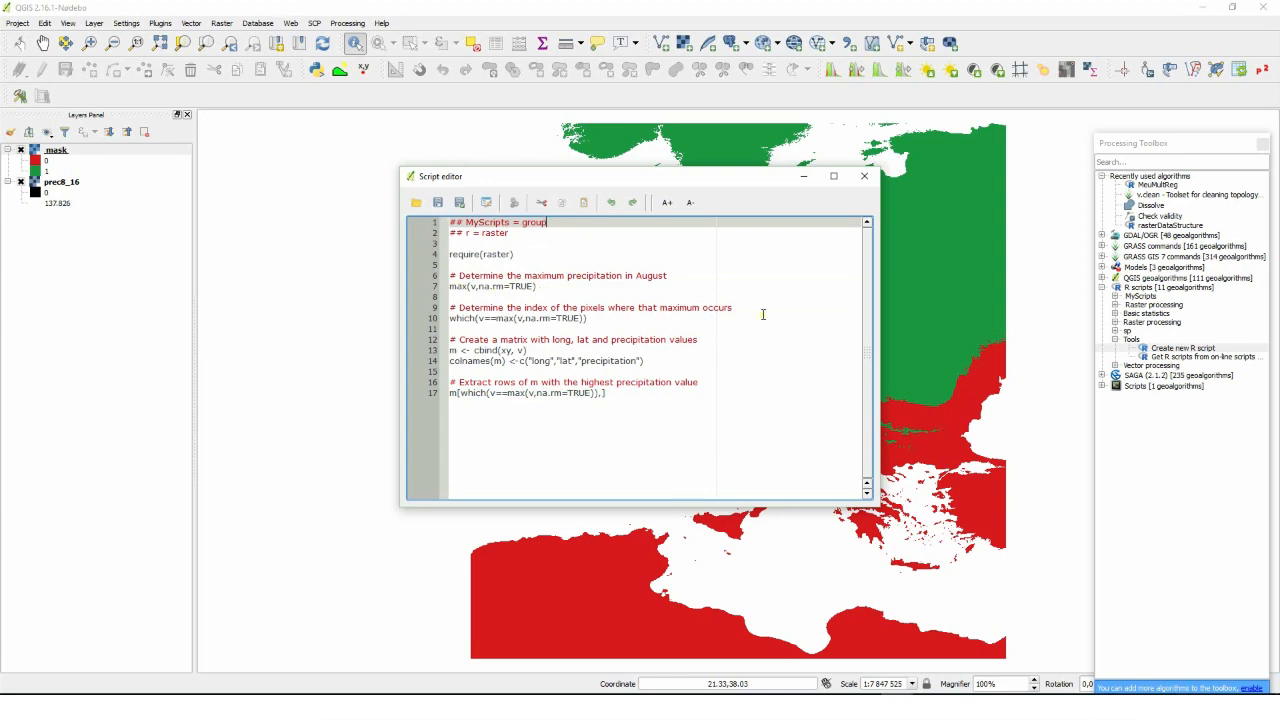
mouse_move(706, 386)
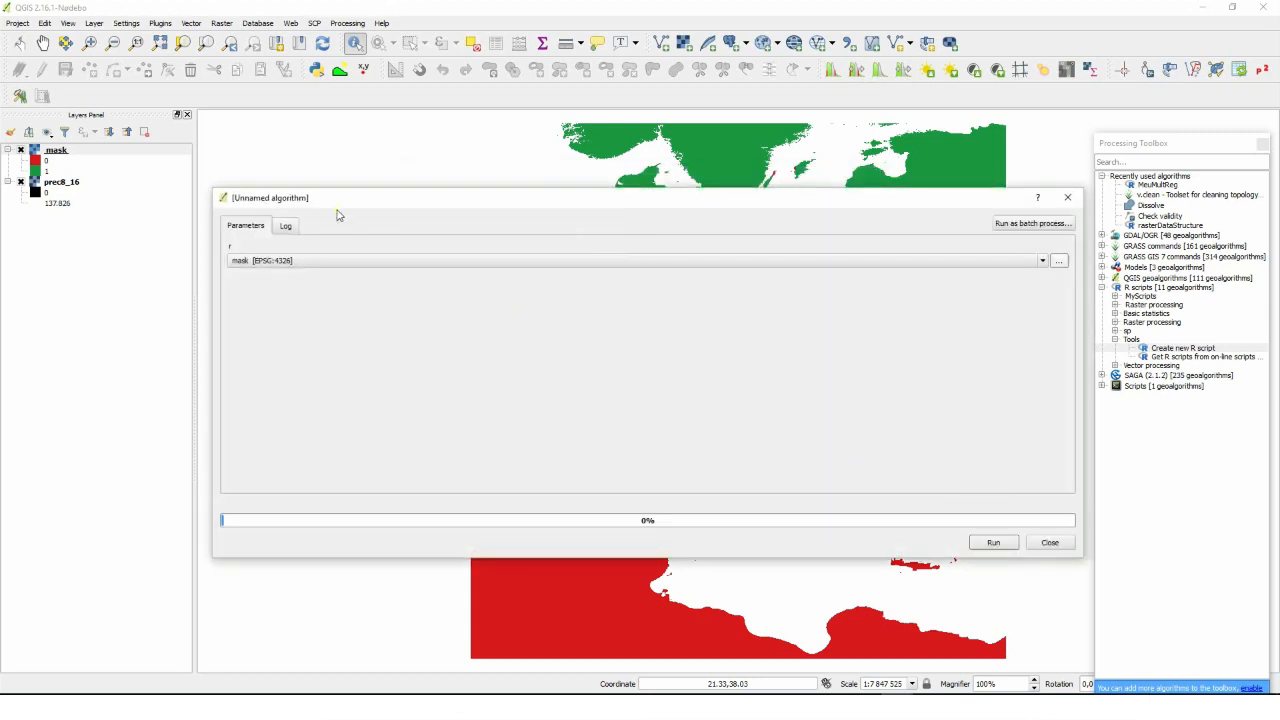
left_click(1042, 260)
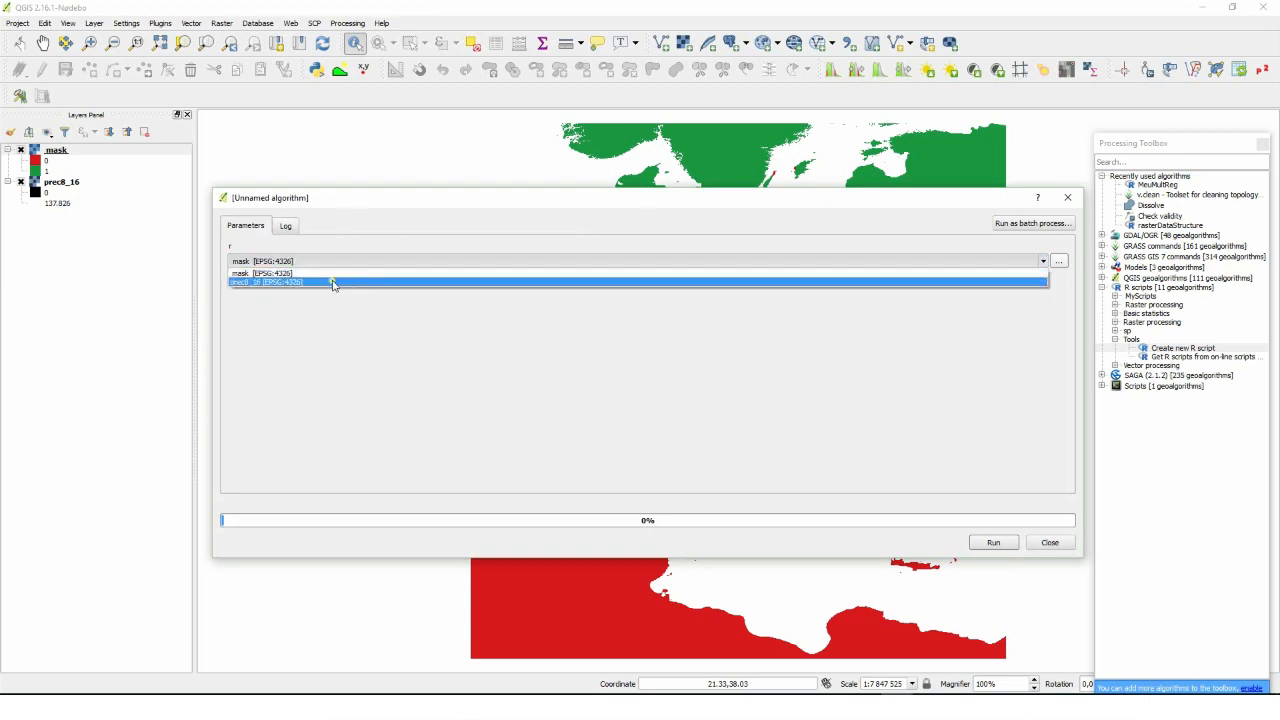
left_click(992, 541)
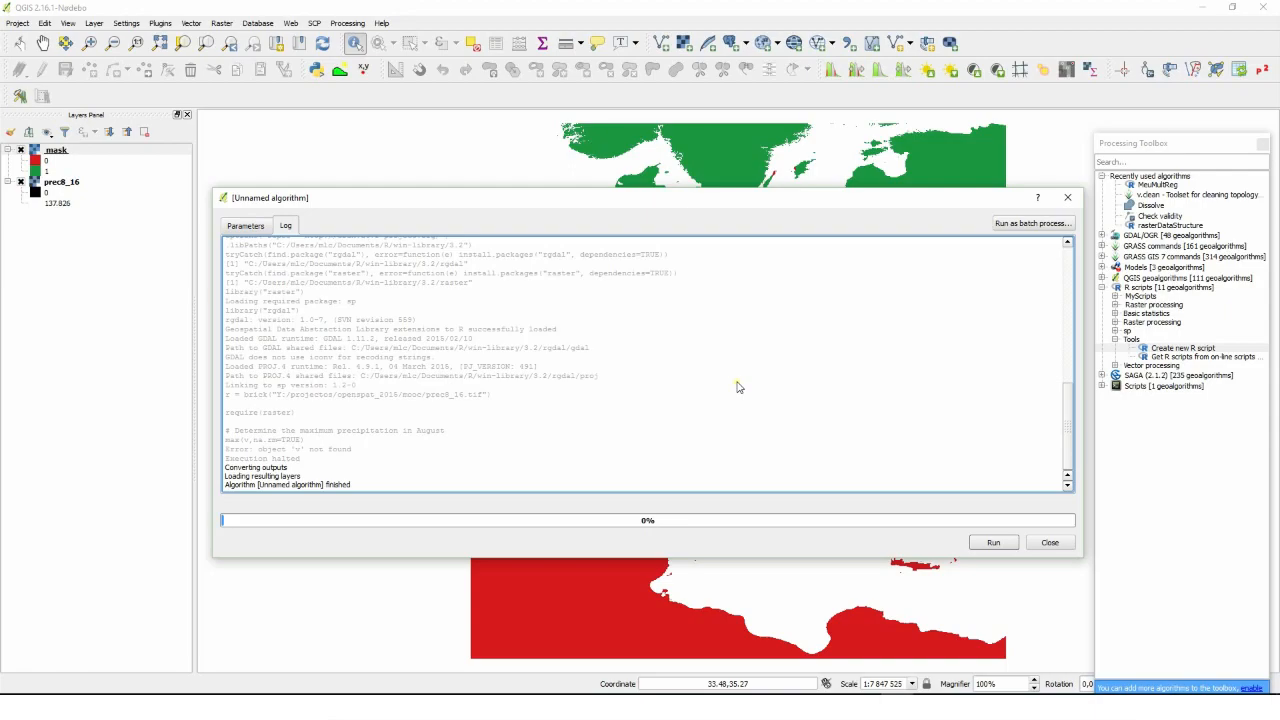
left_click(1049, 542)
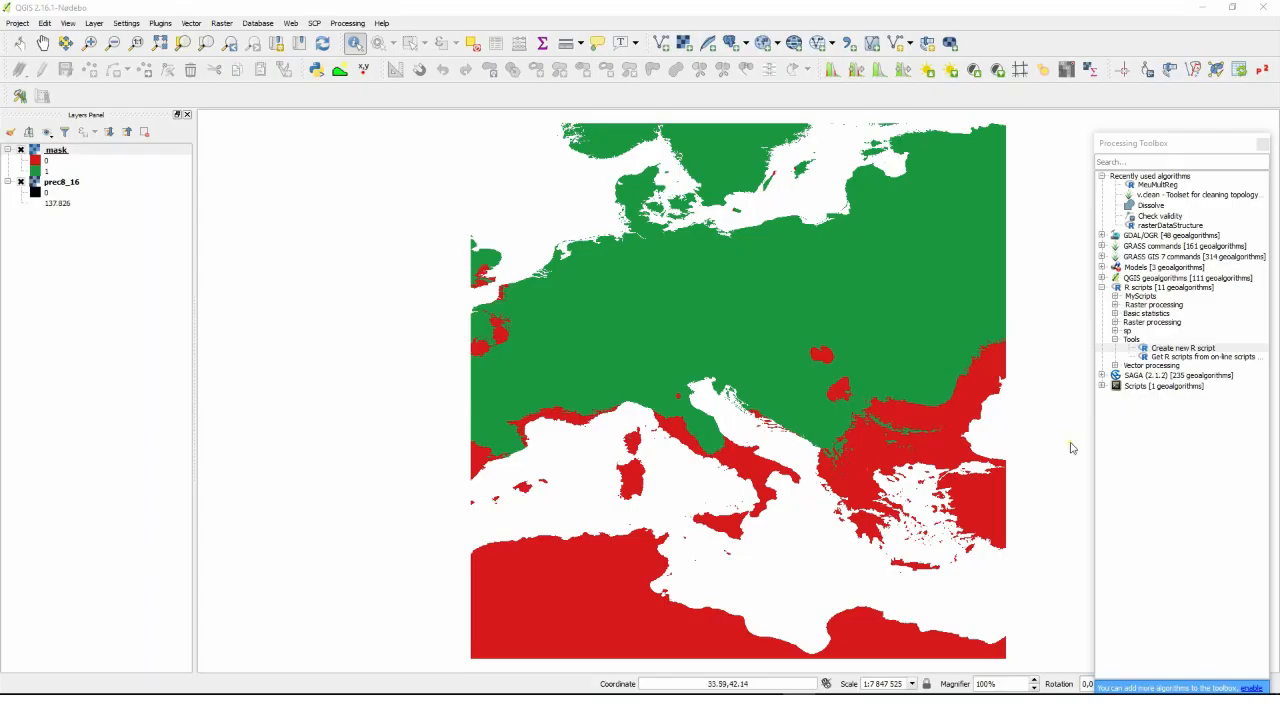
Add head(m) to the maximum-precipitation R script to print the matrix's first rows.
left_click(1182, 348)
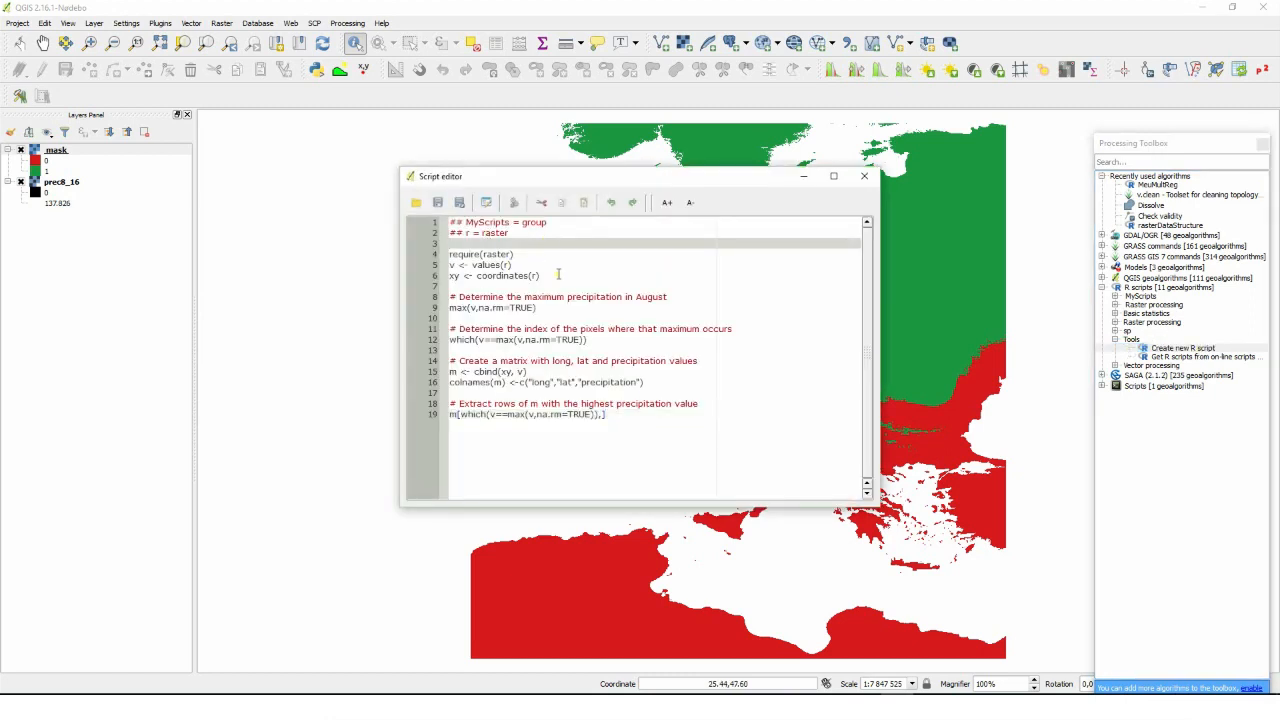
mouse_move(576, 310)
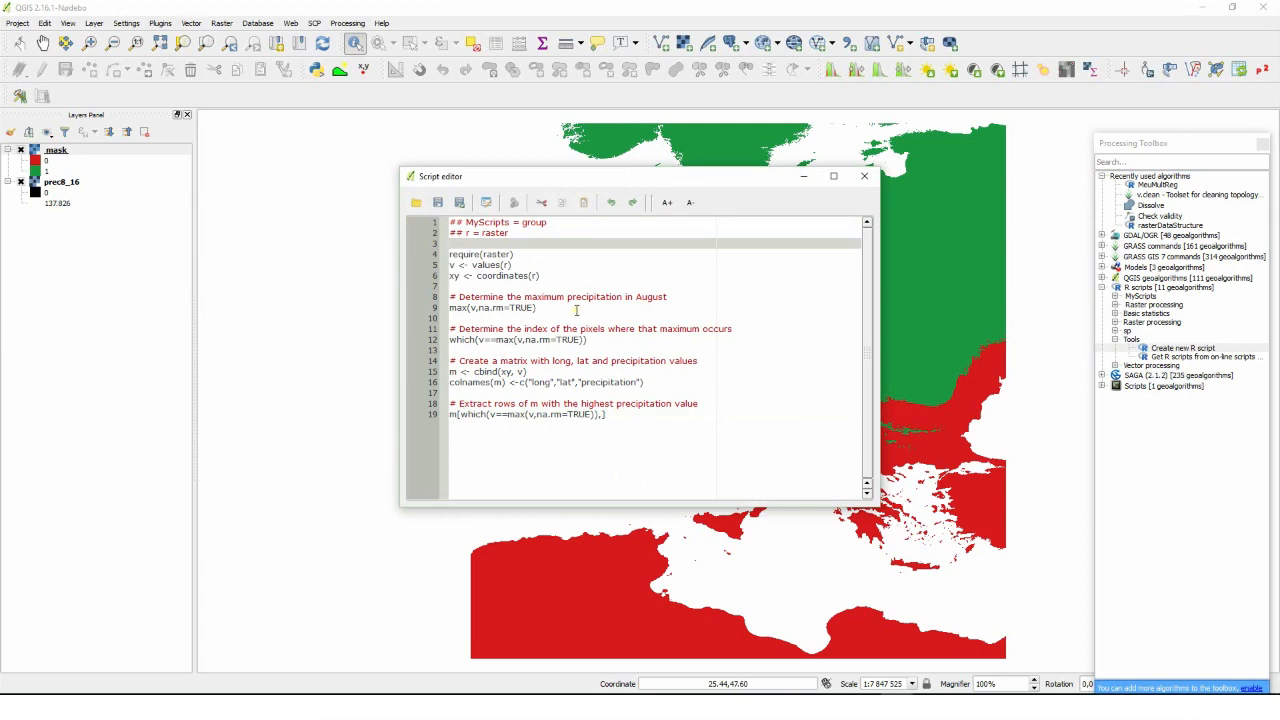
mouse_move(644, 382)
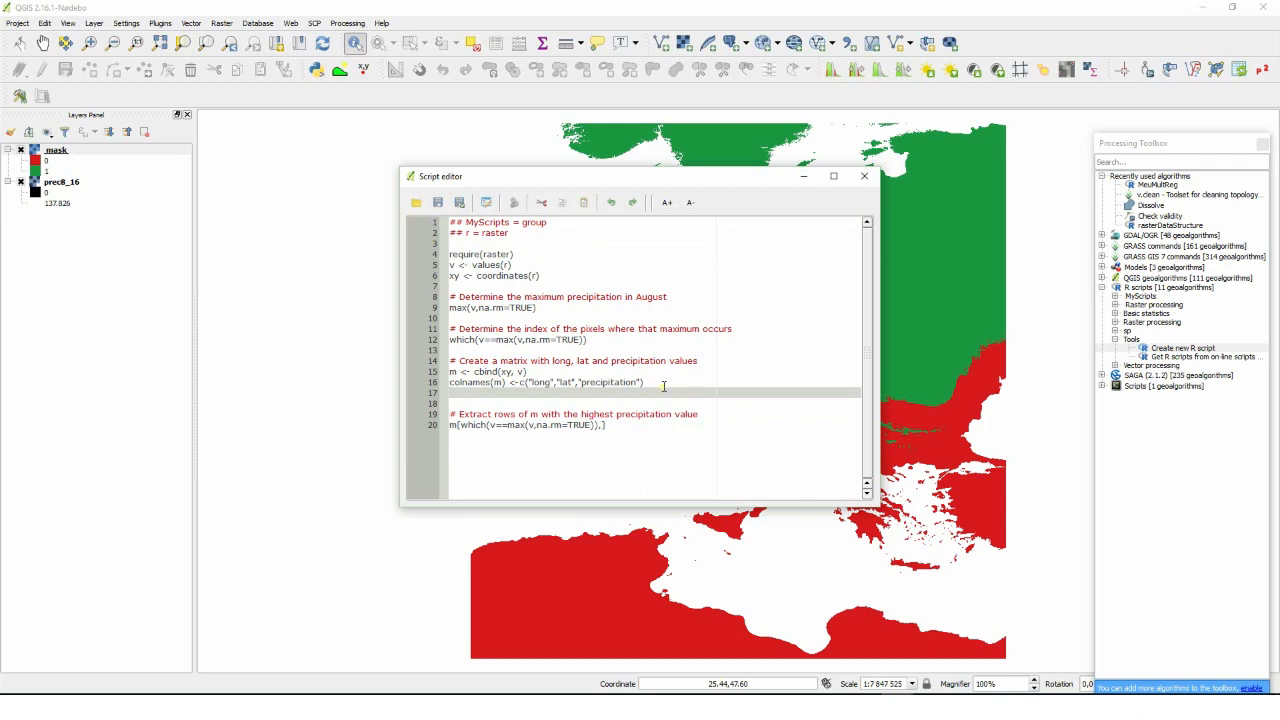
type("head(m")
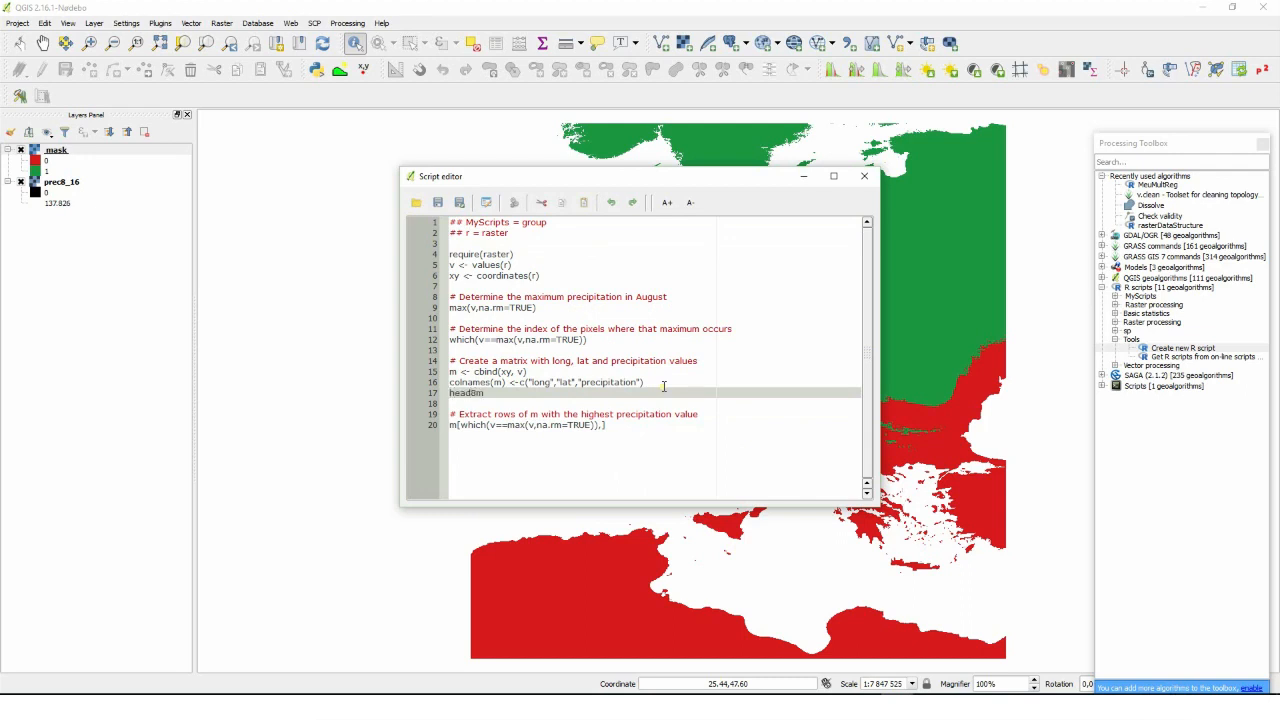
type("(m")
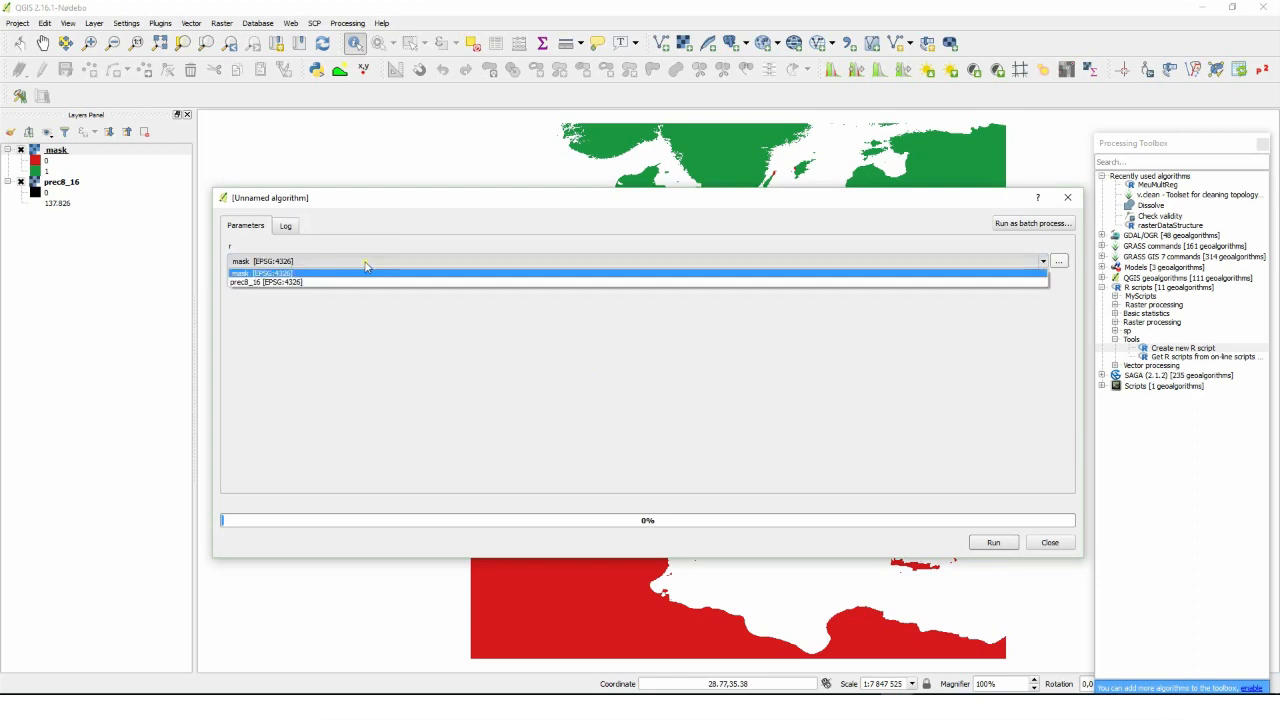
Run the script and read the log: maximum 254 at two cells near 9°E, 47°N.
left_click(992, 542)
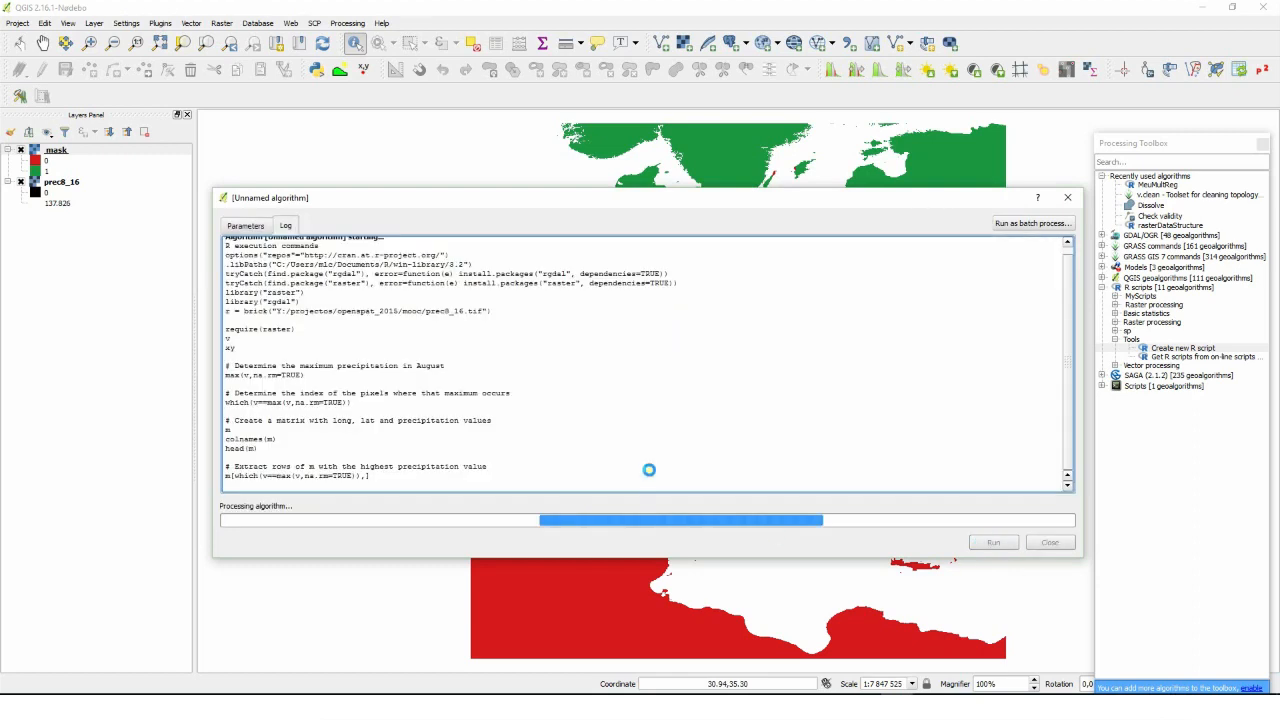
mouse_move(737, 463)
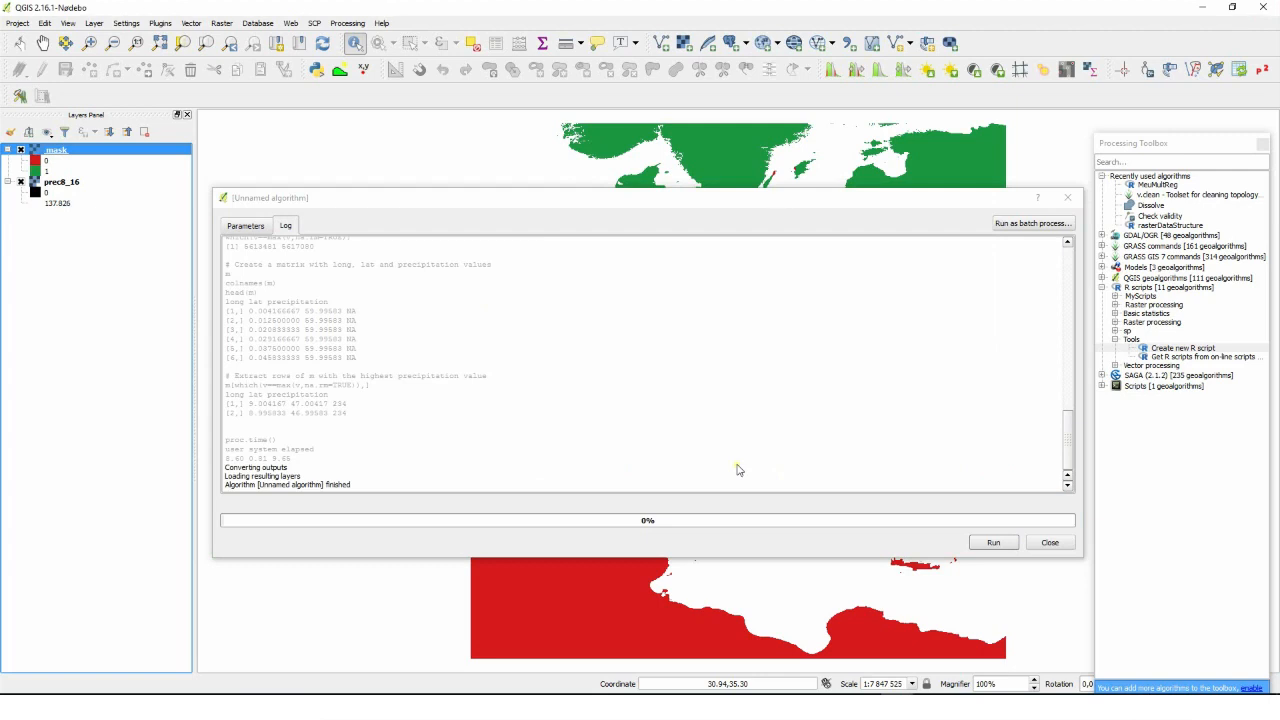
scroll("up", 3)
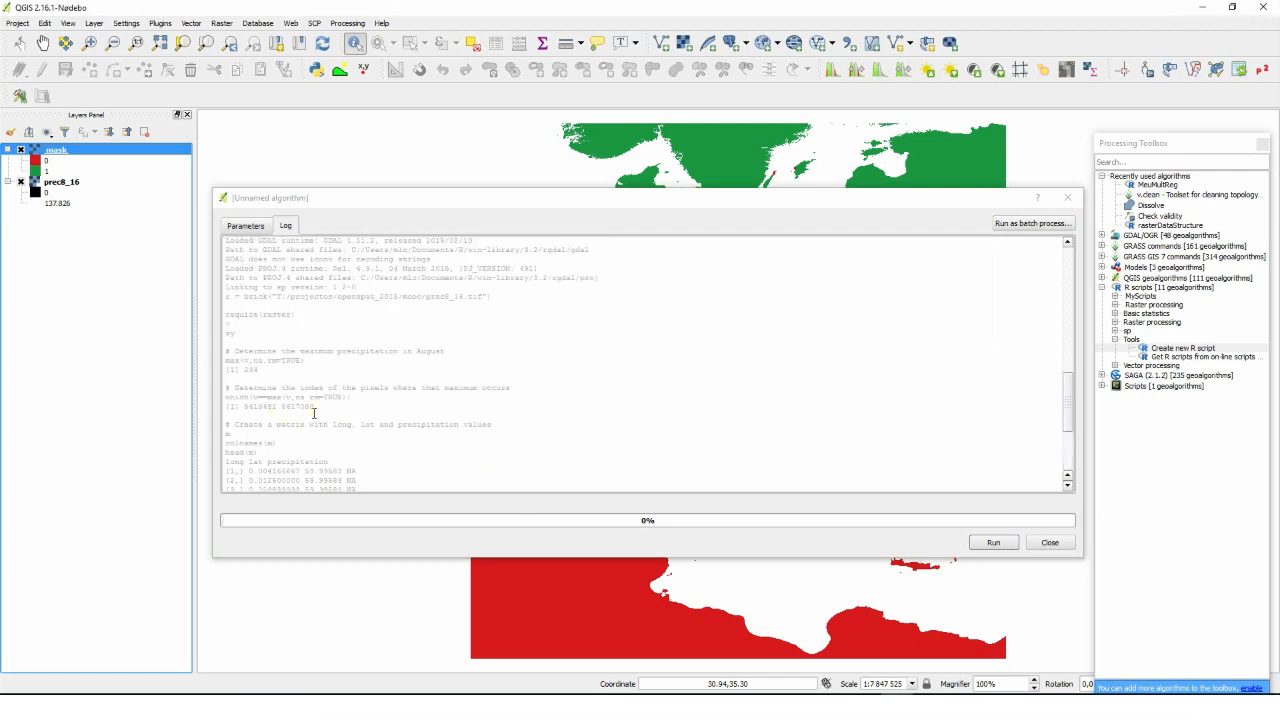
scroll("down", 3)
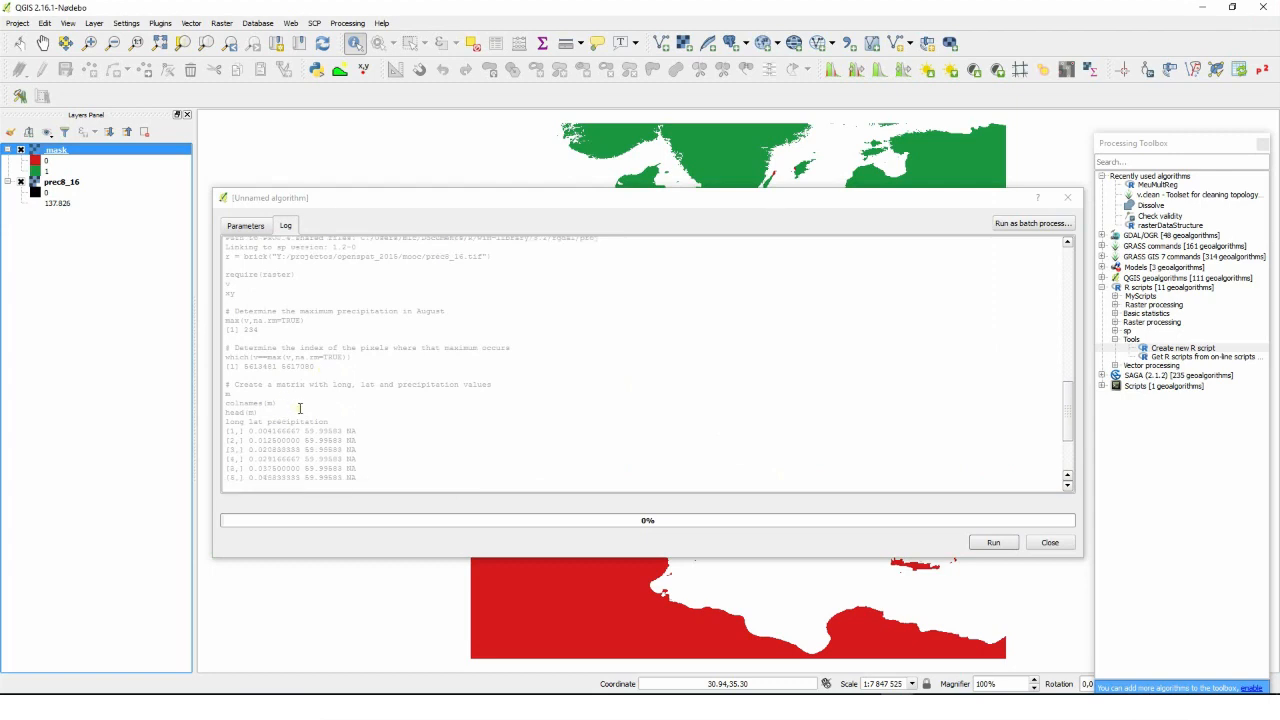
mouse_move(390, 424)
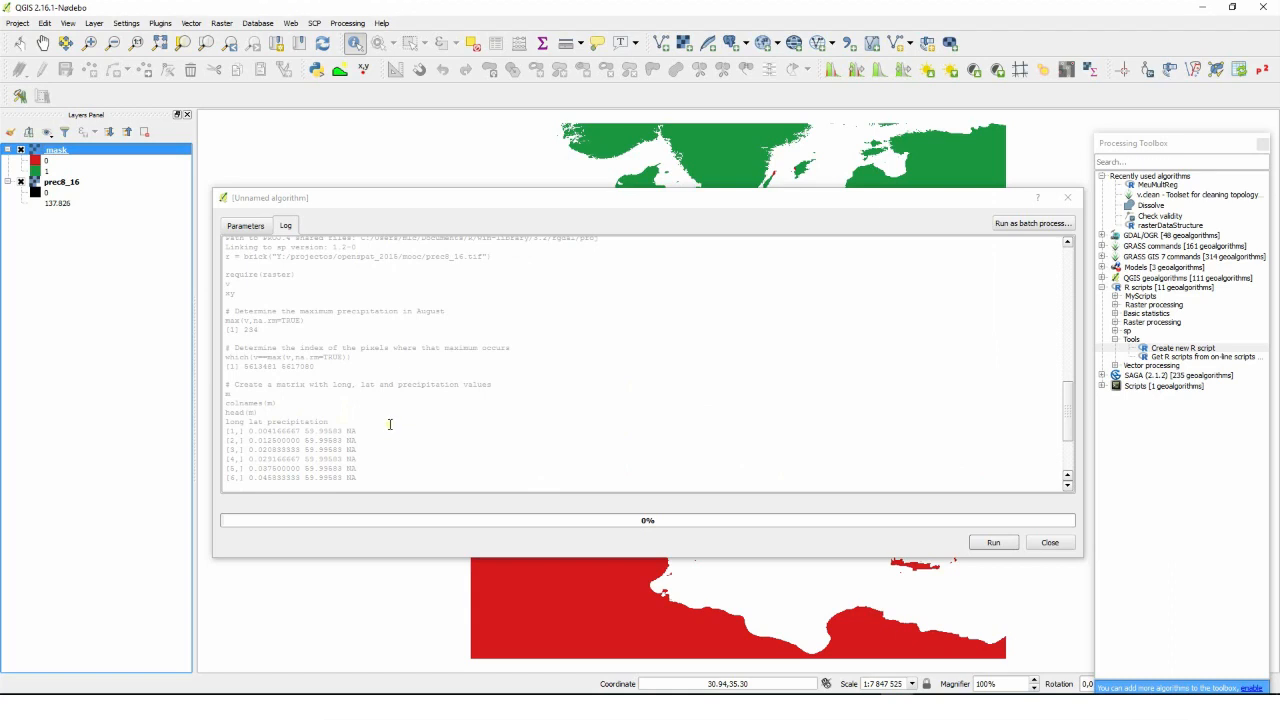
scroll("down", 3)
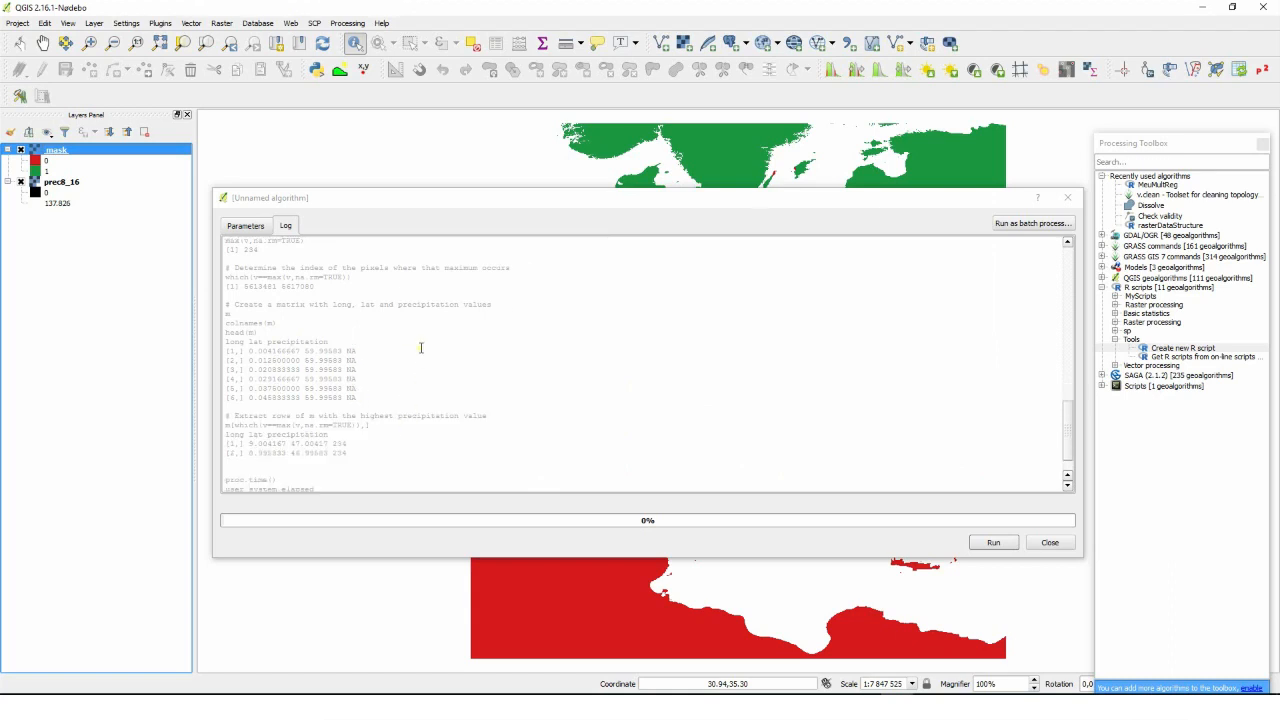
mouse_move(286, 454)
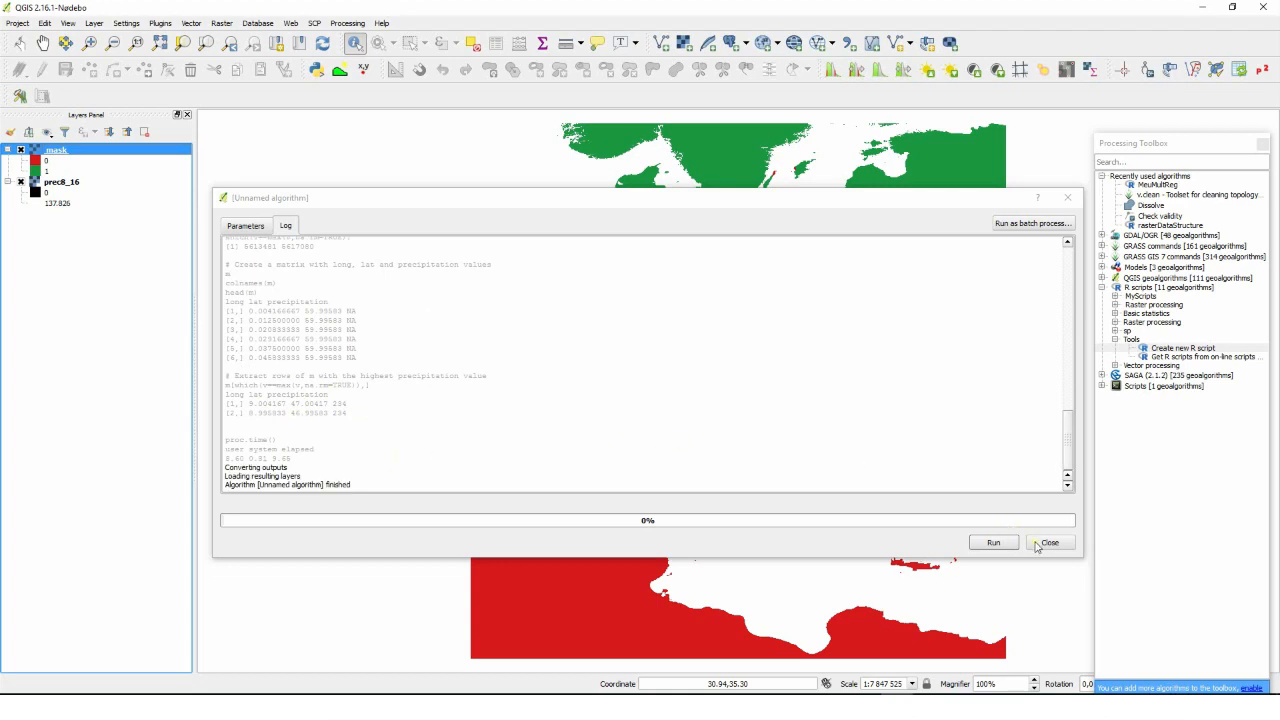
left_click(1049, 542)
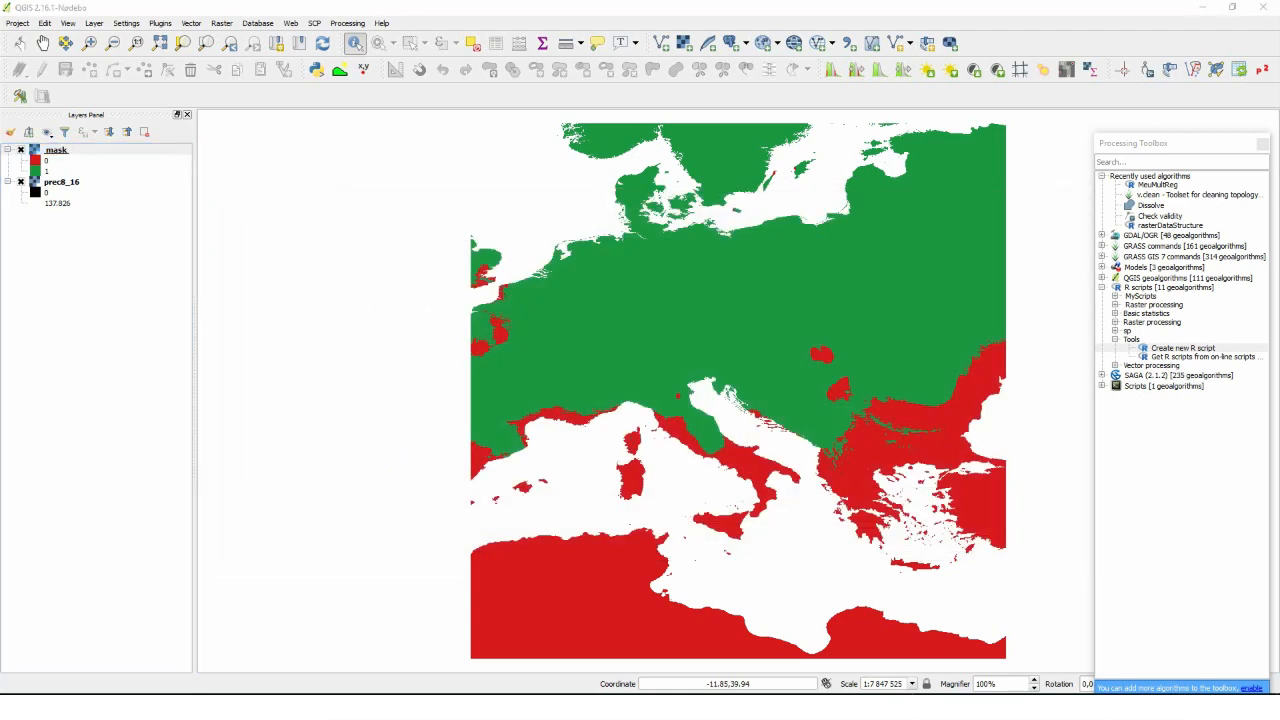